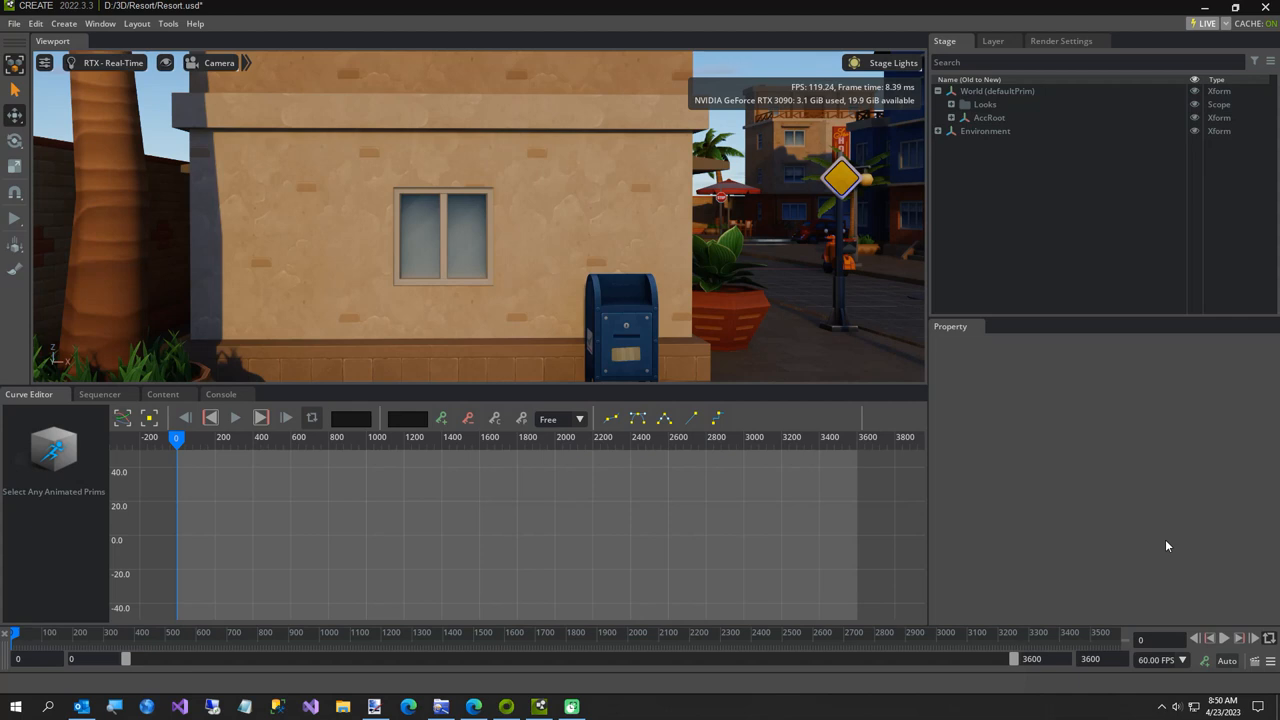
mouse_move(1012, 488)
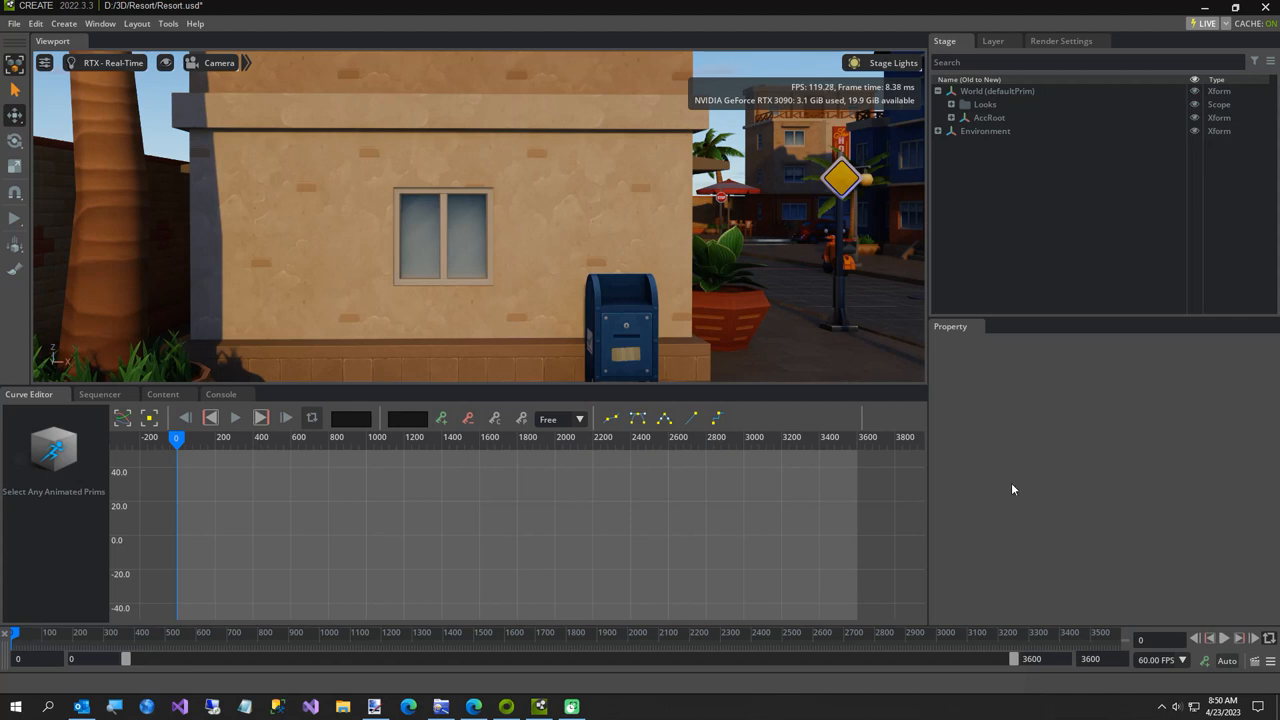
mouse_move(996, 464)
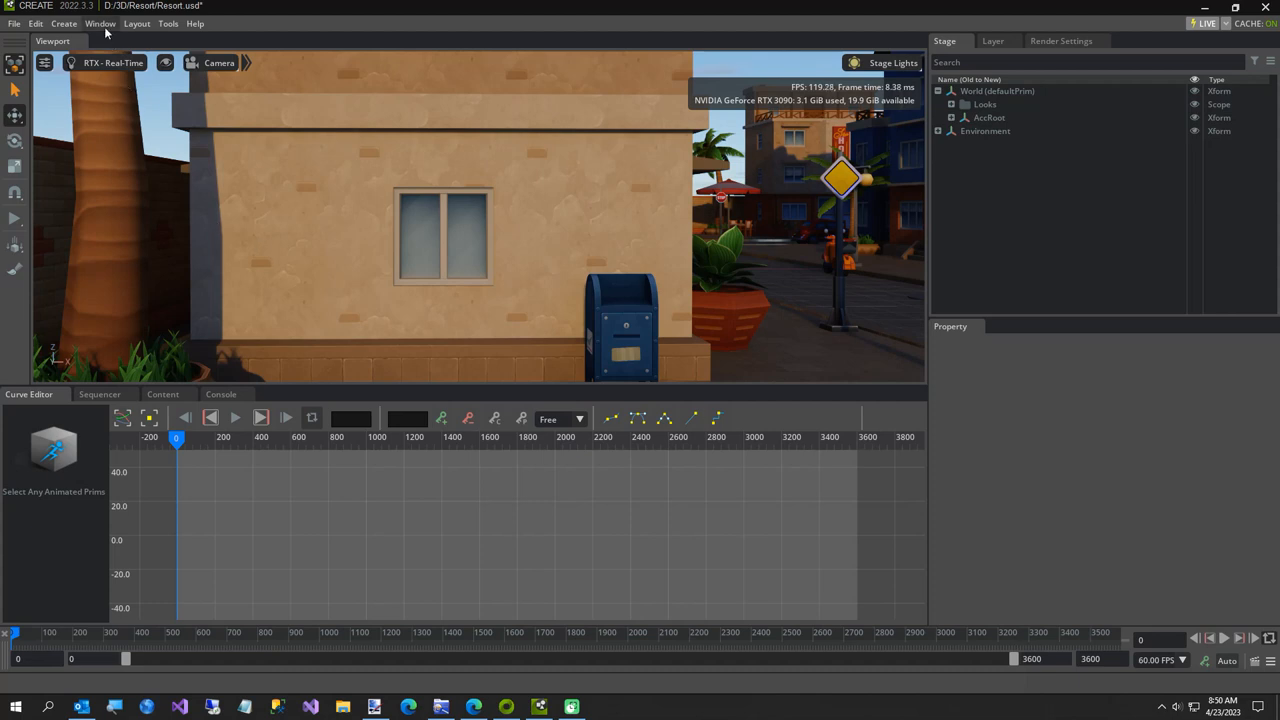
- Show the third-party extensions in the Extensions manager
click(100, 24)
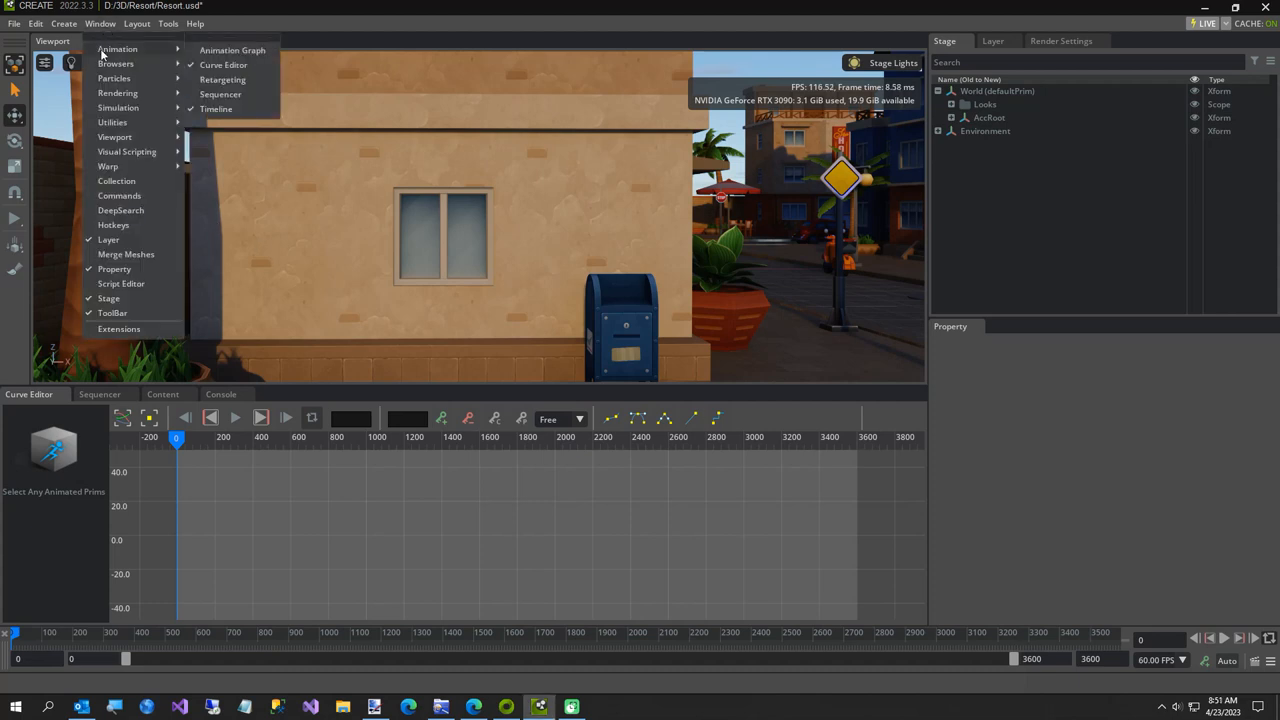
click(120, 328)
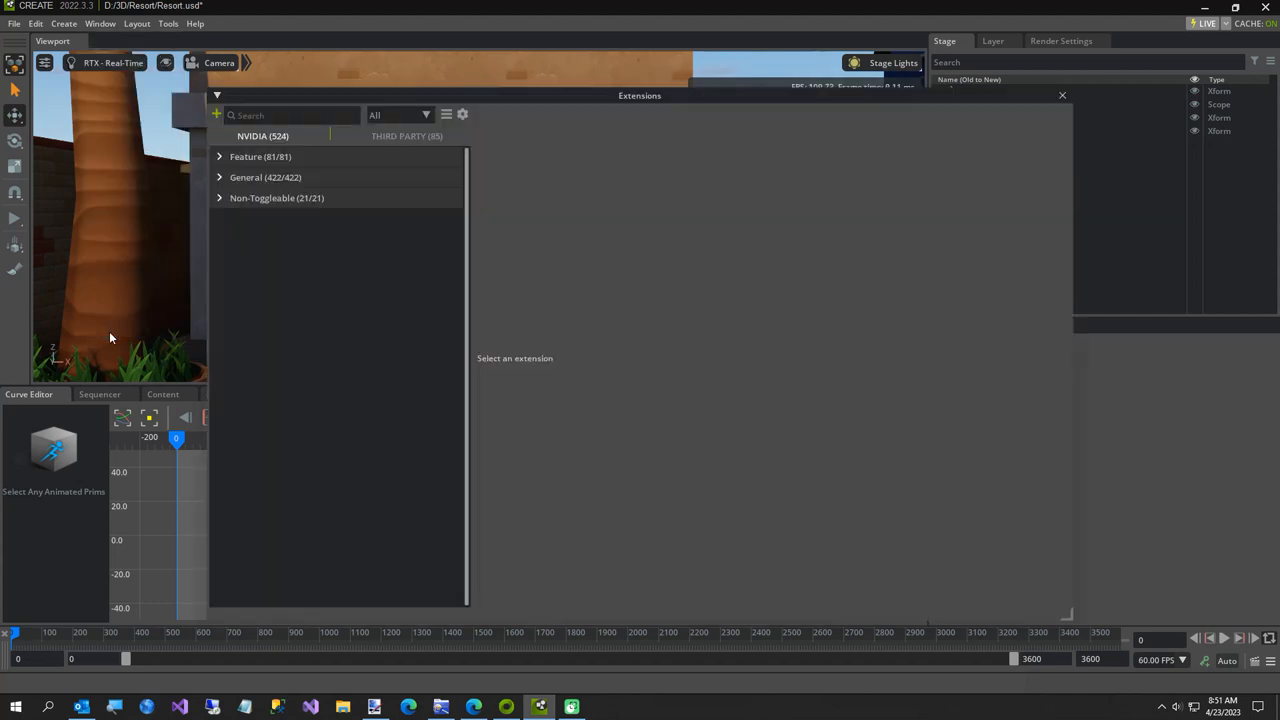
click(408, 136)
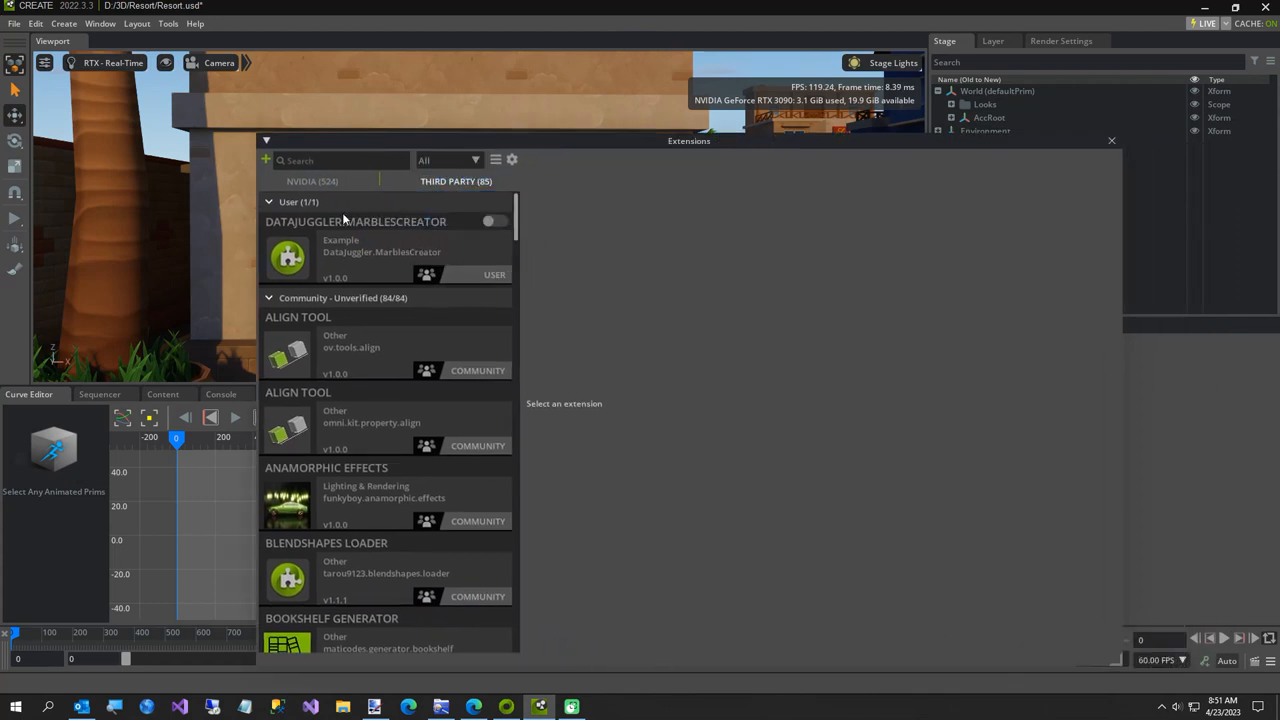
- Search 'Ca' and show the DataJuggler CameraKeys extension details
click(340, 160)
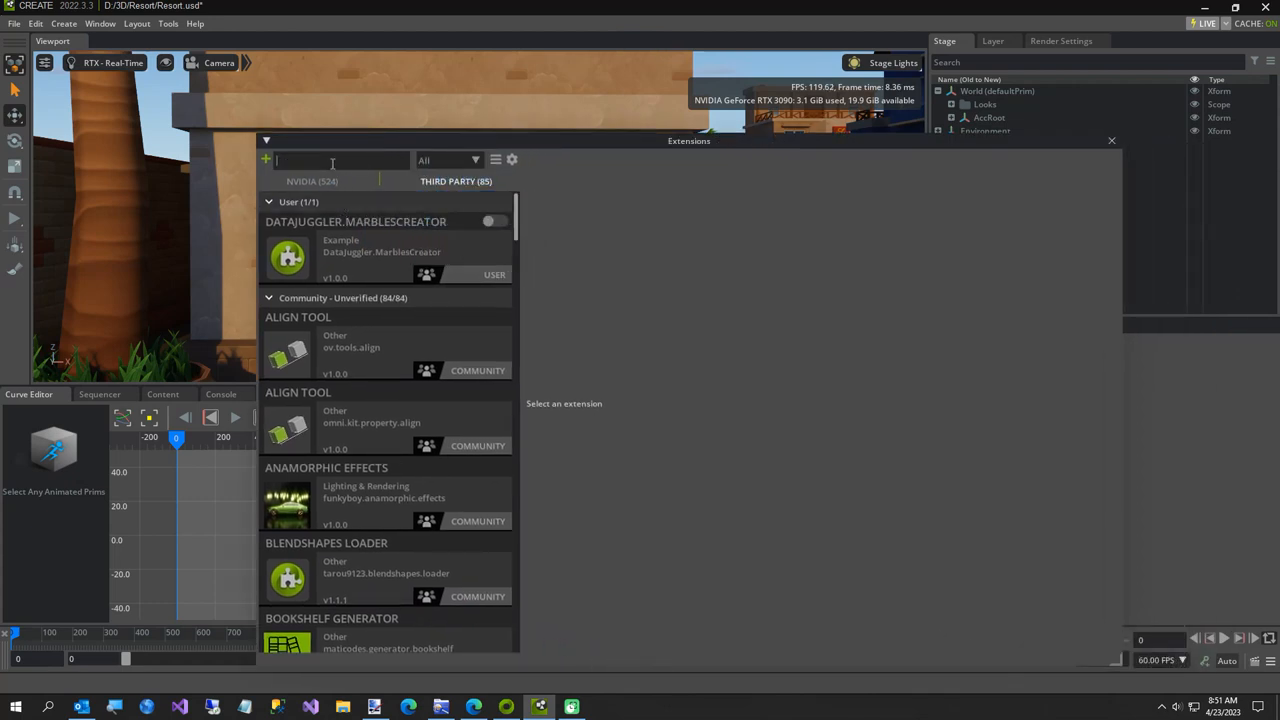
text(Camera)
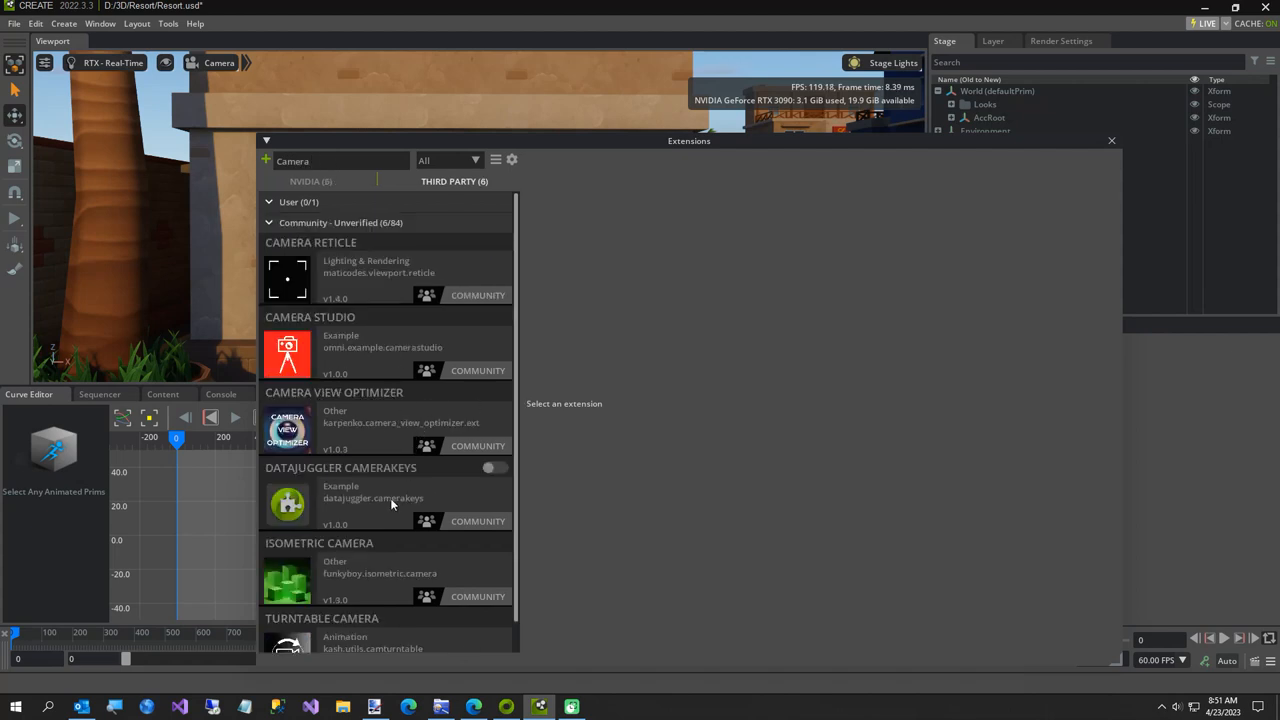
click(370, 490)
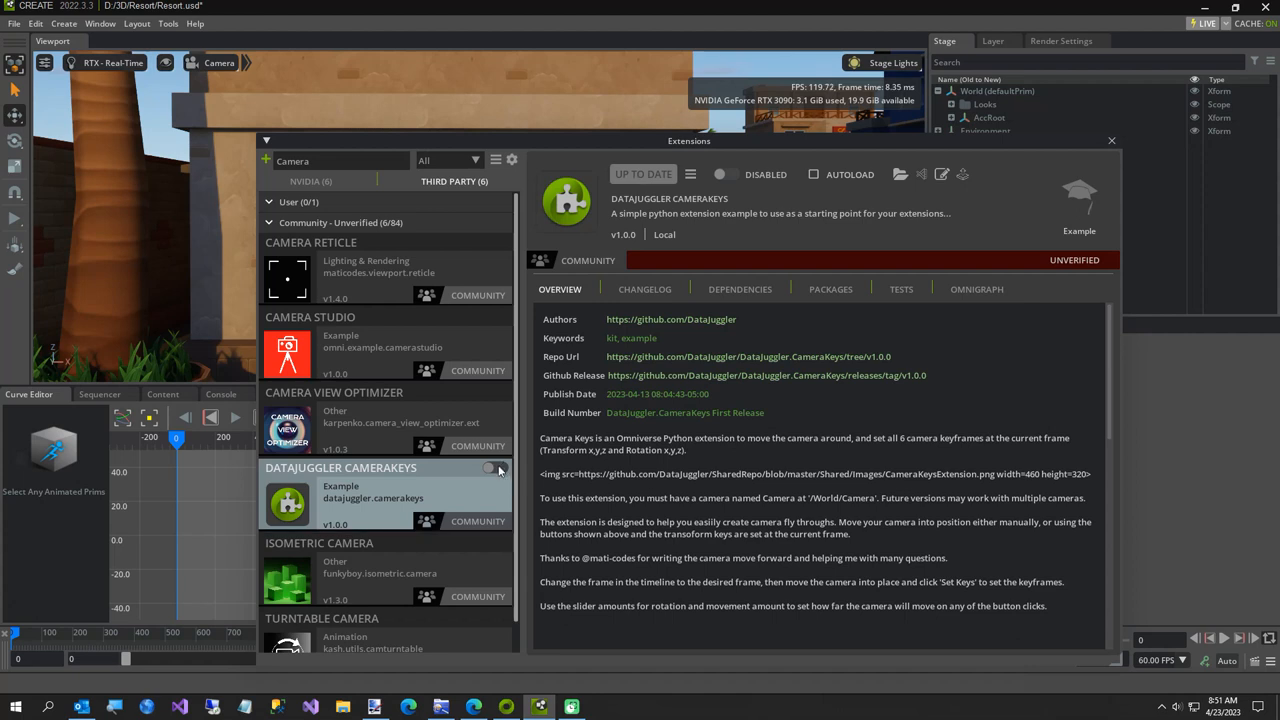
- Enable CameraKeys, close Extensions and select the World prim
click(492, 468)
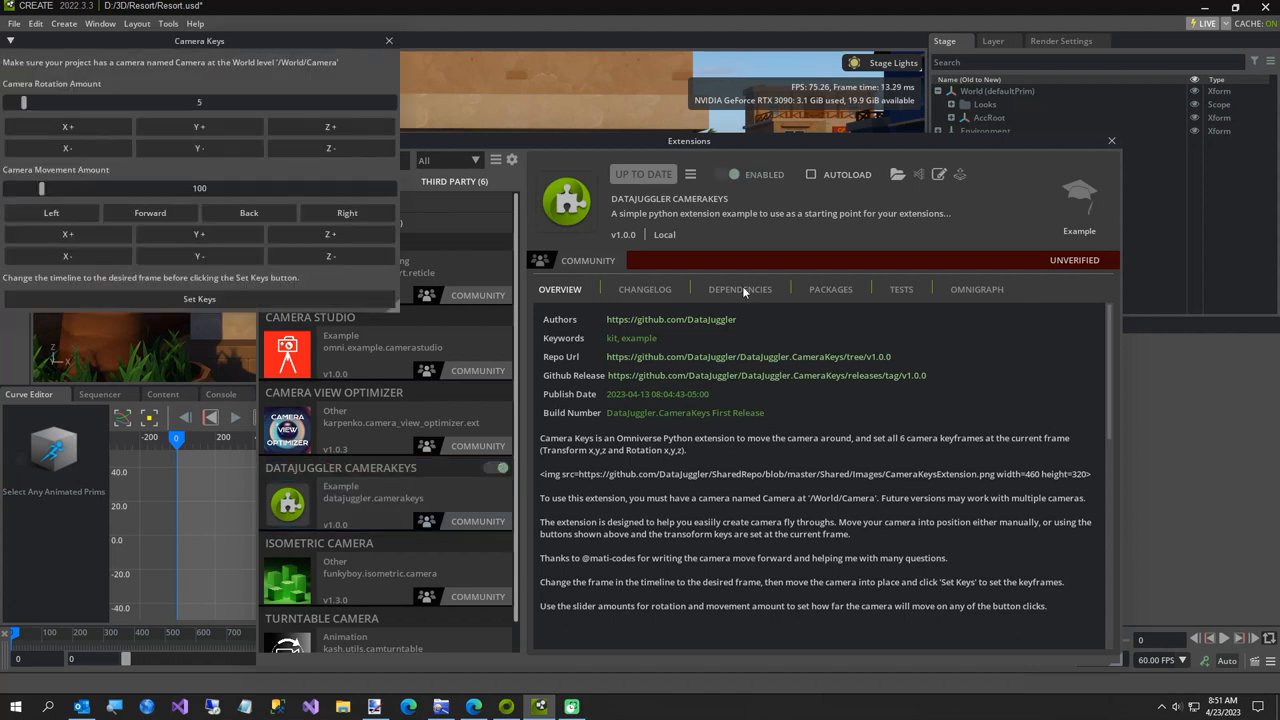
click(1112, 140)
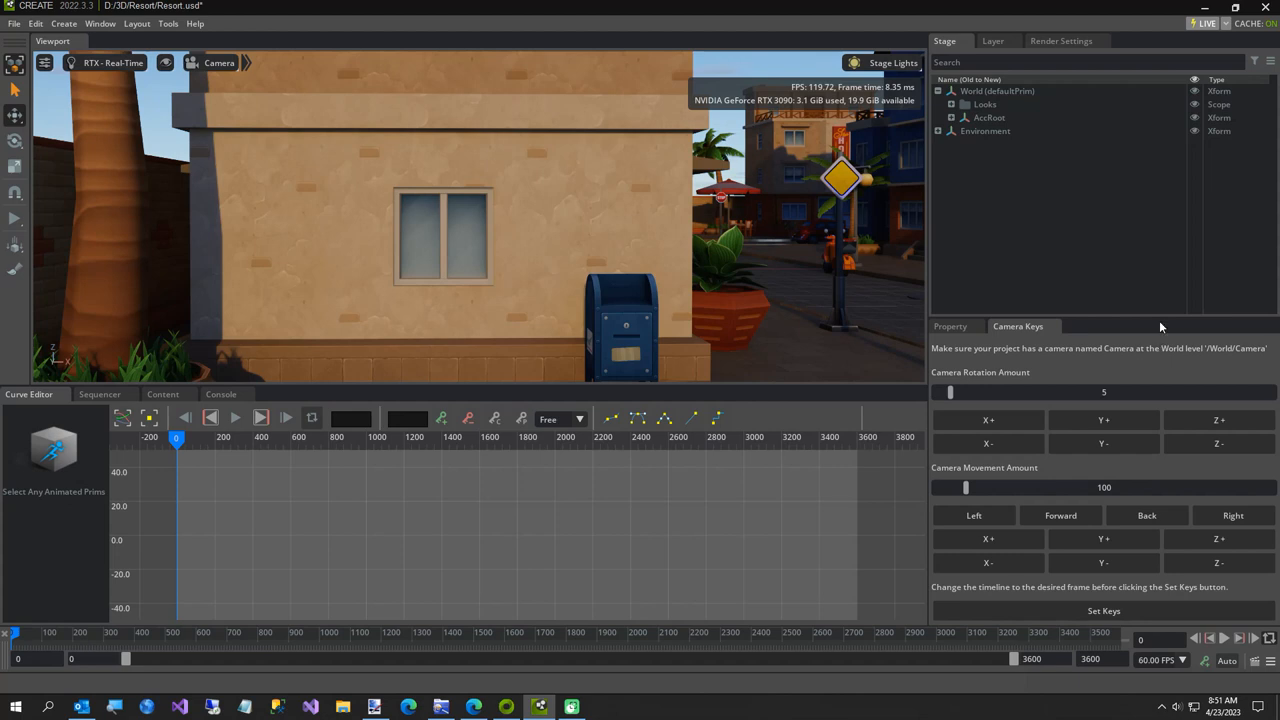
click(996, 92)
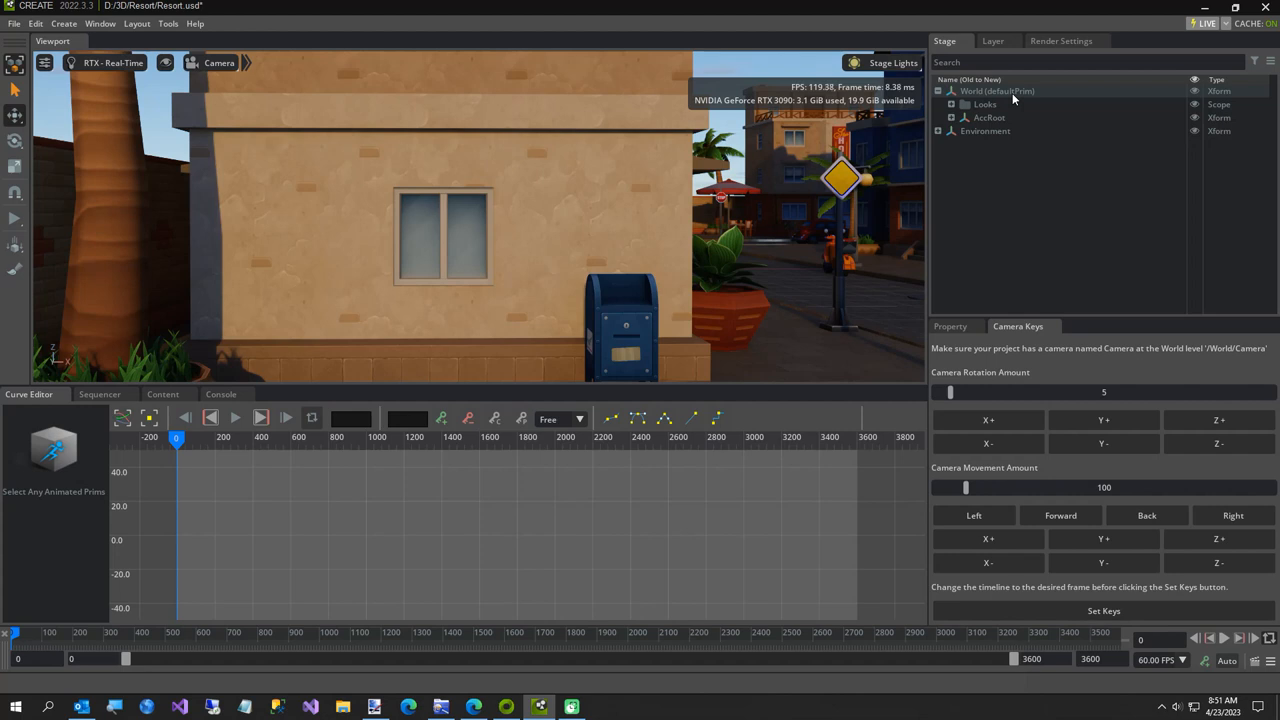
click(996, 92)
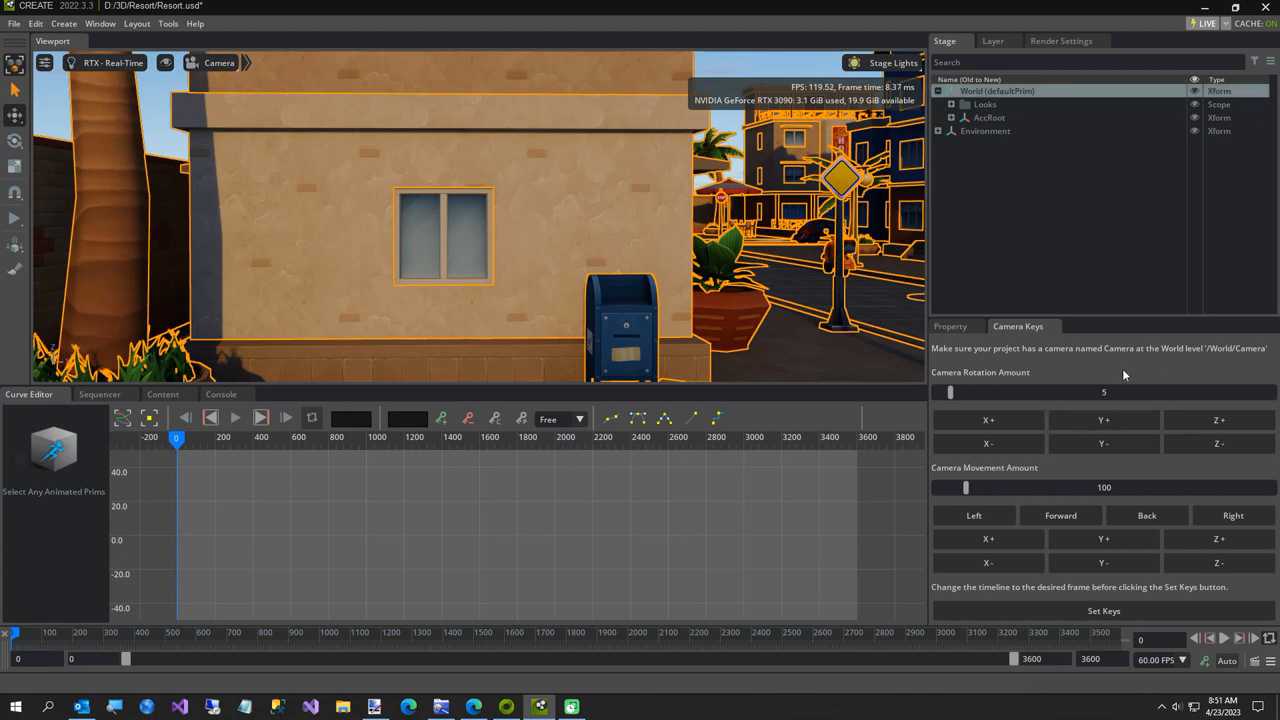
- Create a camera from the Perspective view under World and show its properties
click(218, 62)
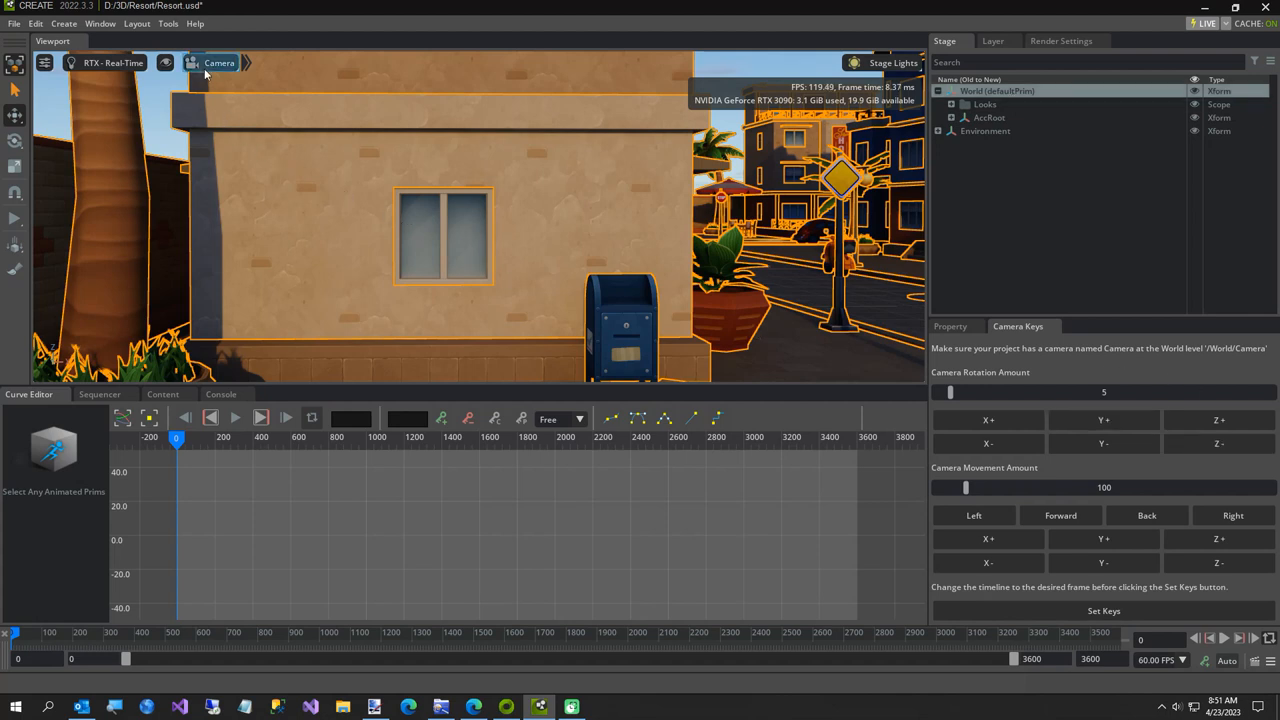
click(218, 62)
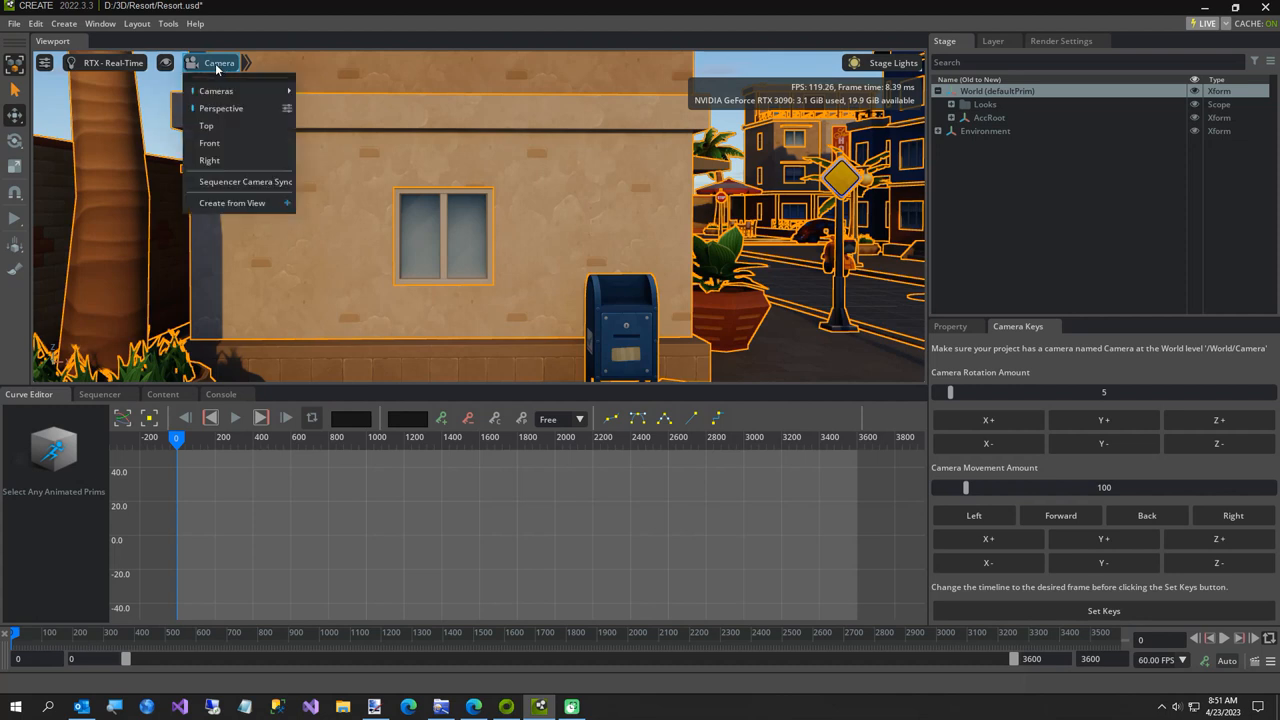
click(220, 108)
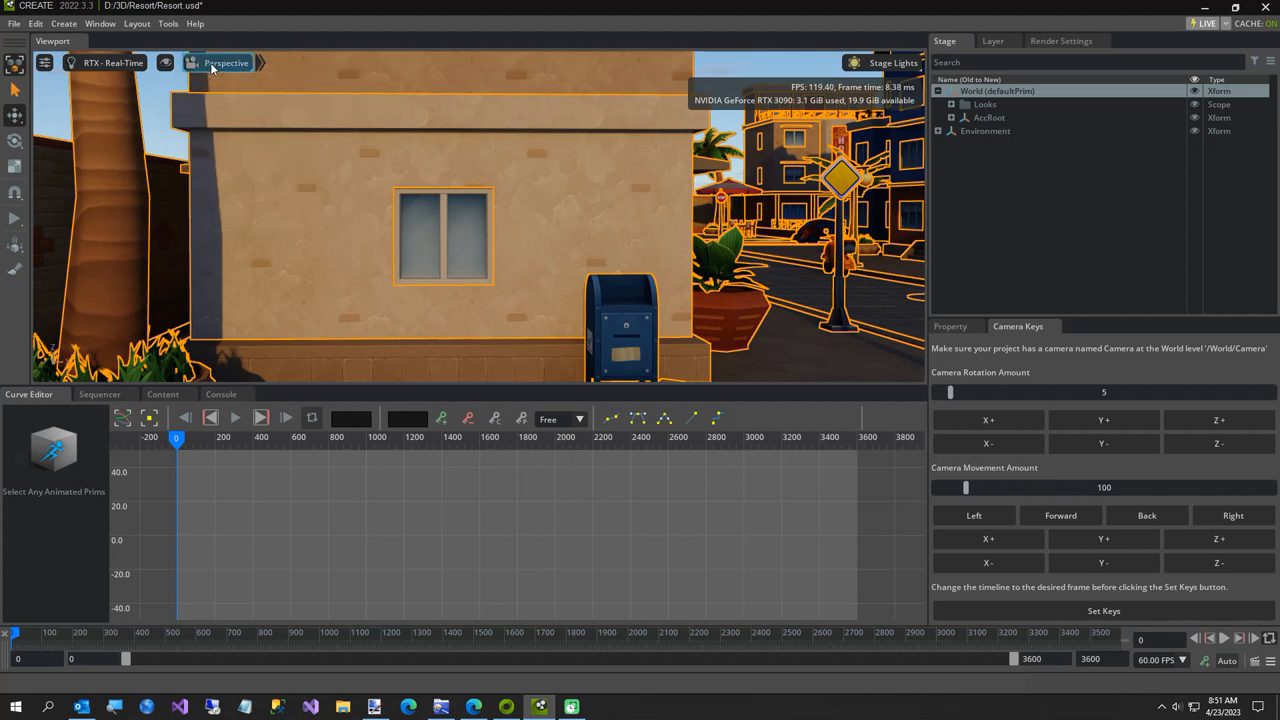
click(226, 62)
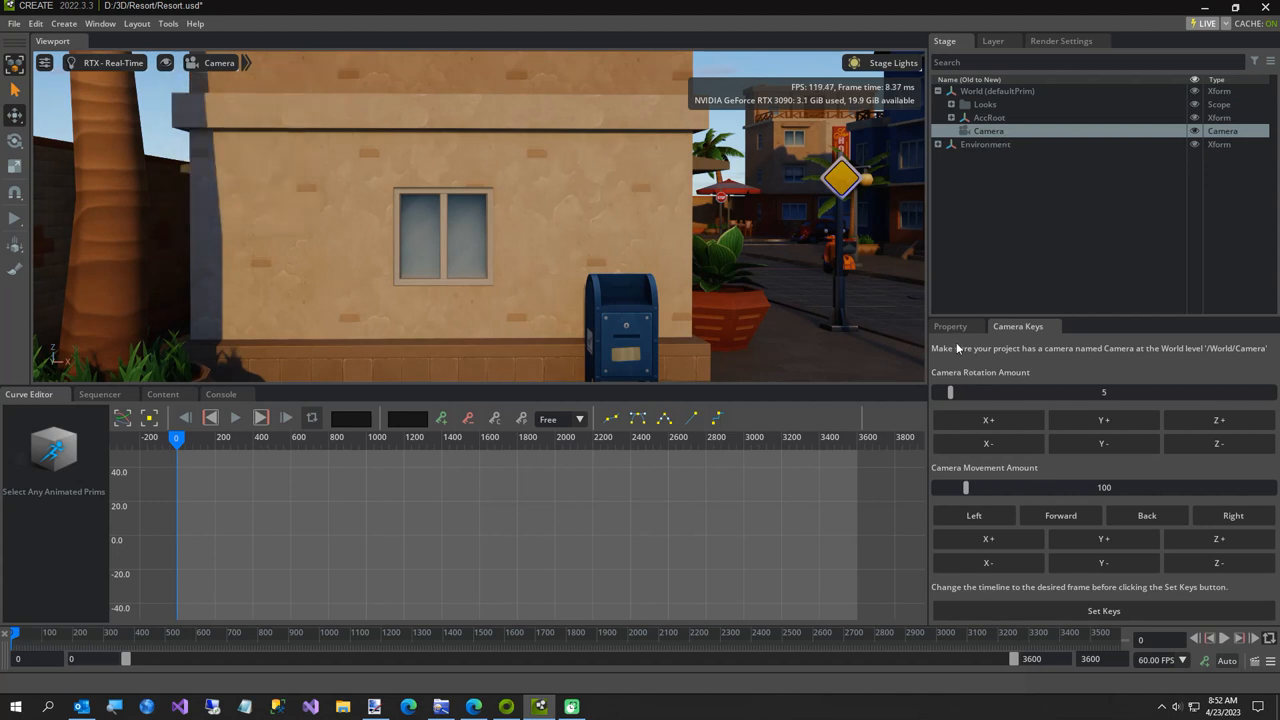
click(950, 326)
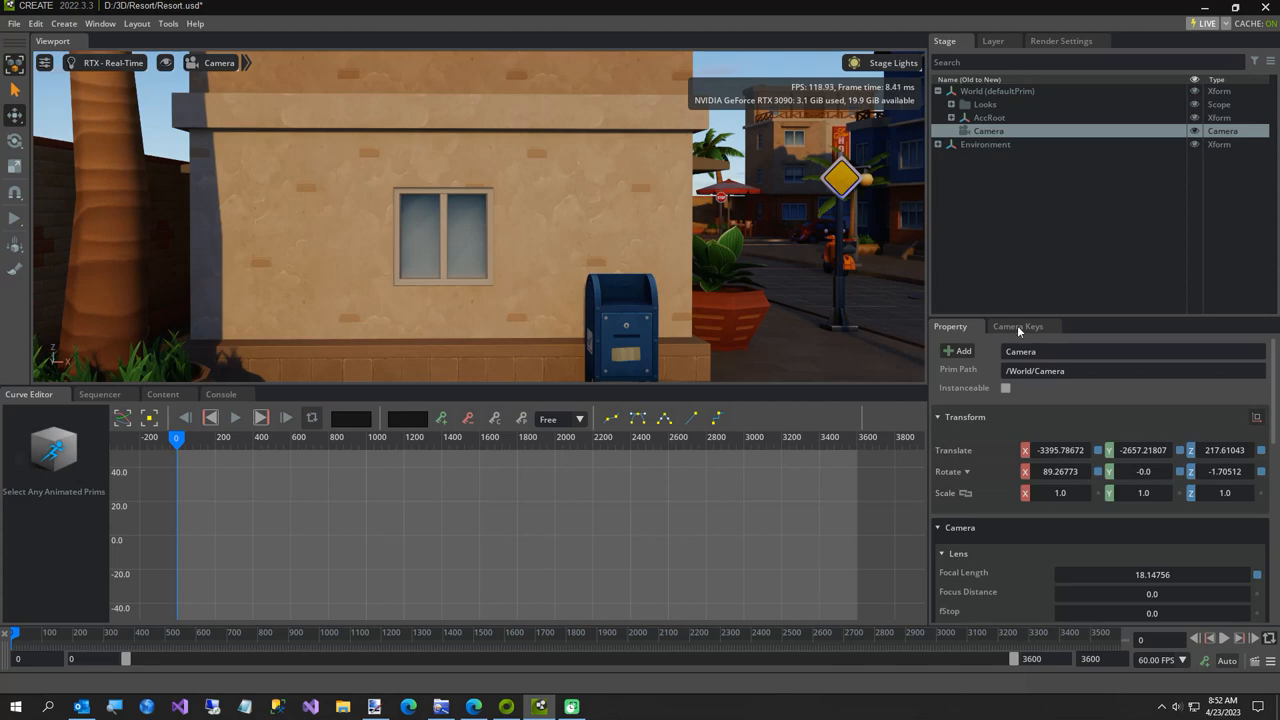
- Return to the Camera Keys panel to set the starting street framing
click(1018, 326)
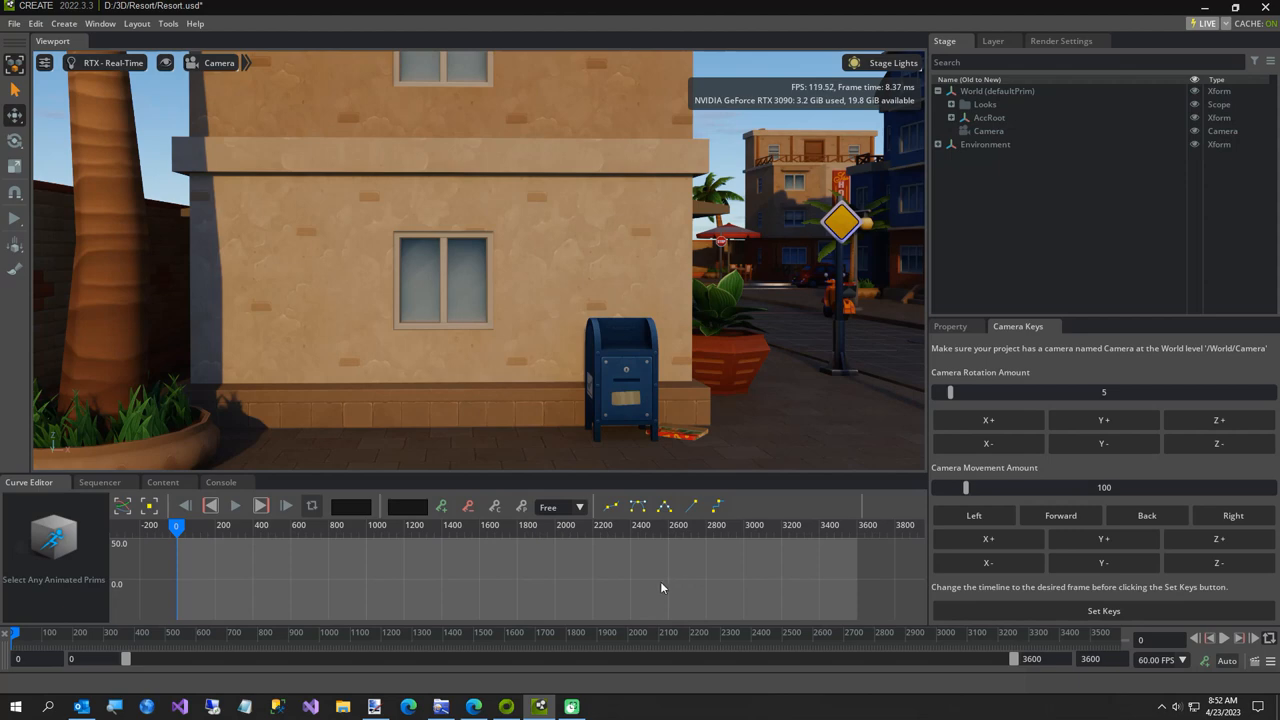
mouse_move(650, 588)
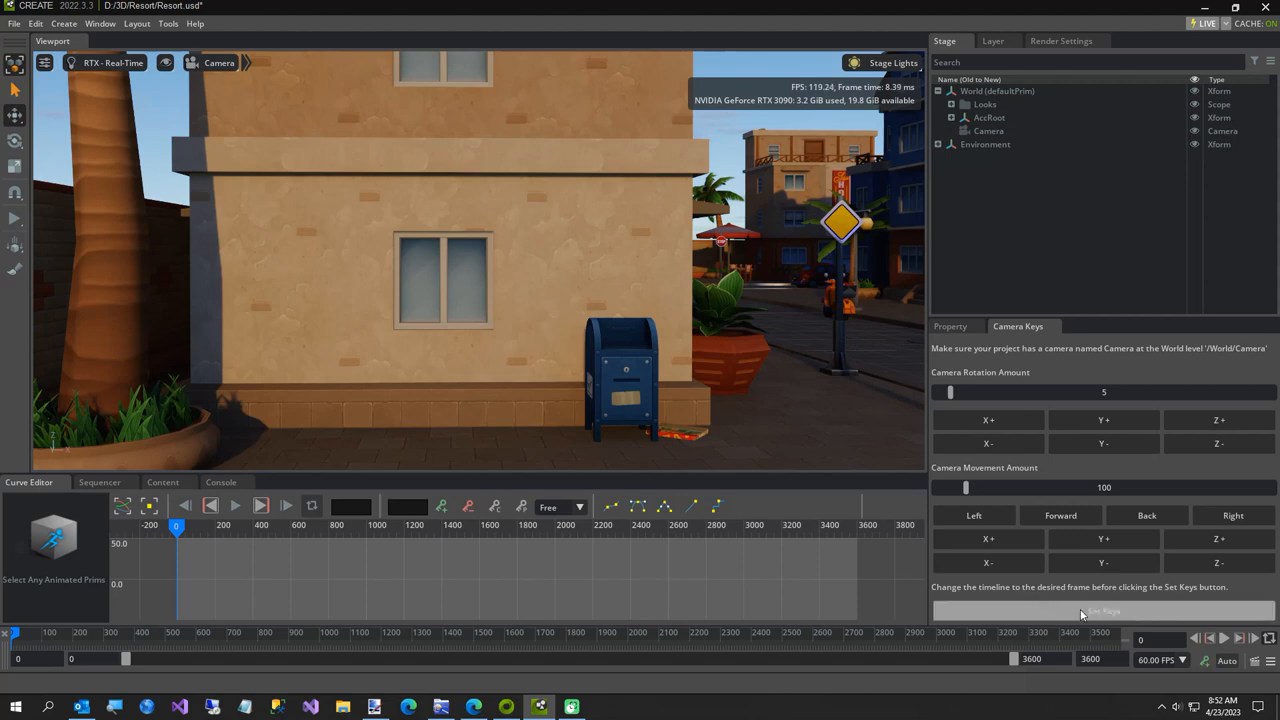
- Set the camera's transform keys at frame 0
click(1102, 612)
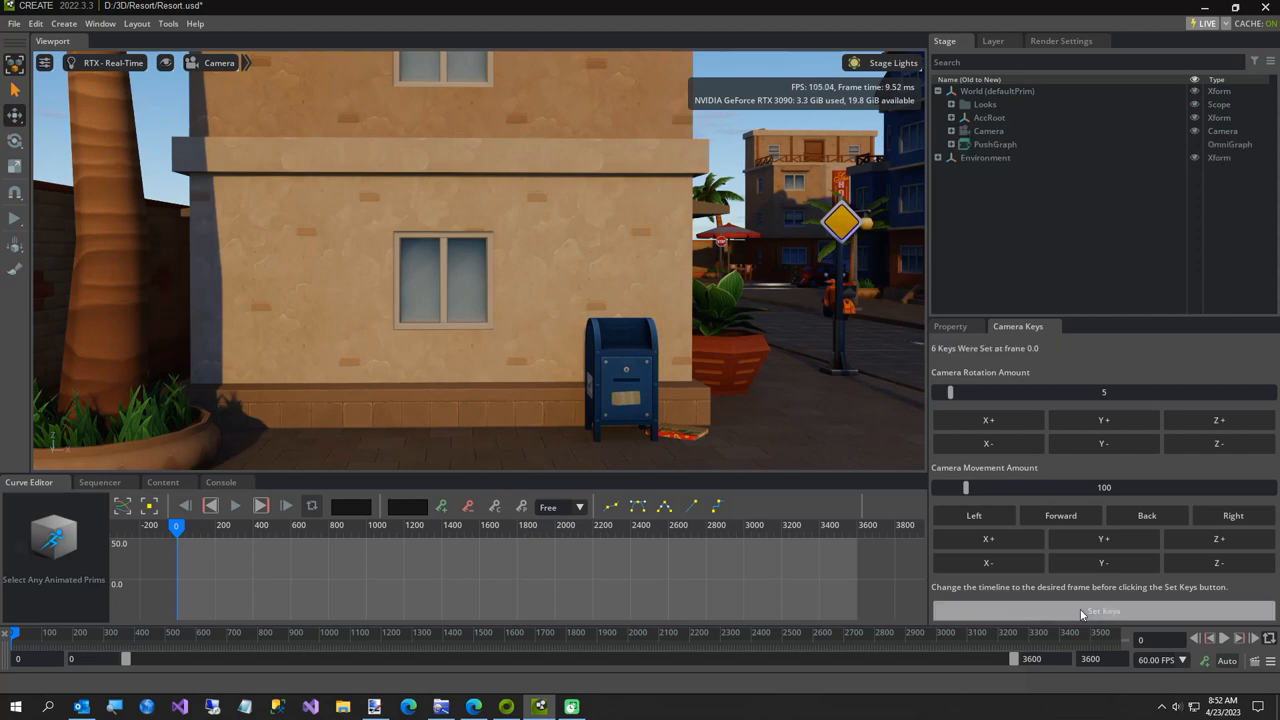
mouse_move(1024, 360)
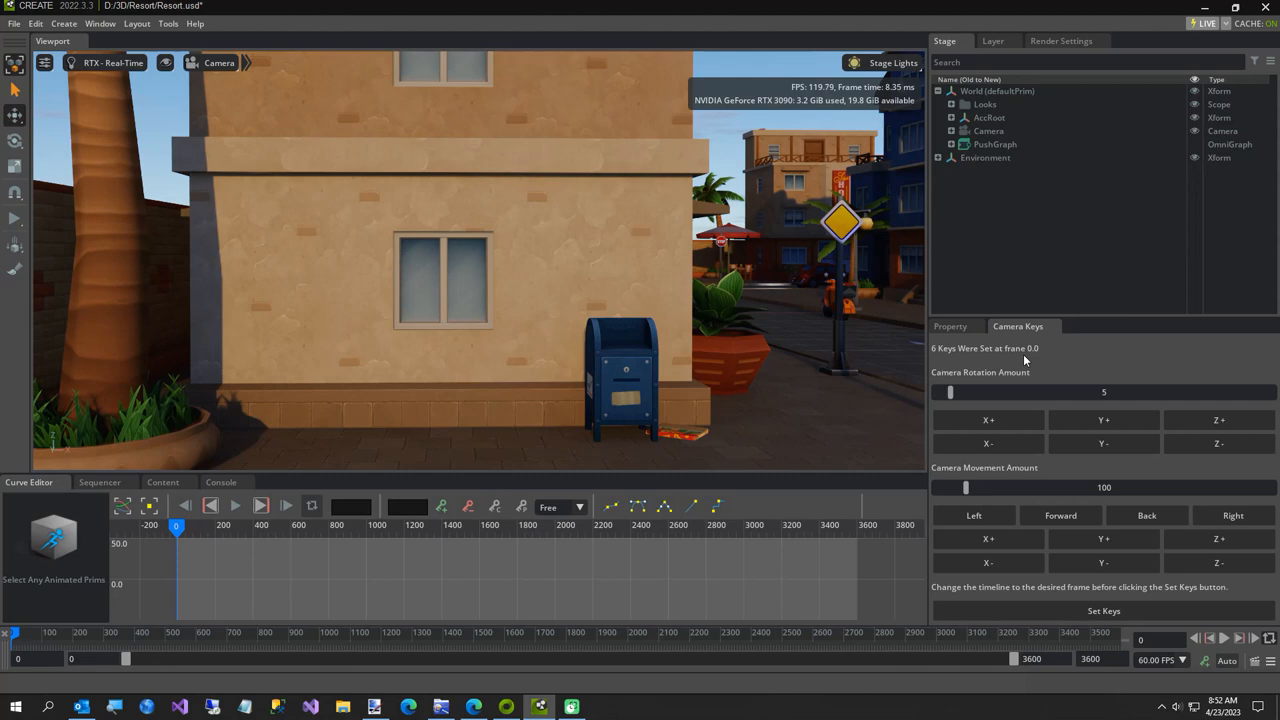
mouse_move(1032, 590)
text(90)
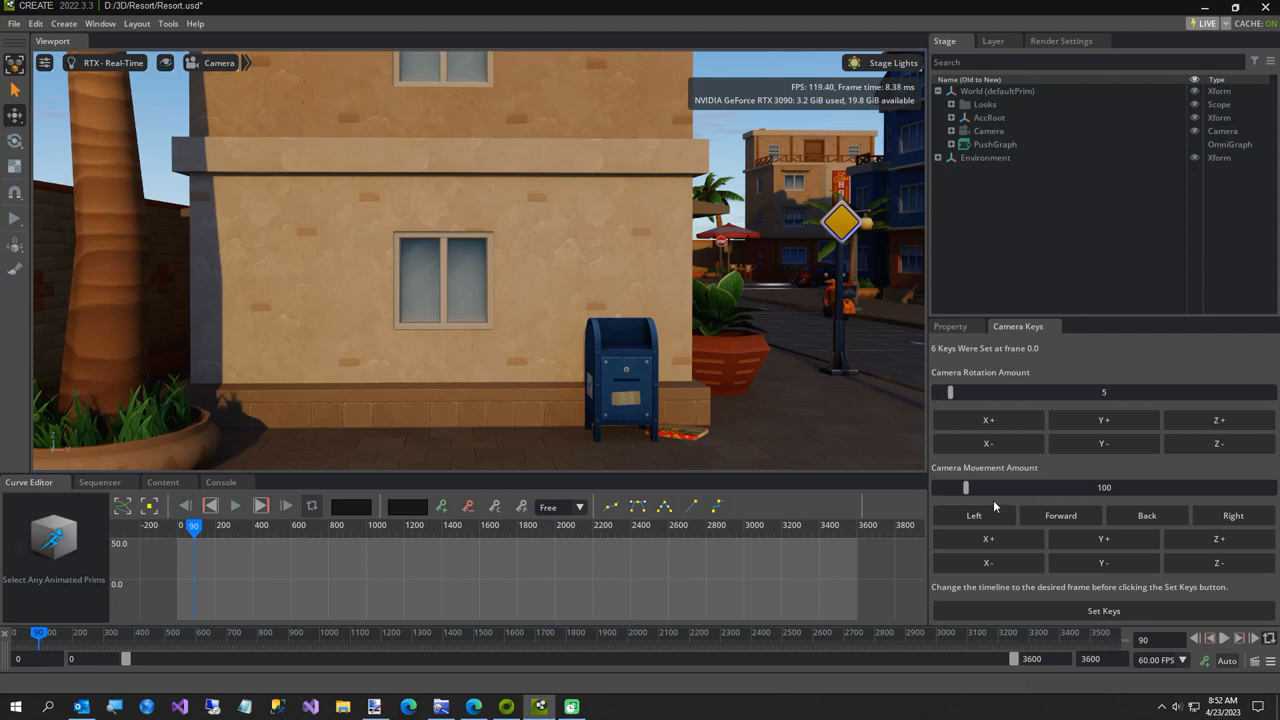
mouse_move(988, 528)
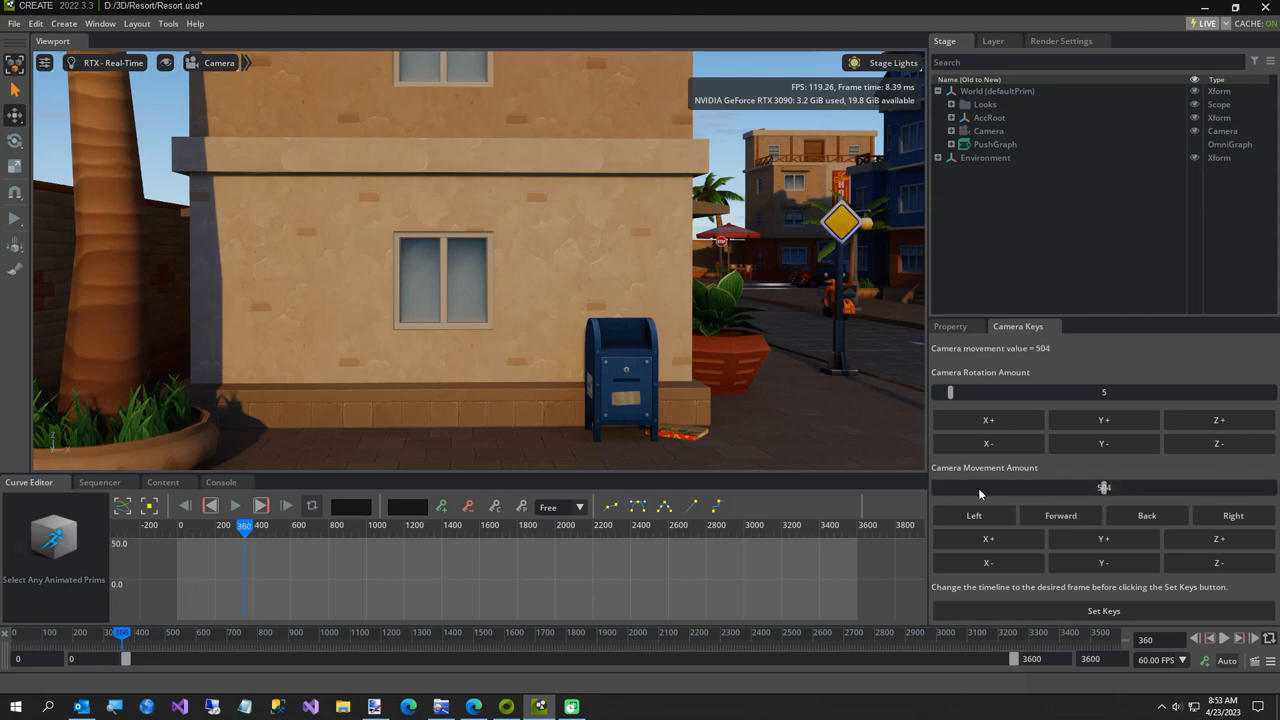
- Move the camera forward and right with movement 112, then key it at frame 360
click(1232, 516)
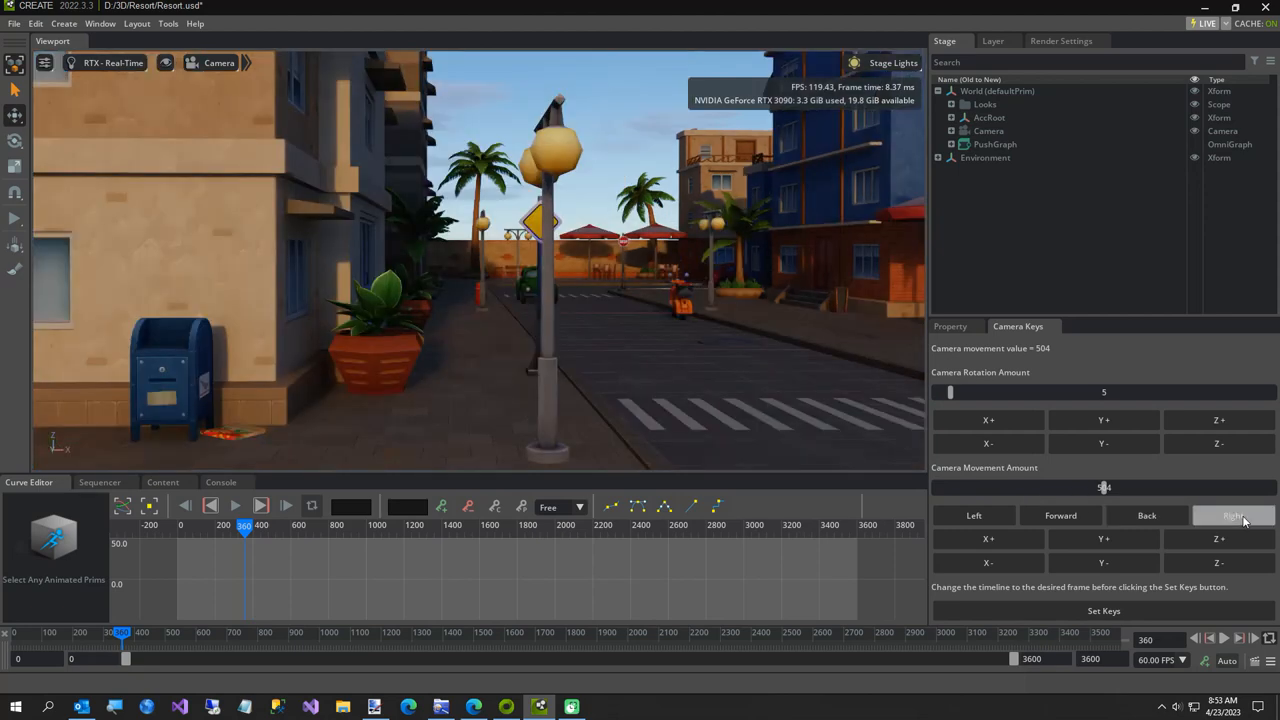
click(1232, 516)
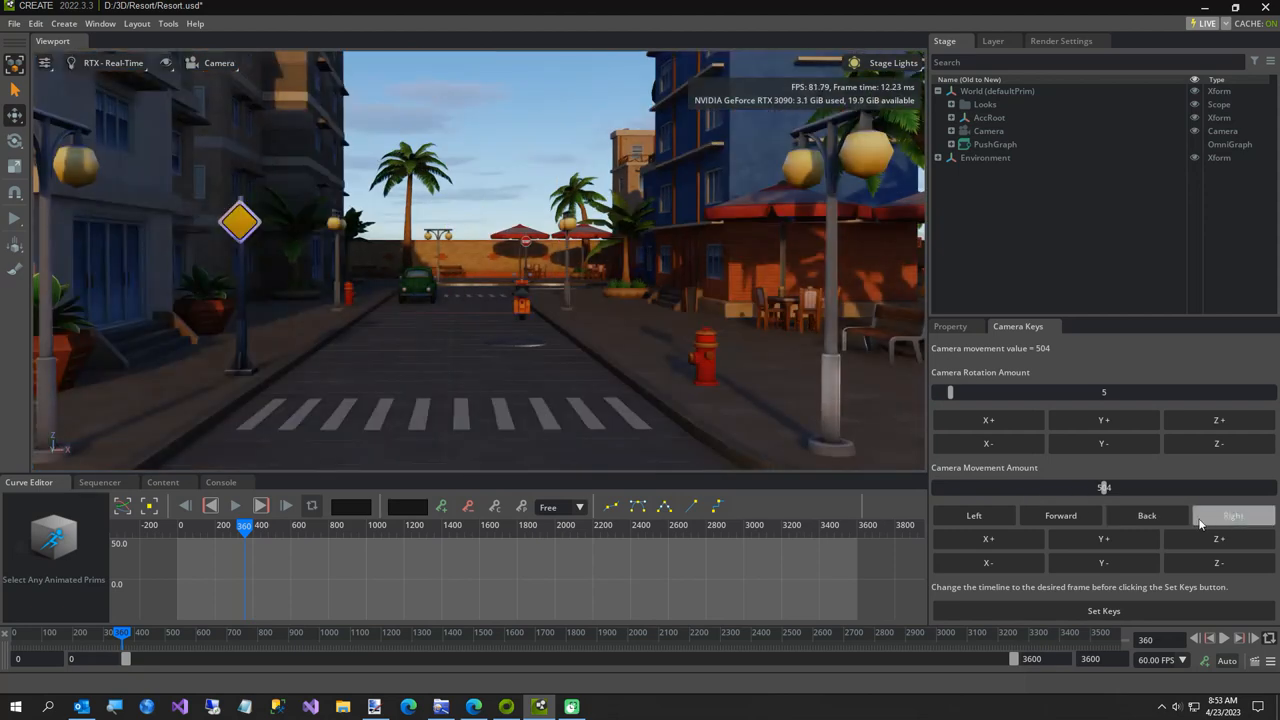
drag(1104, 488, 968, 488)
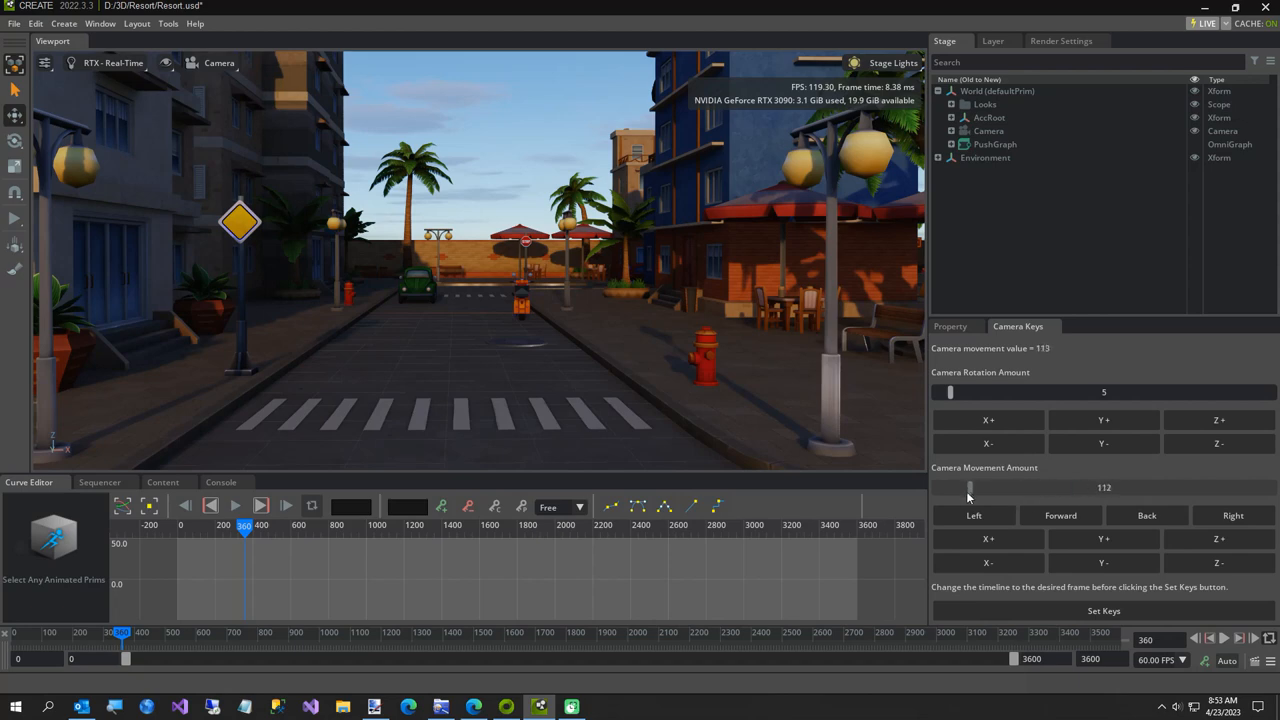
drag(968, 488, 956, 488)
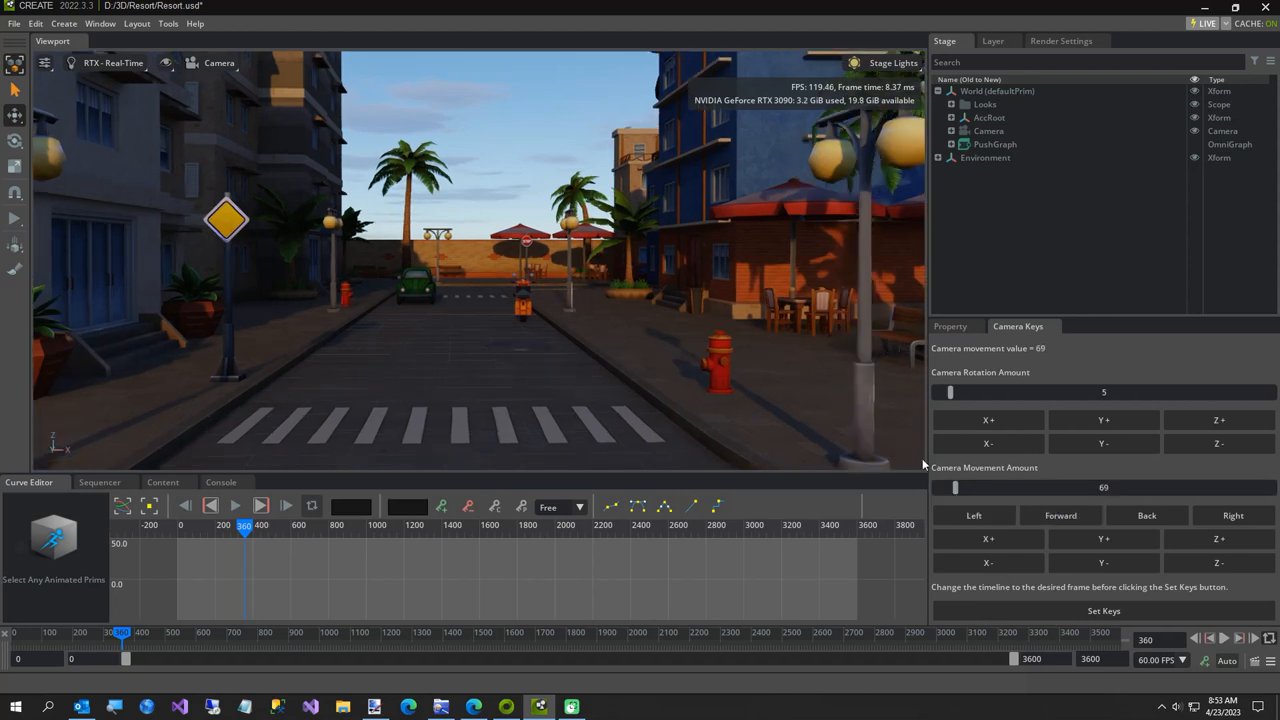
mouse_move(830, 442)
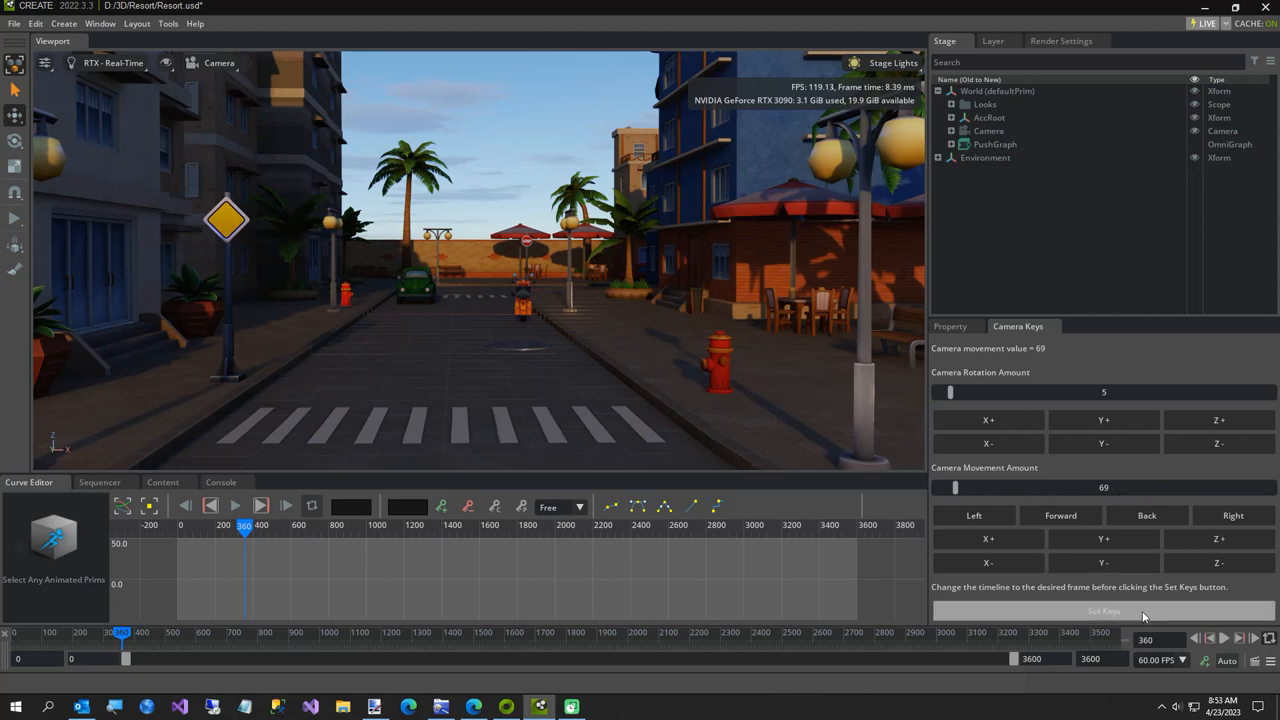
click(1104, 612)
text(720)
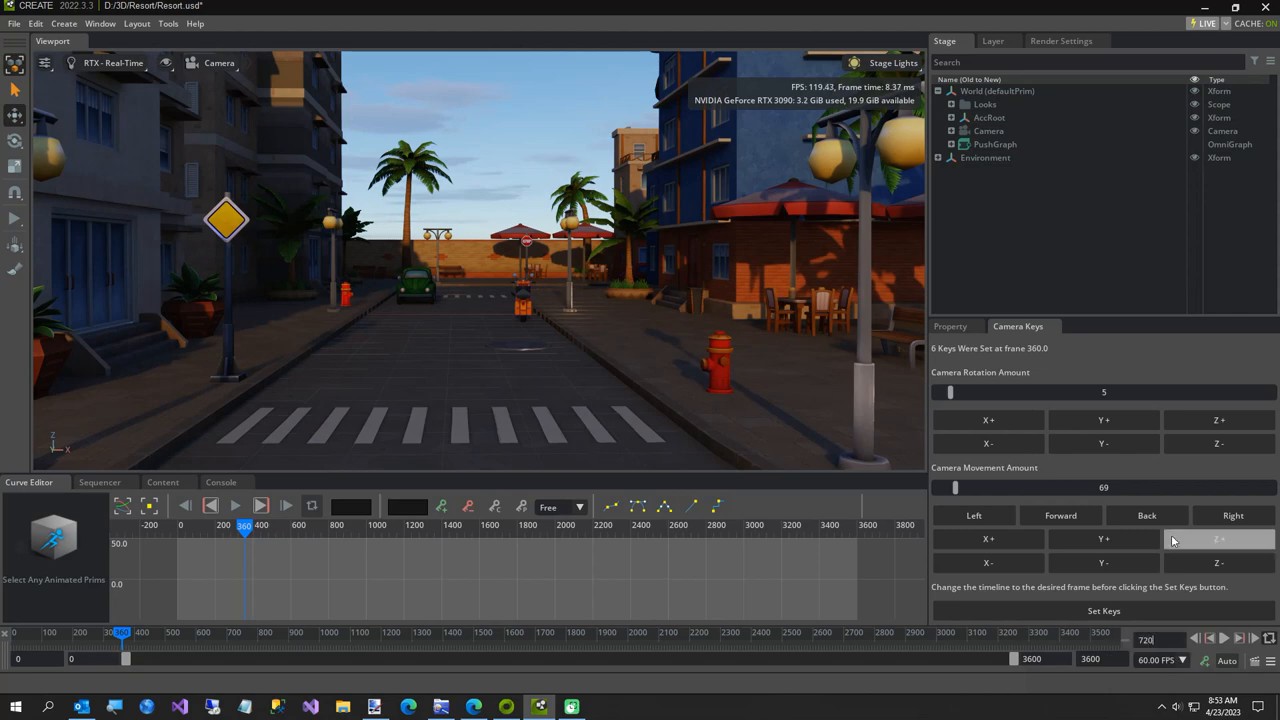
- With movement 502, push the camera forward toward the stop sign and key frame 720
drag(954, 488, 1056, 488)
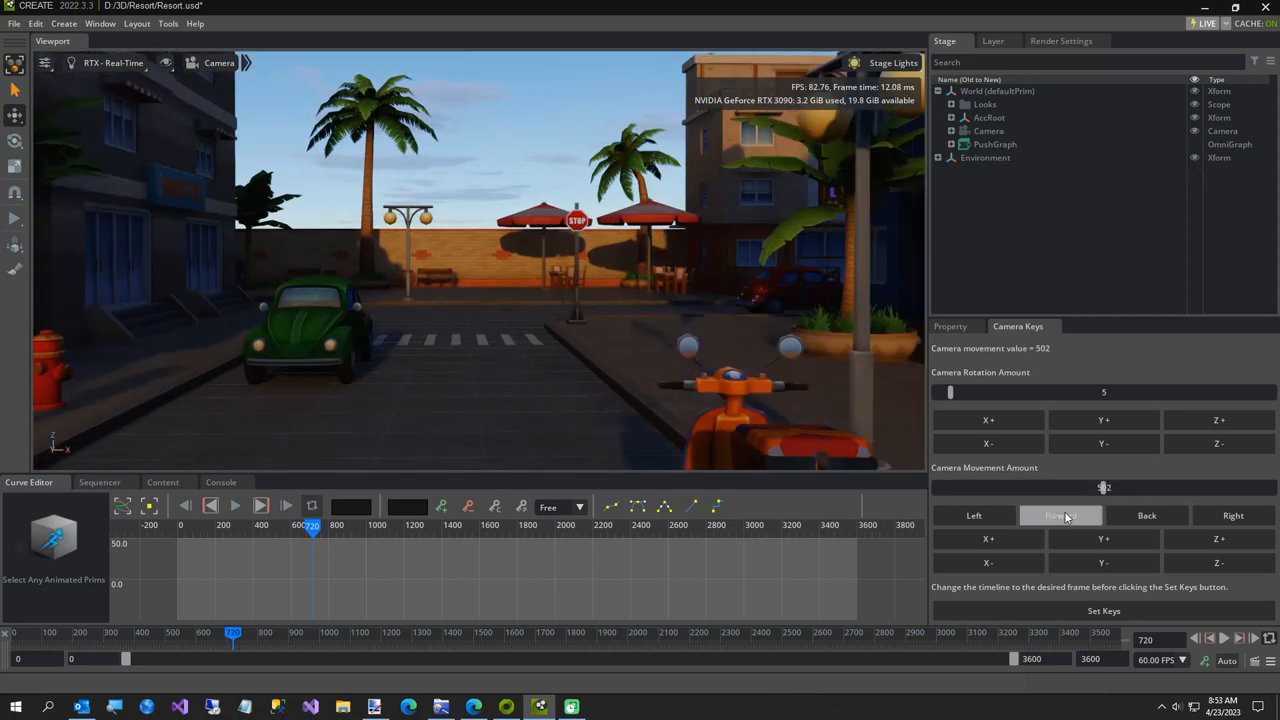
click(1060, 516)
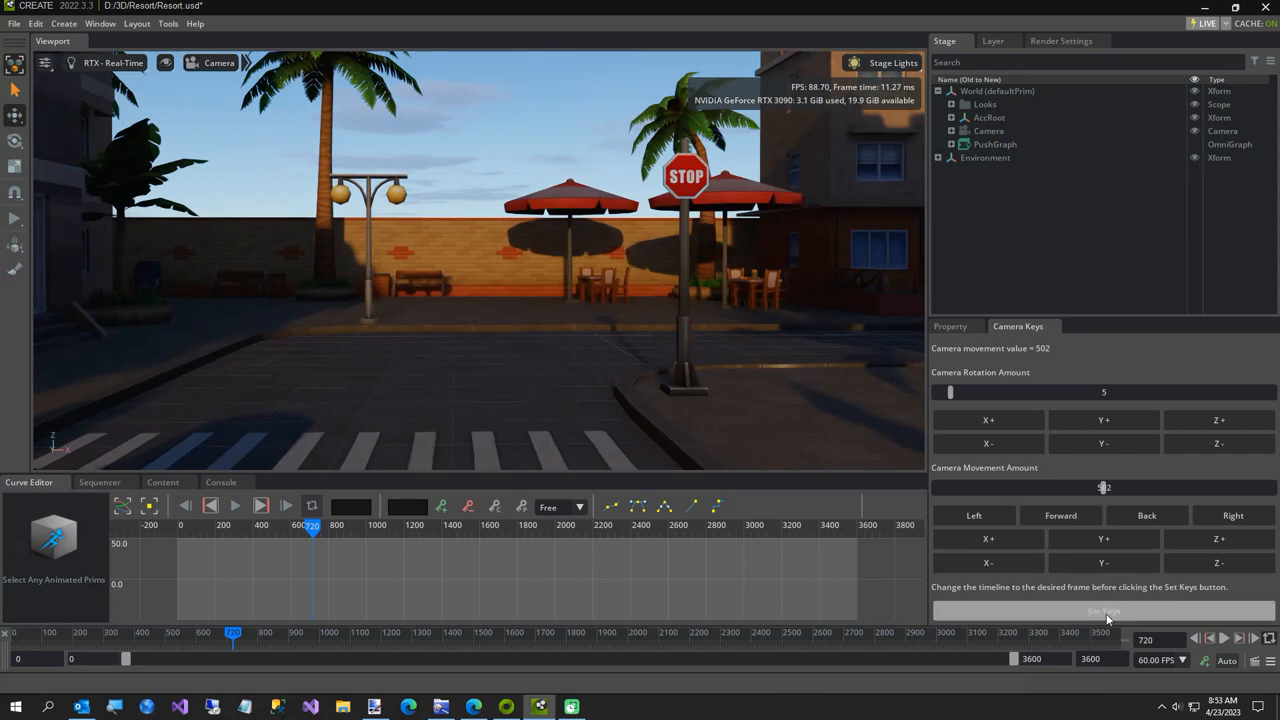
click(1104, 612)
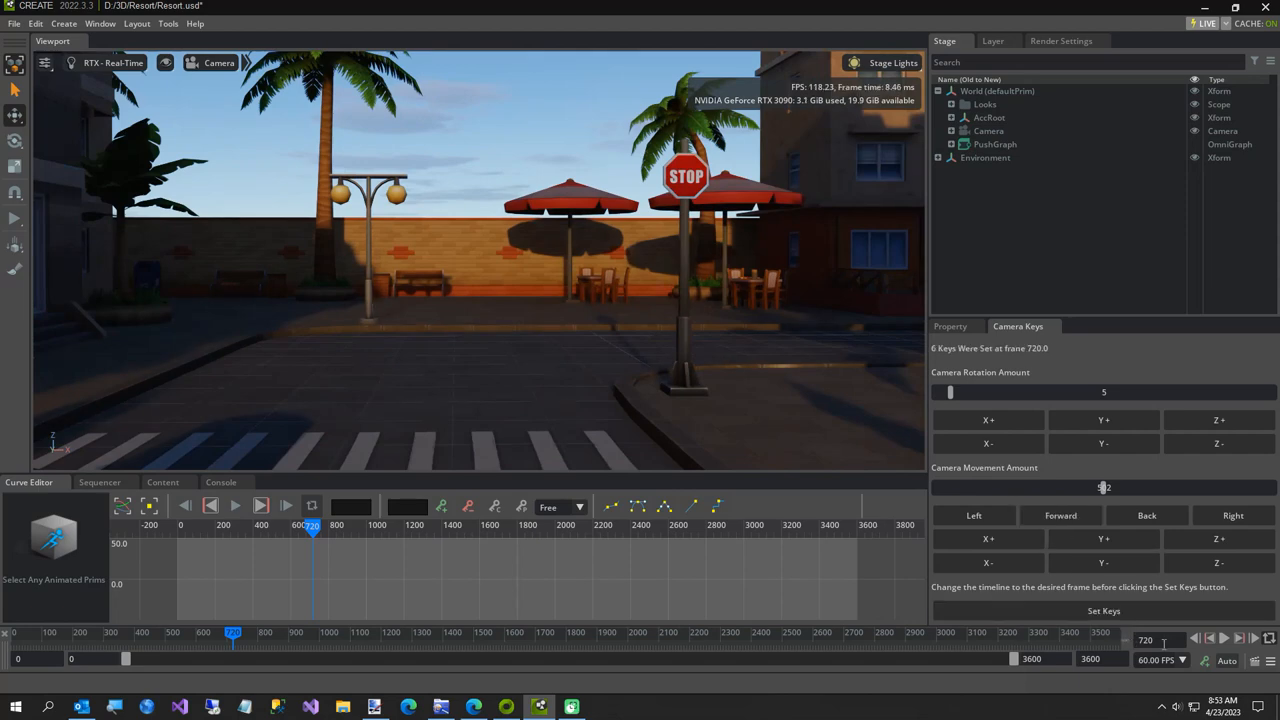
click(1104, 612)
text(960)
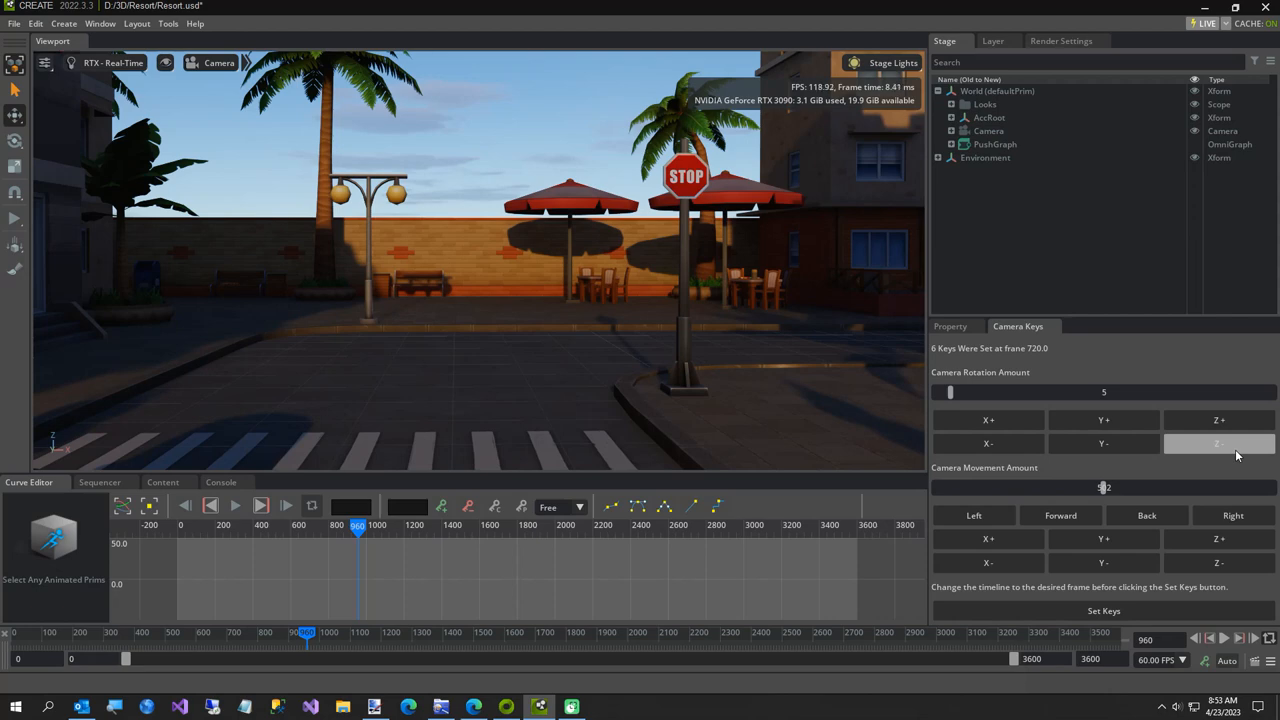
- Set rotation amount to about 85 and turn the camera roughly ninety degrees sideways
click(988, 420)
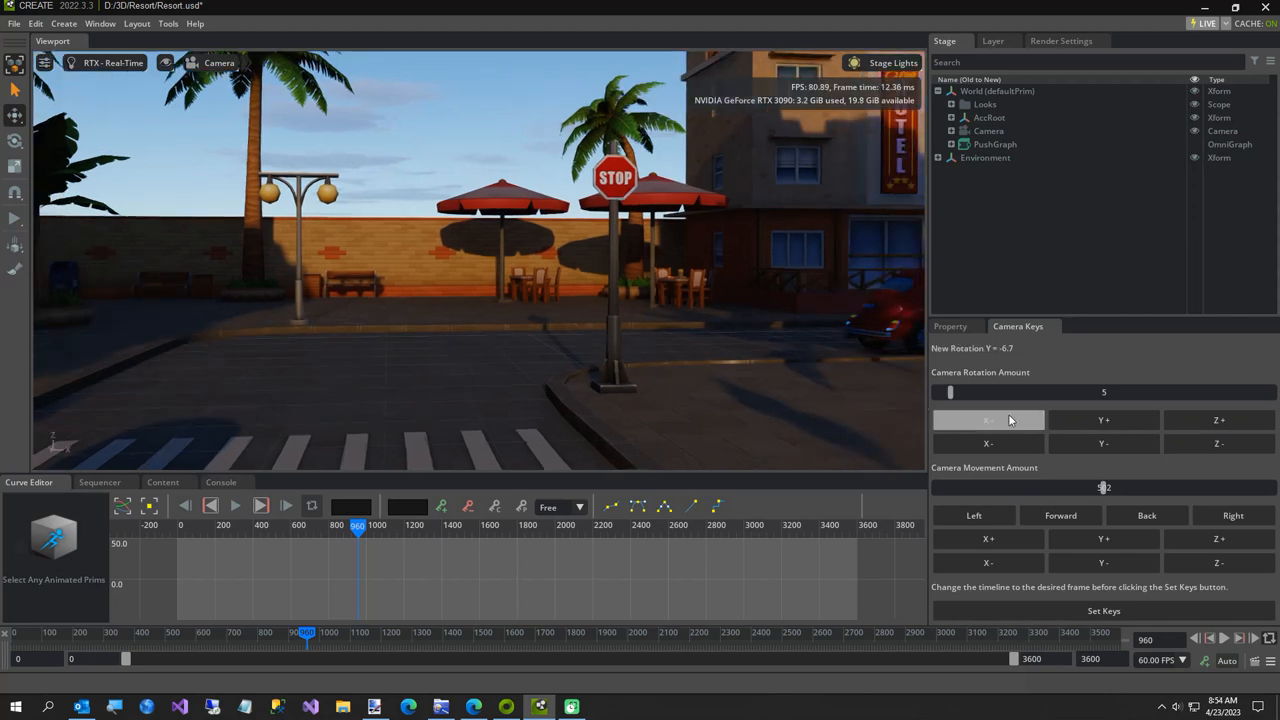
drag(950, 392, 1190, 392)
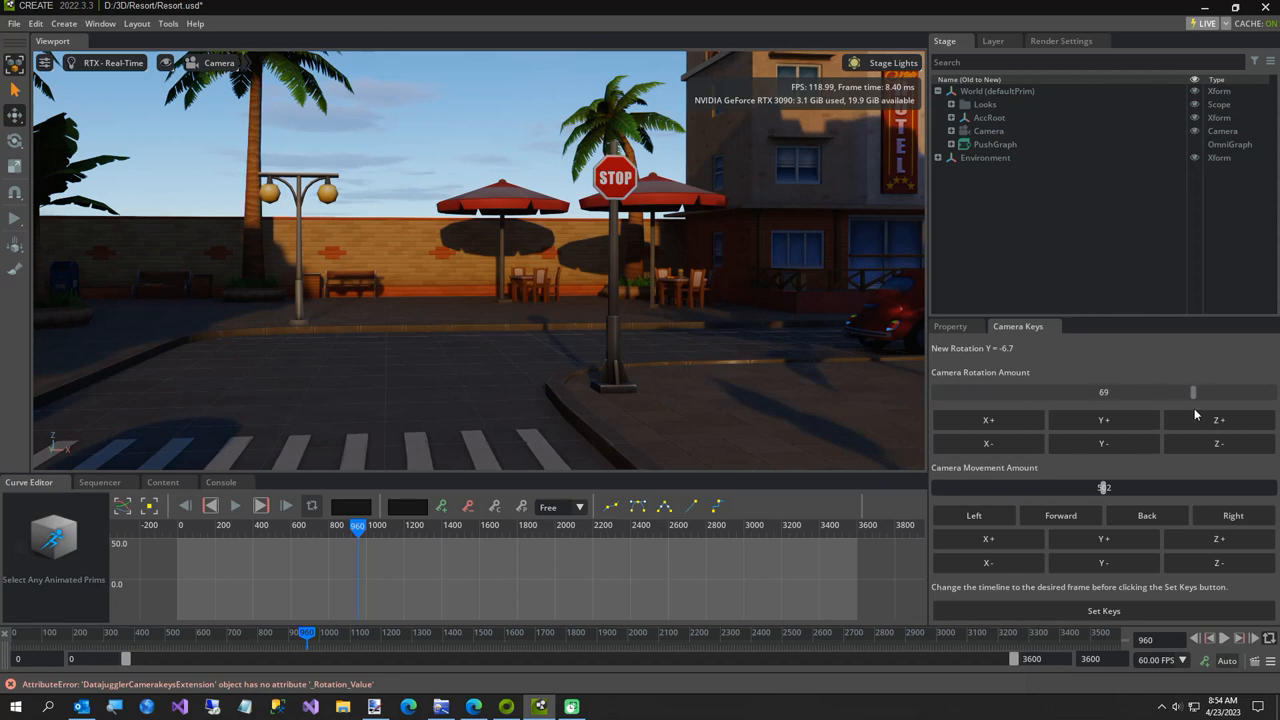
drag(1192, 392, 1244, 392)
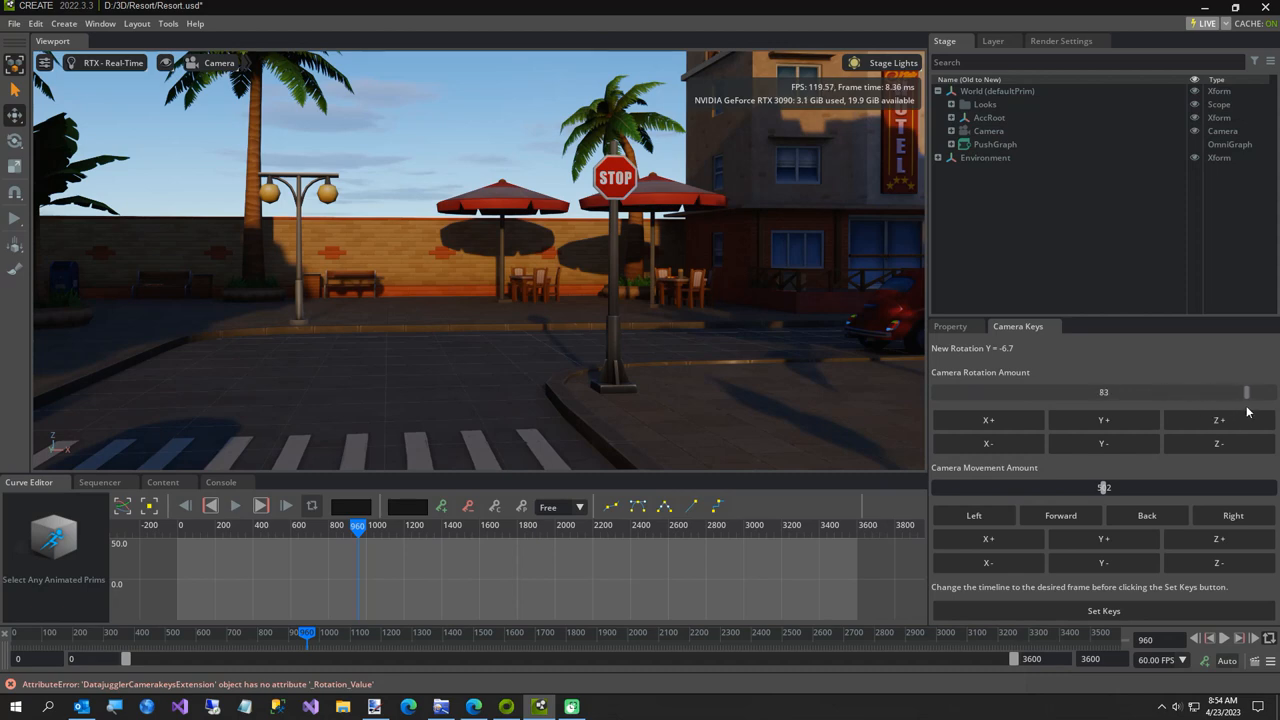
click(1218, 444)
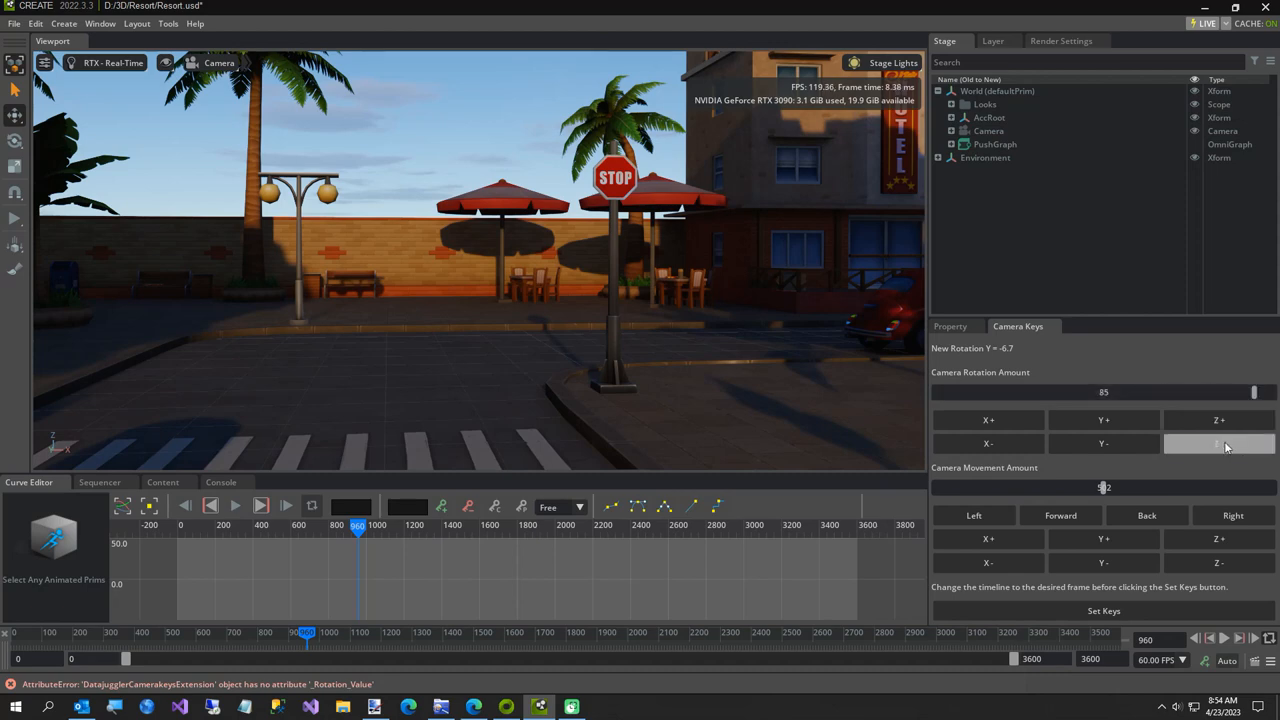
click(972, 516)
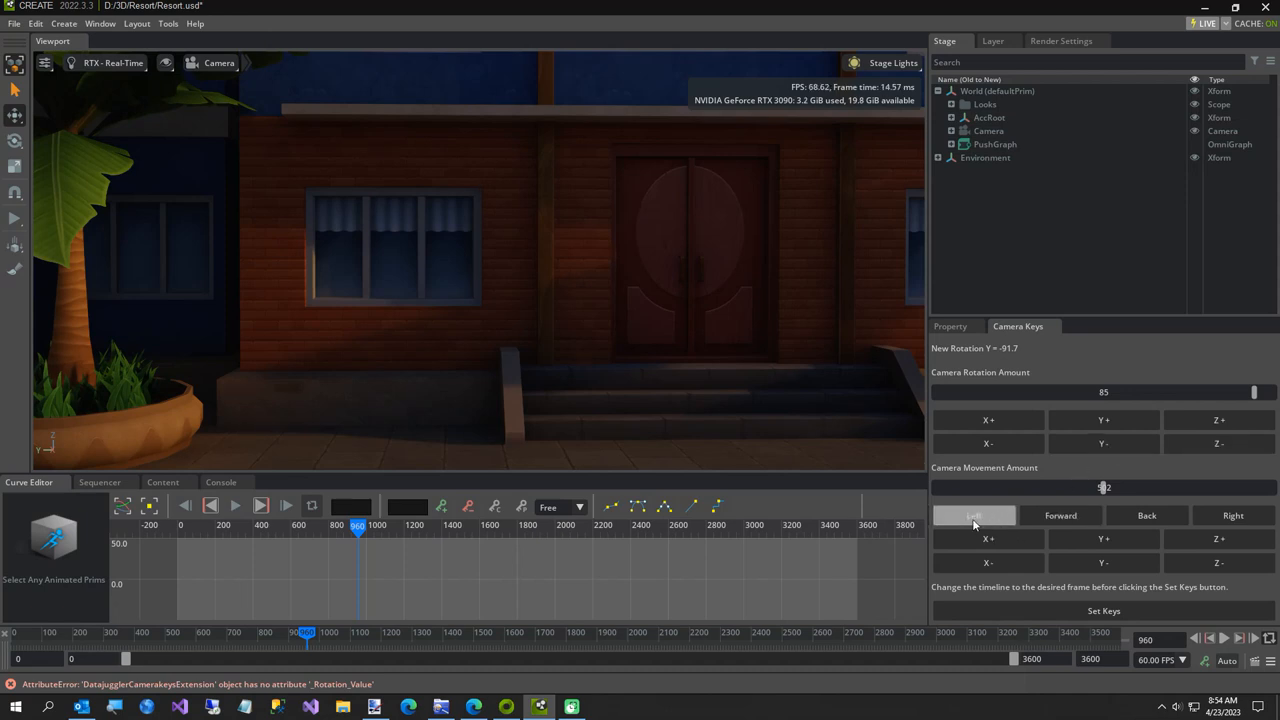
- Shift the camera to line up with the side street and key frame 960
click(972, 516)
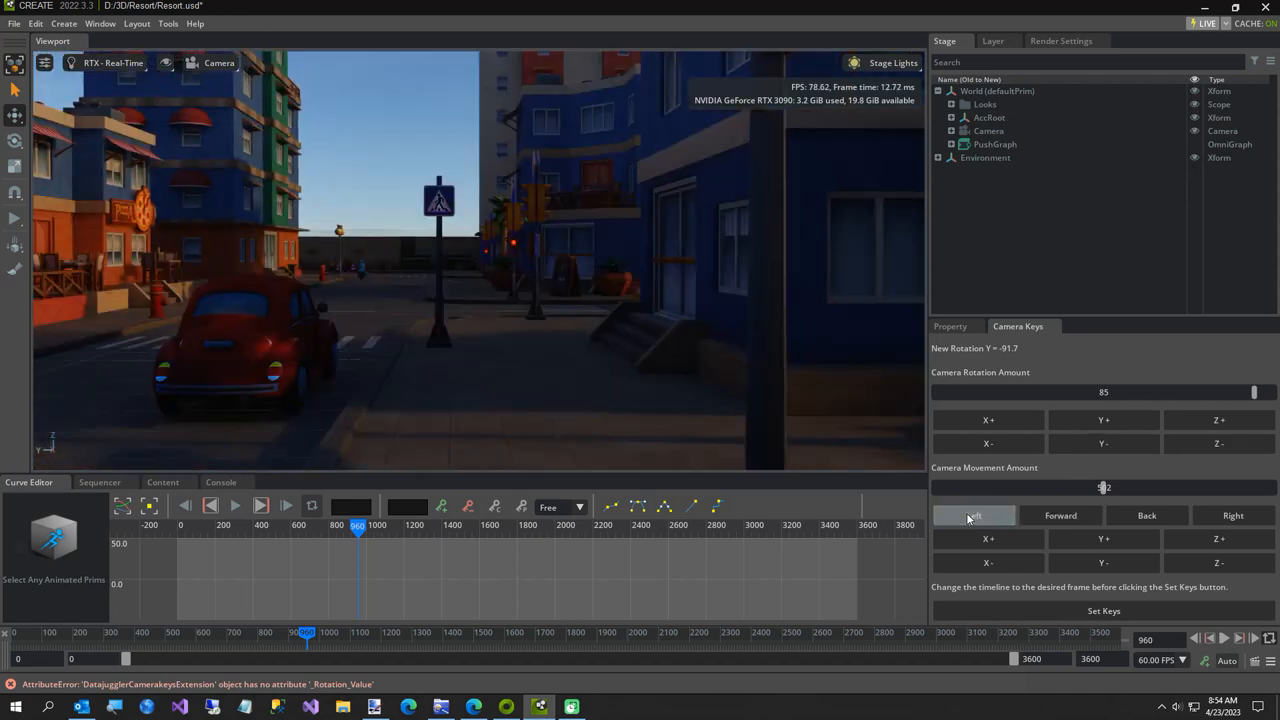
click(972, 516)
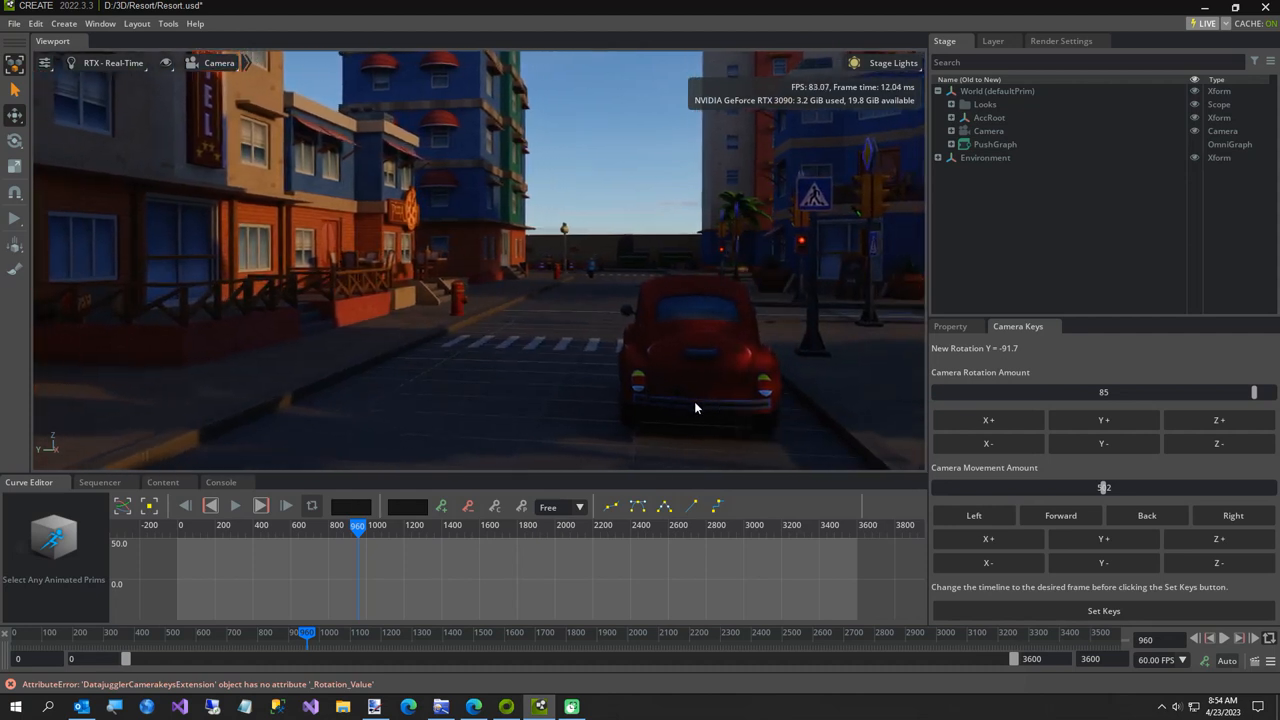
mouse_move(1046, 540)
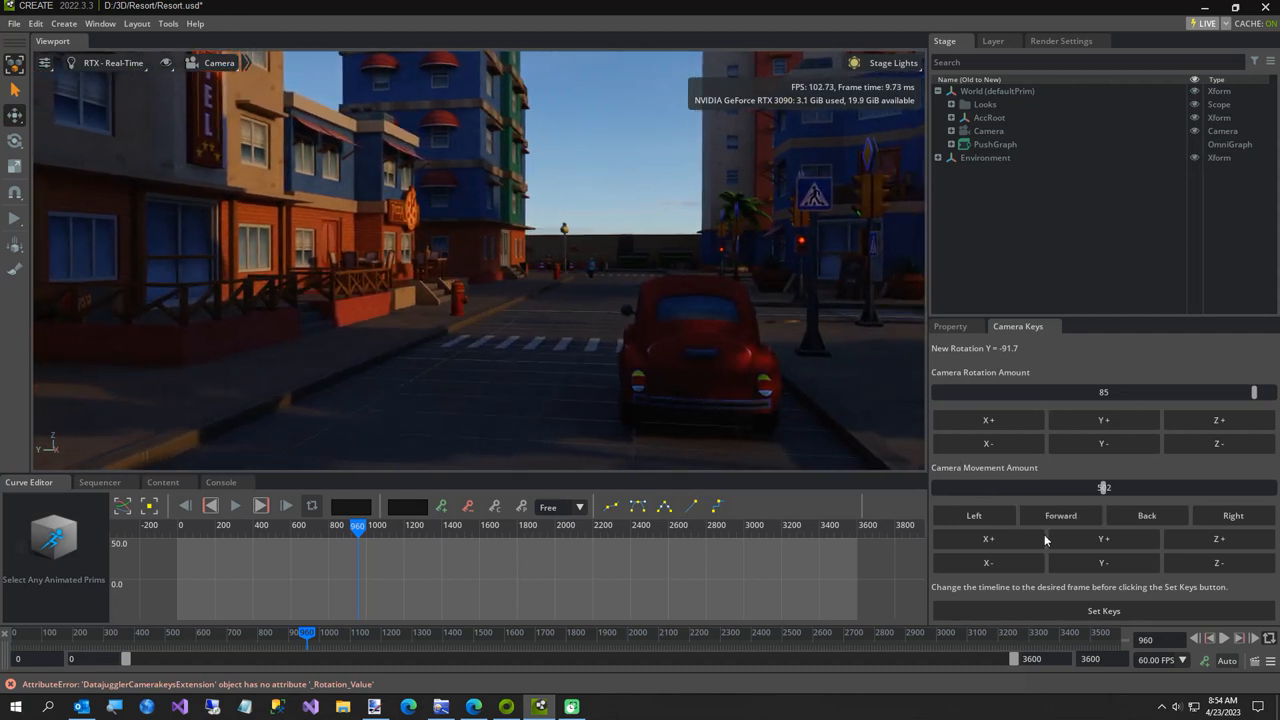
click(1104, 612)
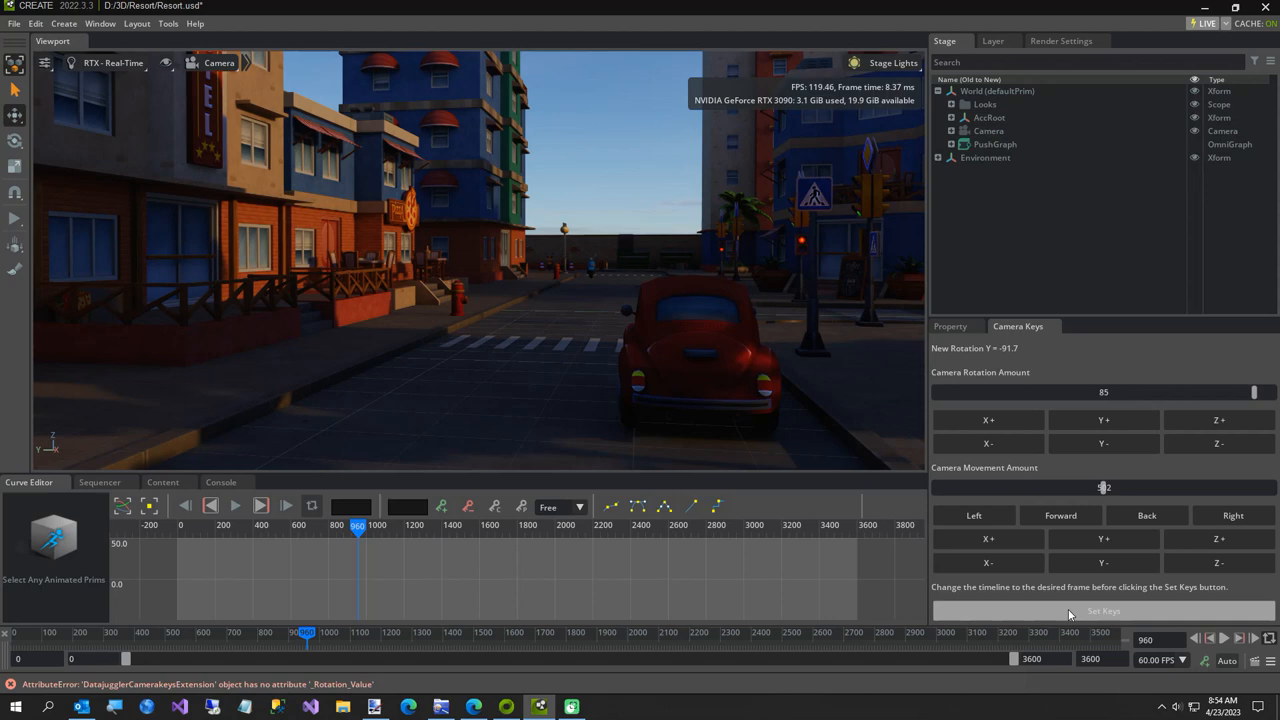
click(1104, 612)
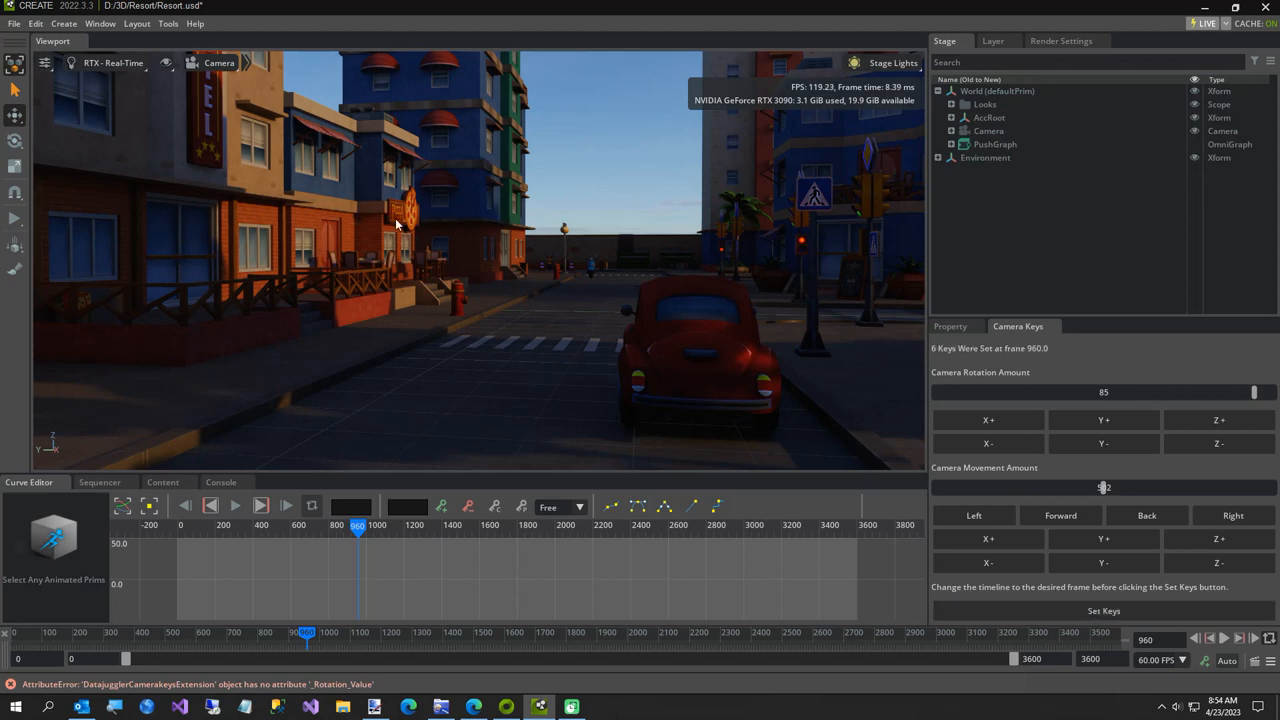
- At frame 1200, move the camera forward twice past the pizza shop
click(1144, 640)
text(1260)
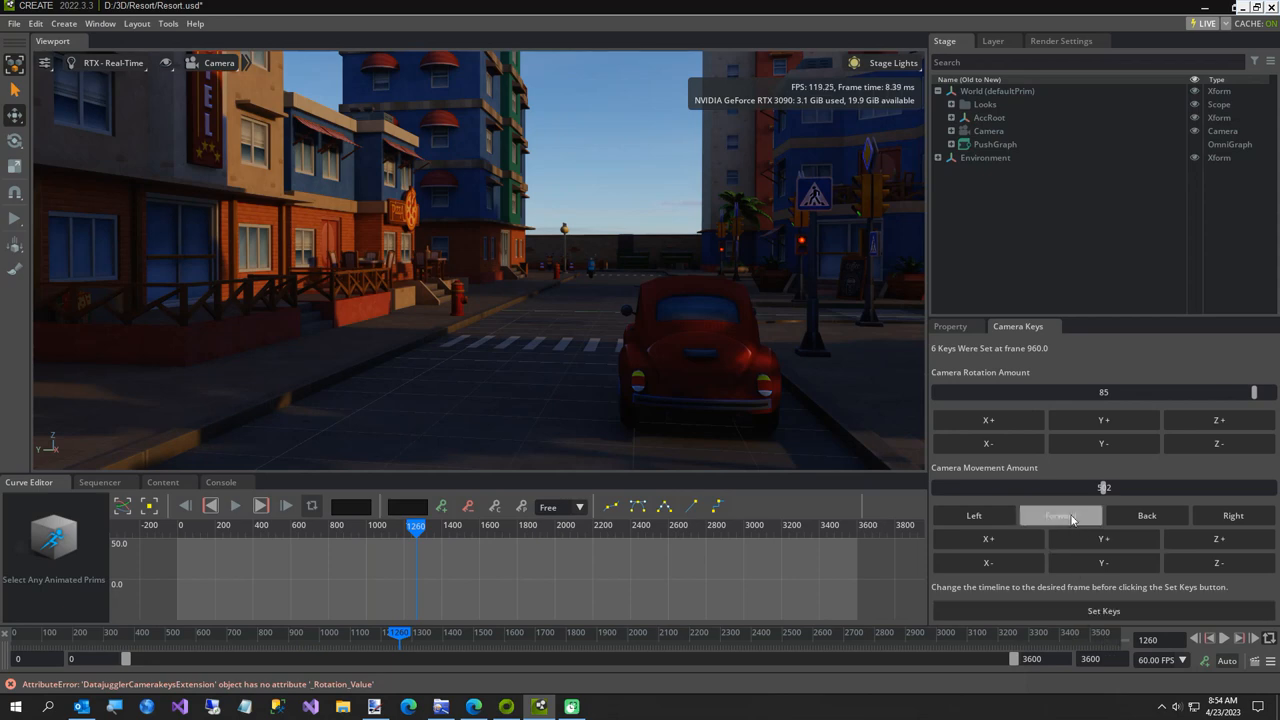
click(1060, 516)
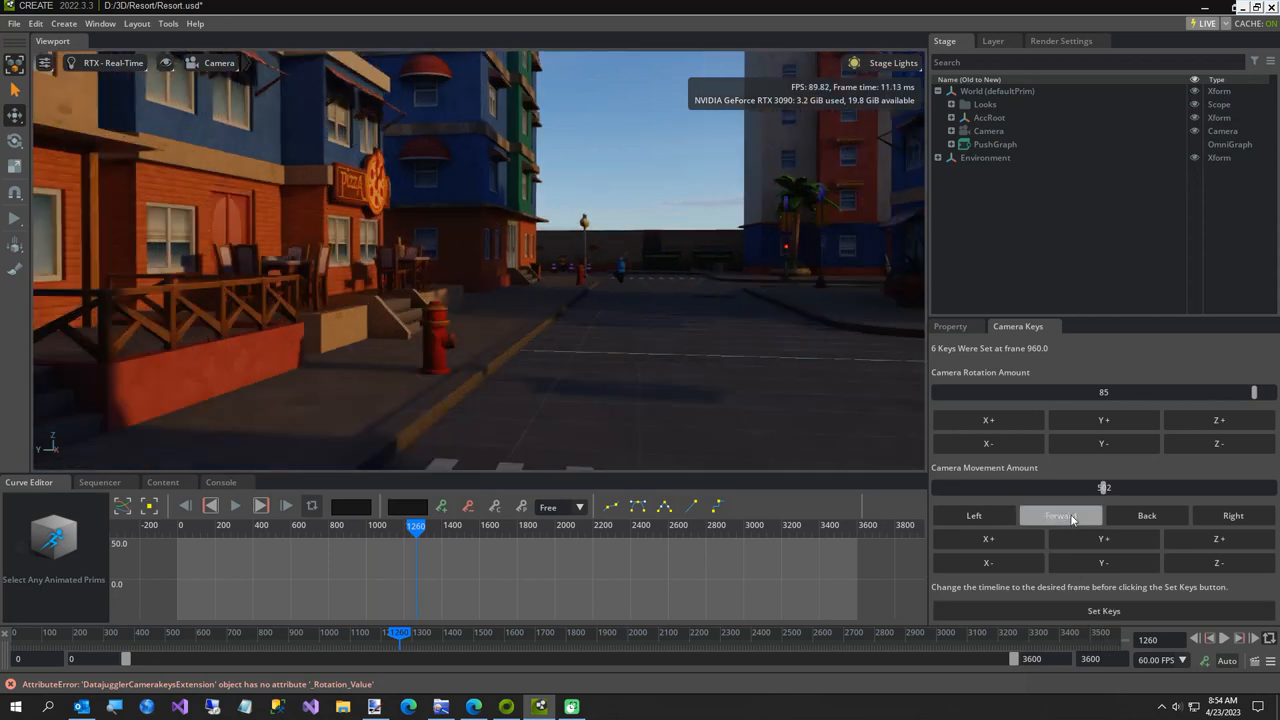
click(1060, 516)
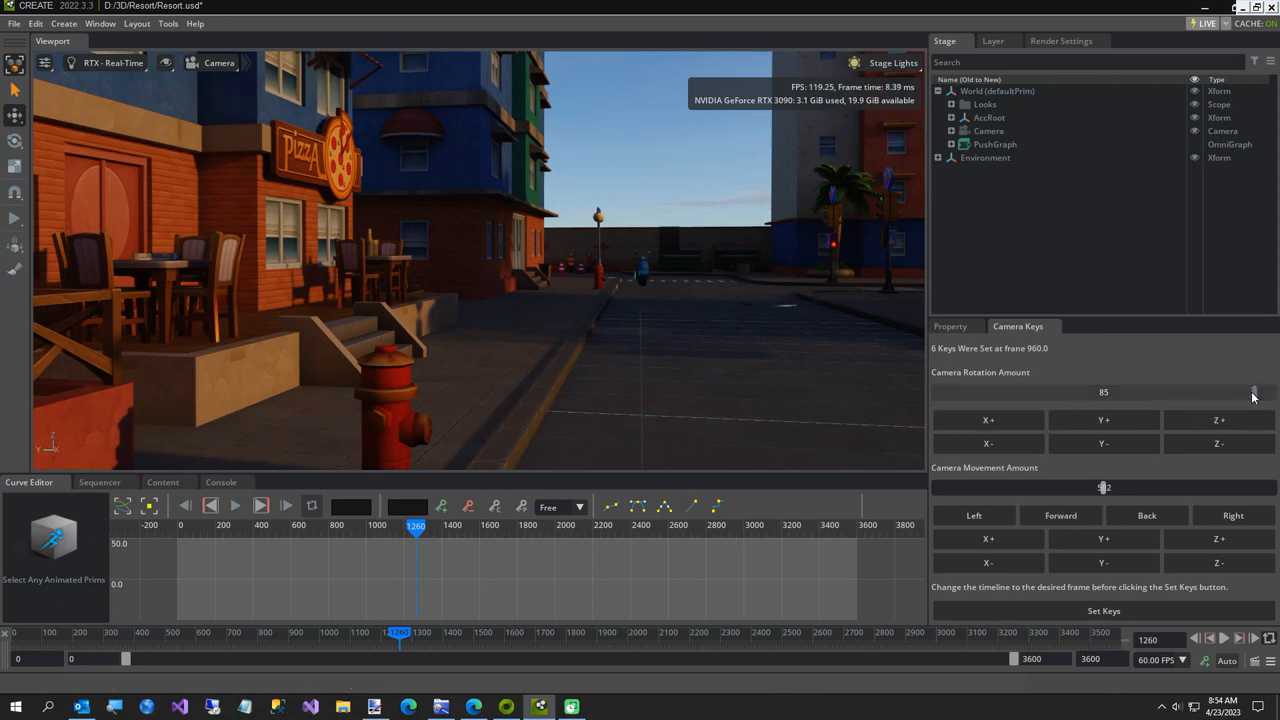
- Turn the camera slightly with rotation amount 14 and key frame 1200
drag(1256, 390, 984, 390)
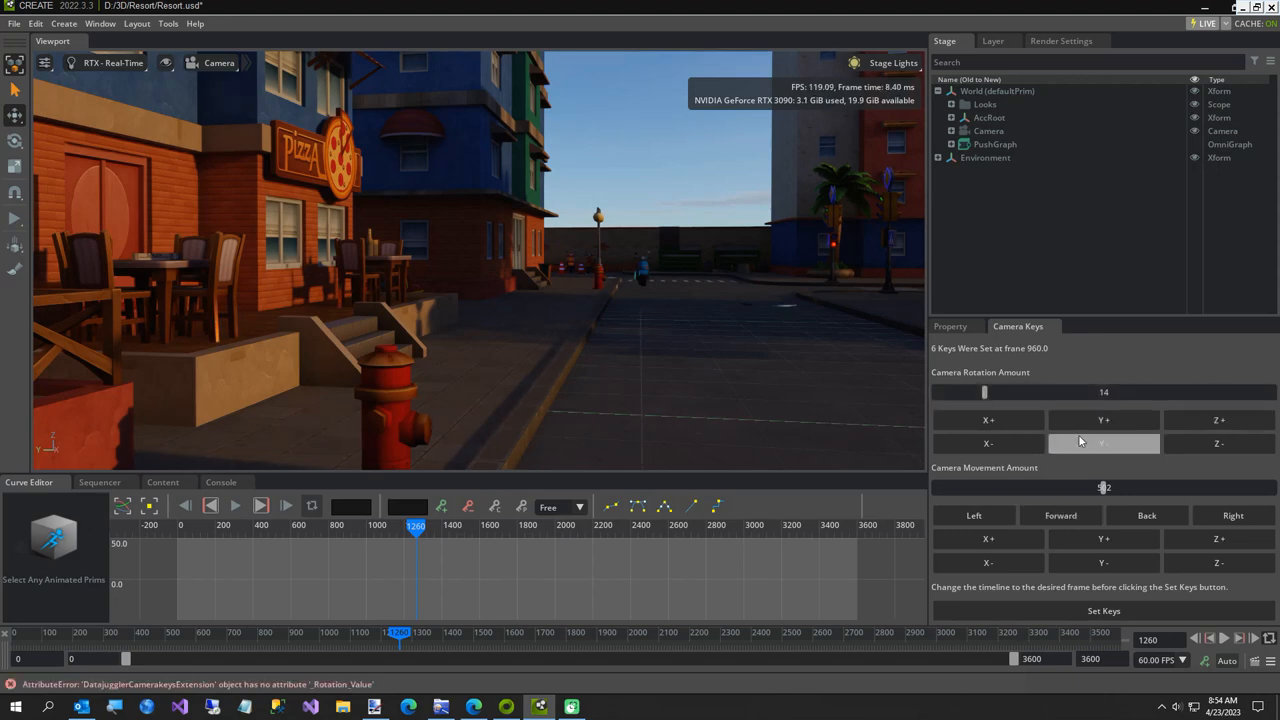
click(1218, 420)
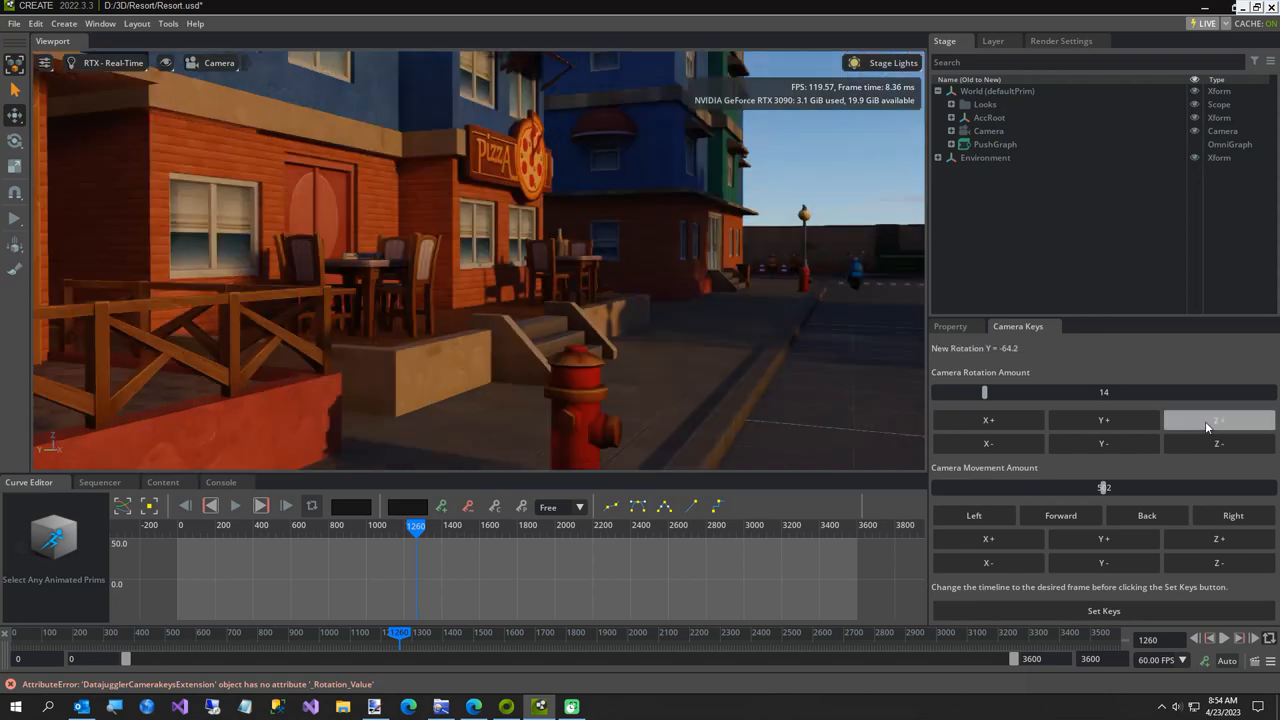
click(1218, 420)
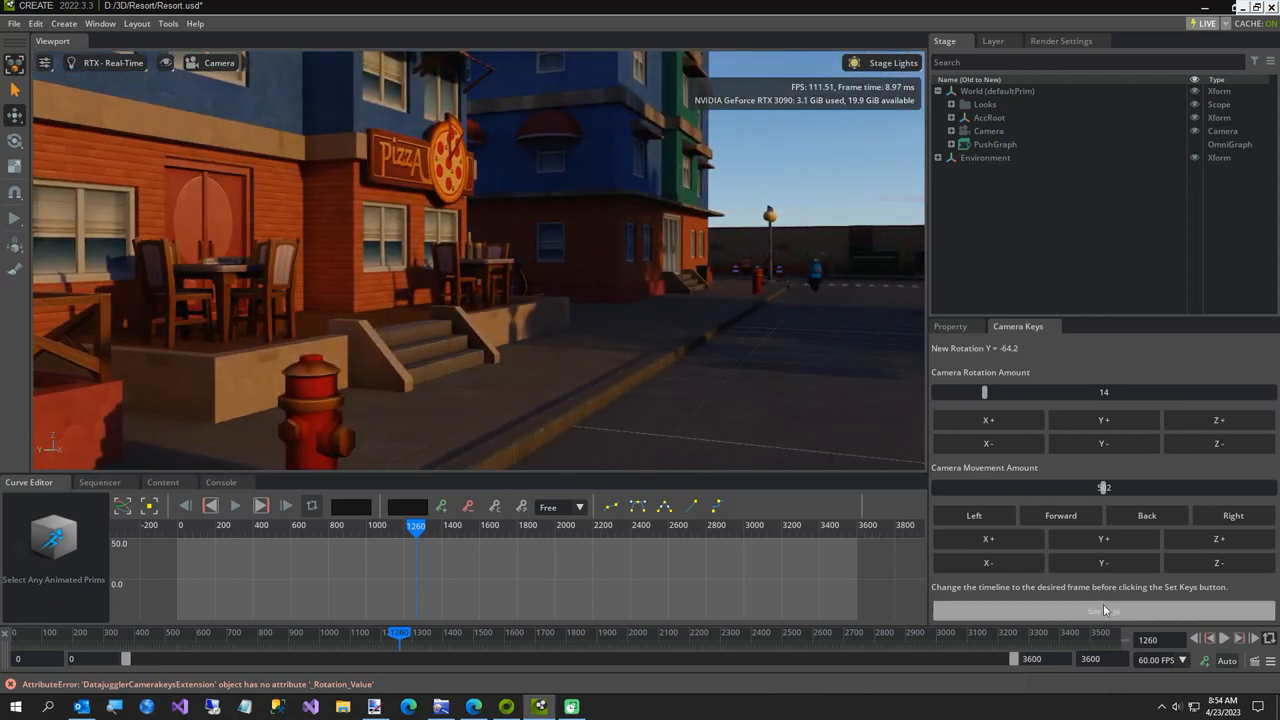
click(1104, 610)
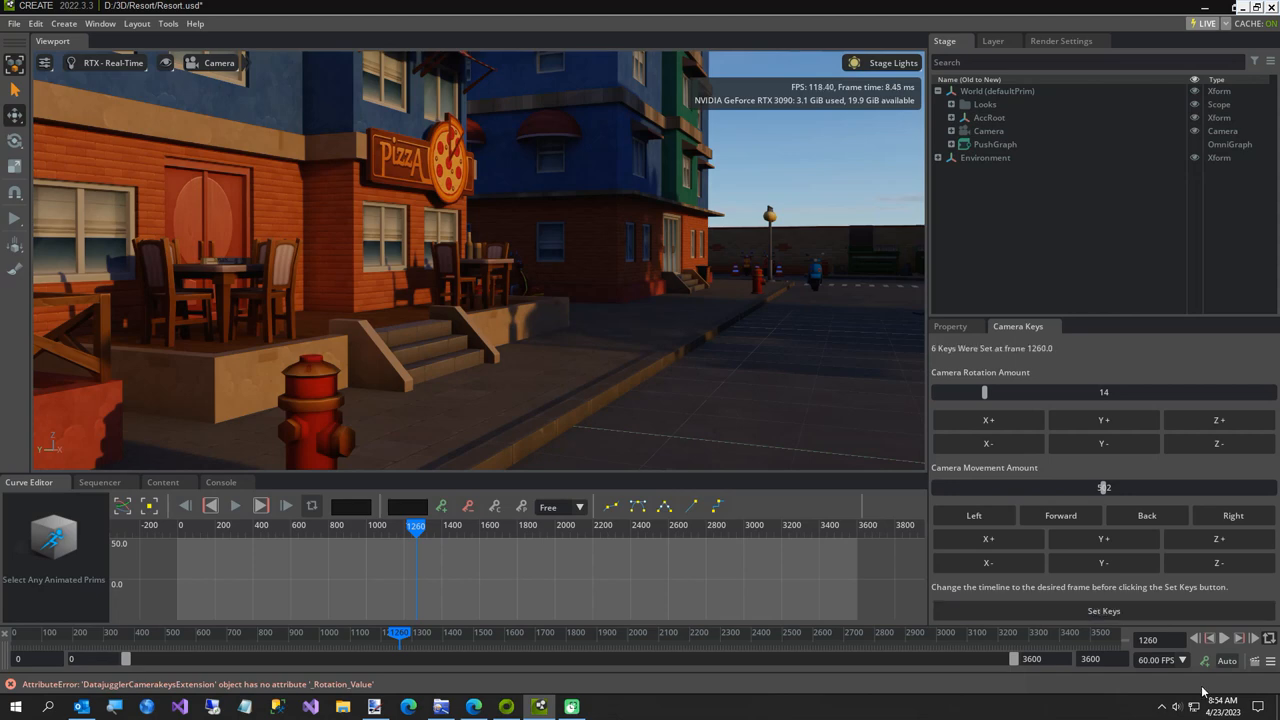
mouse_move(728, 360)
text(1620)
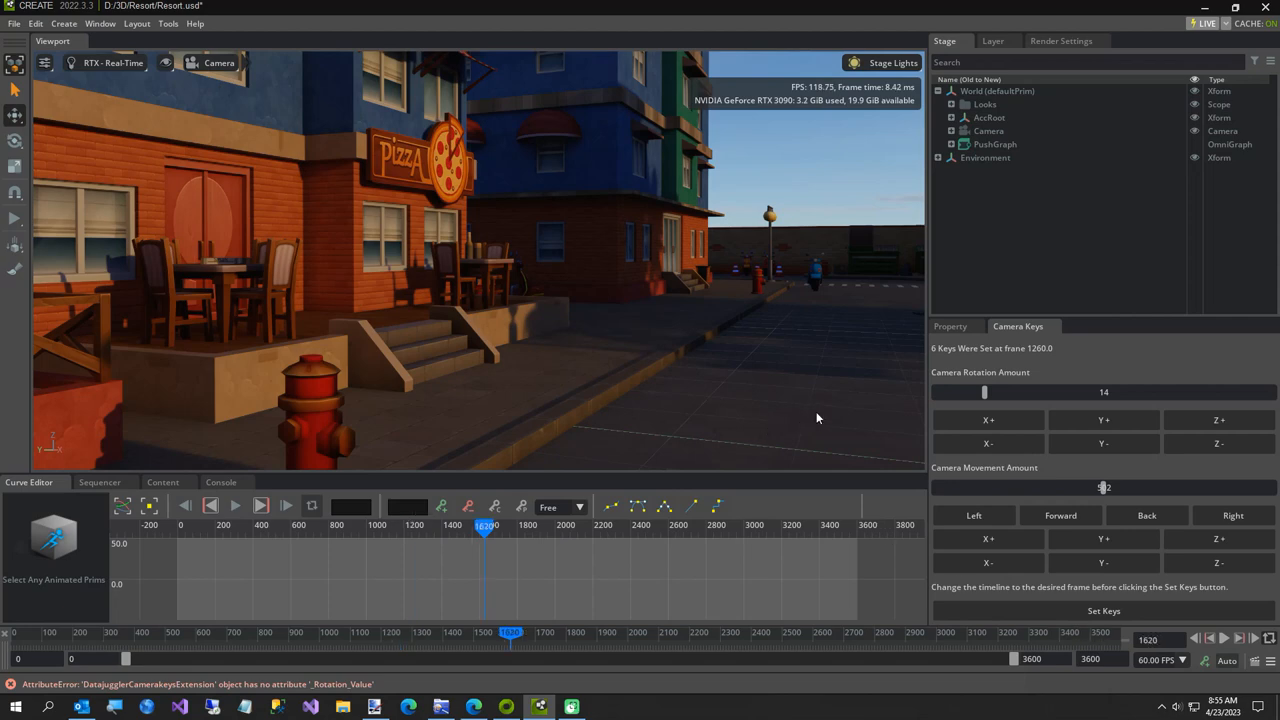
- Move the camera forward three times toward the far crossroads
click(1060, 516)
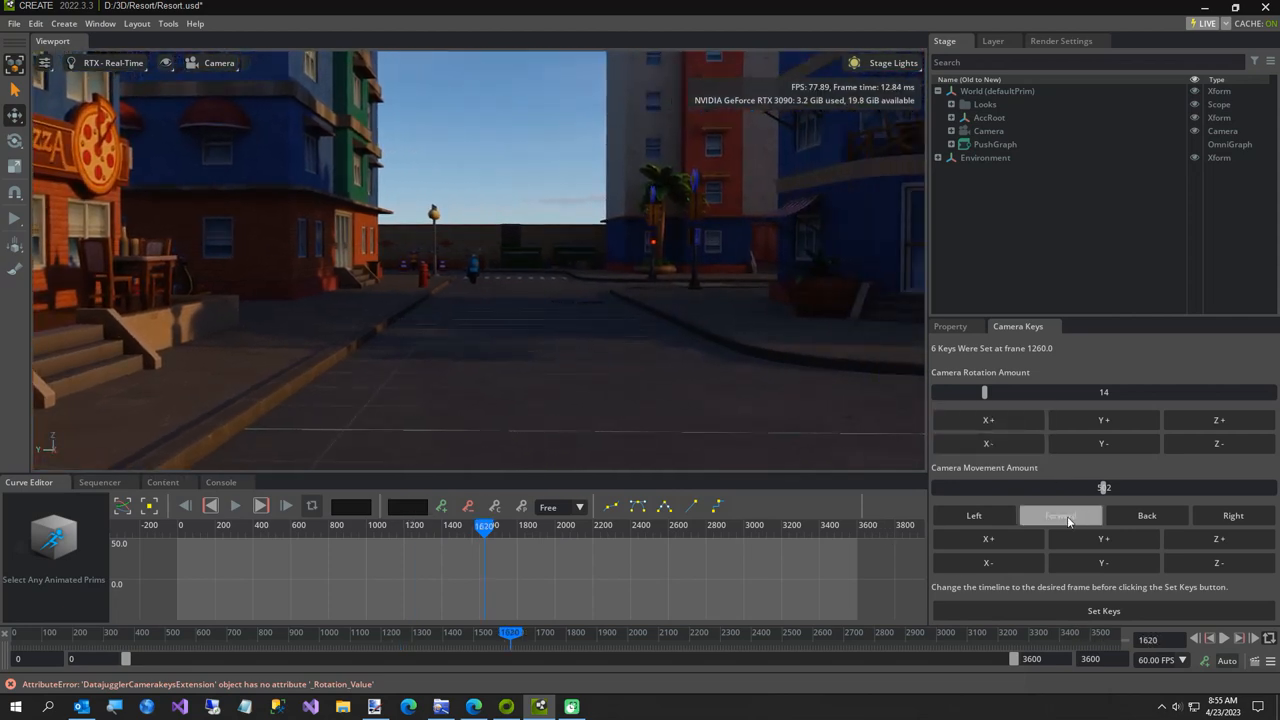
click(1060, 516)
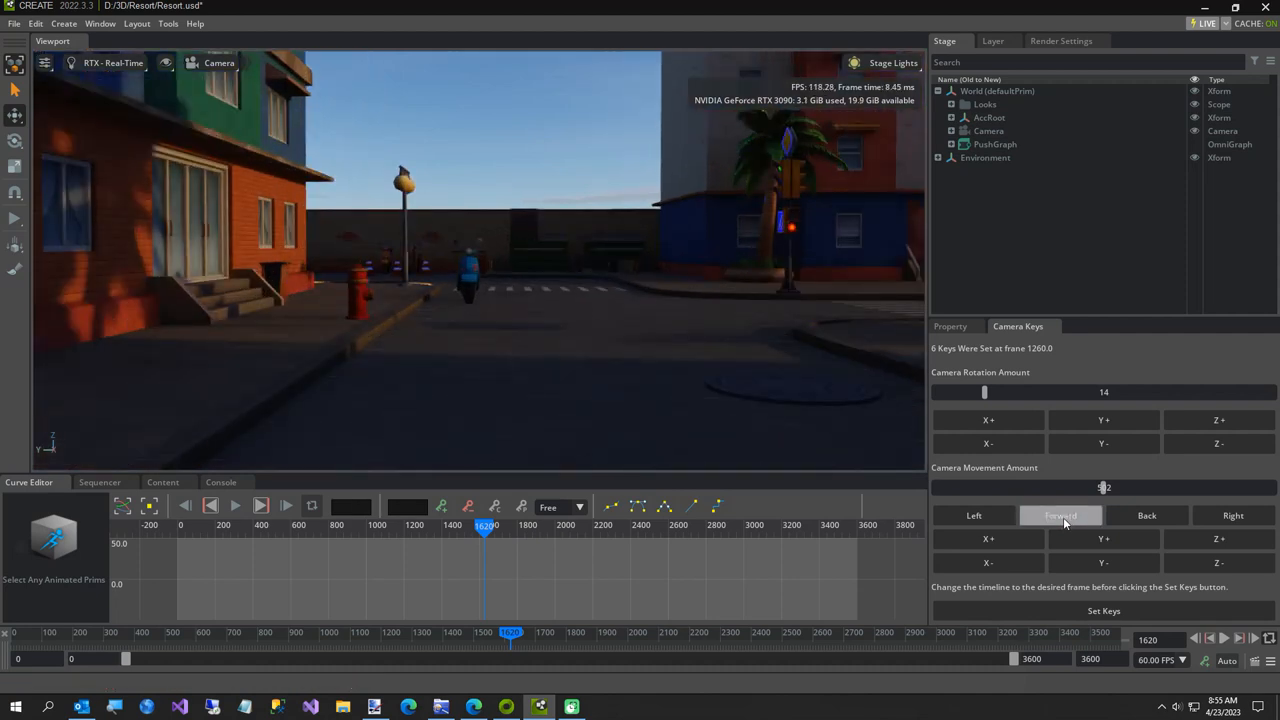
click(1060, 516)
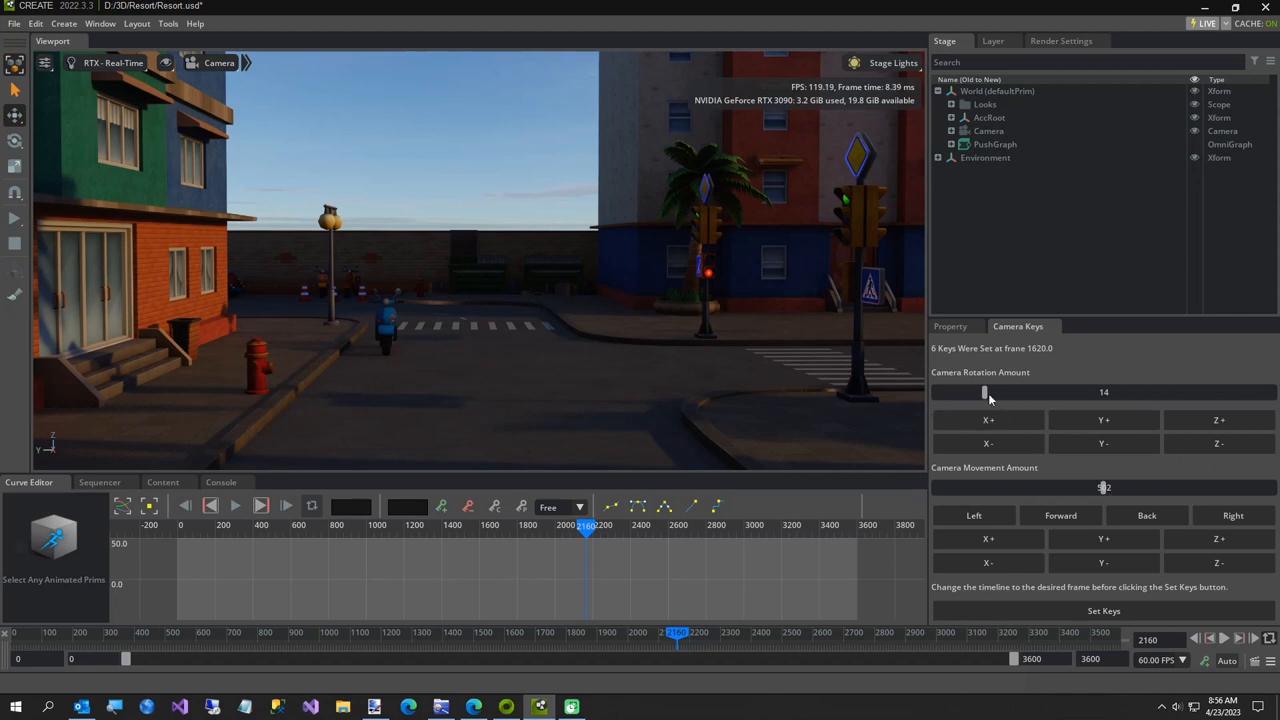
- Set Rotation Amount to 90, rotate the camera about Y and shift it left twice
click(1218, 444)
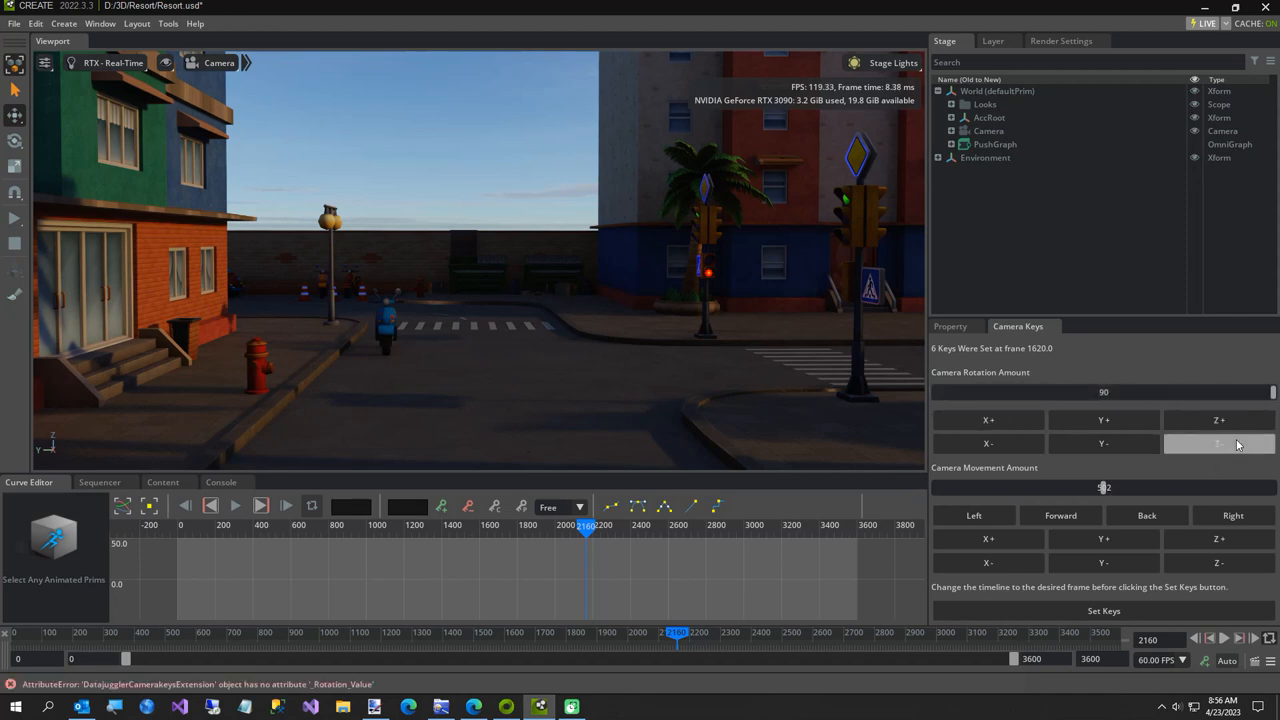
click(972, 516)
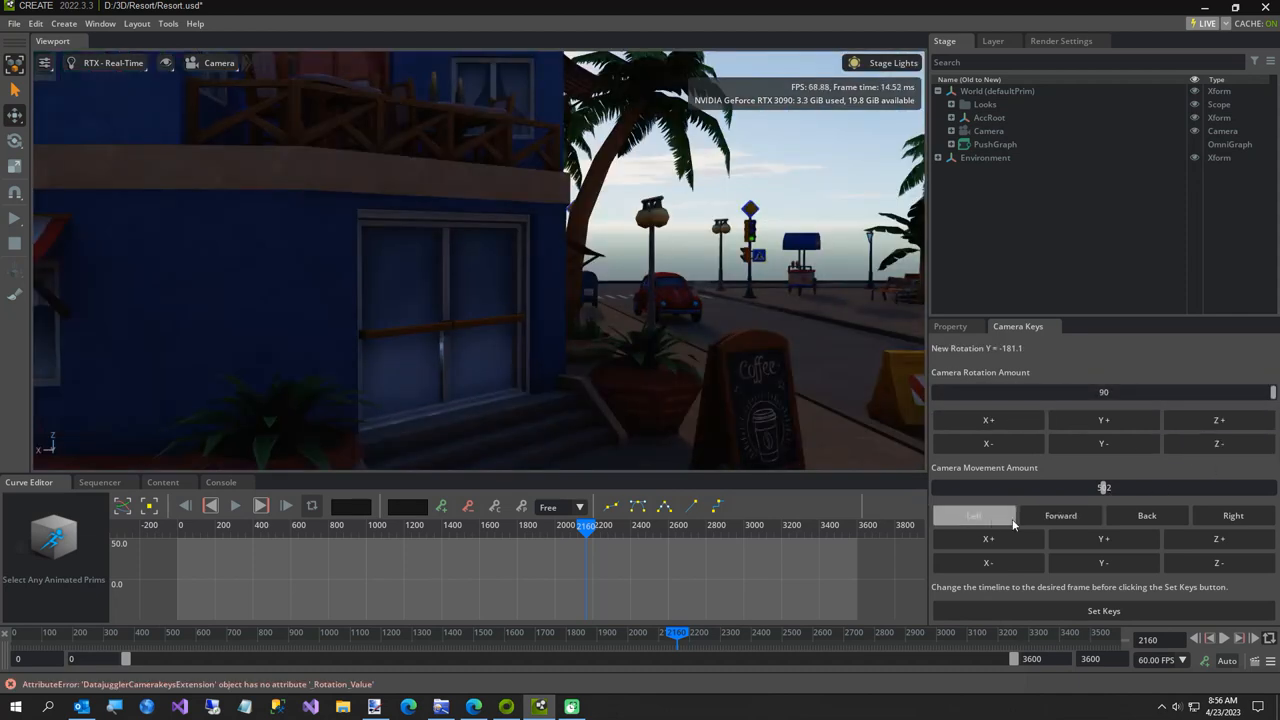
click(972, 516)
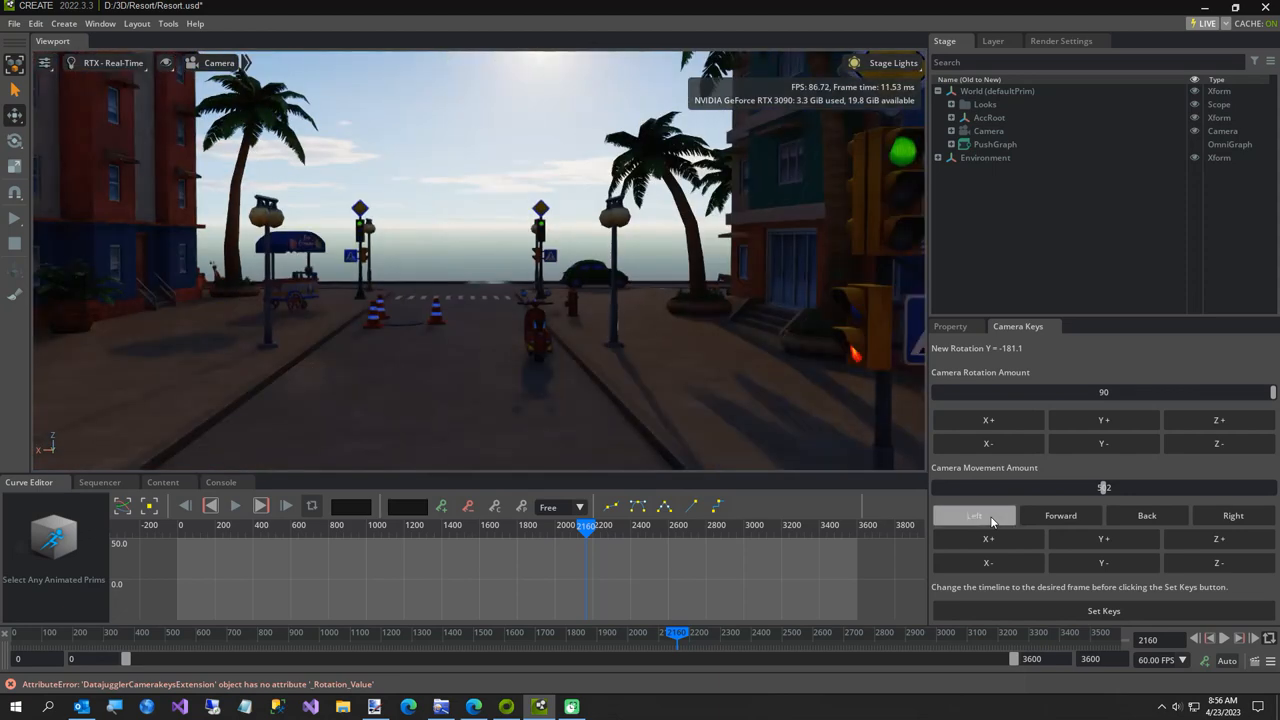
click(972, 516)
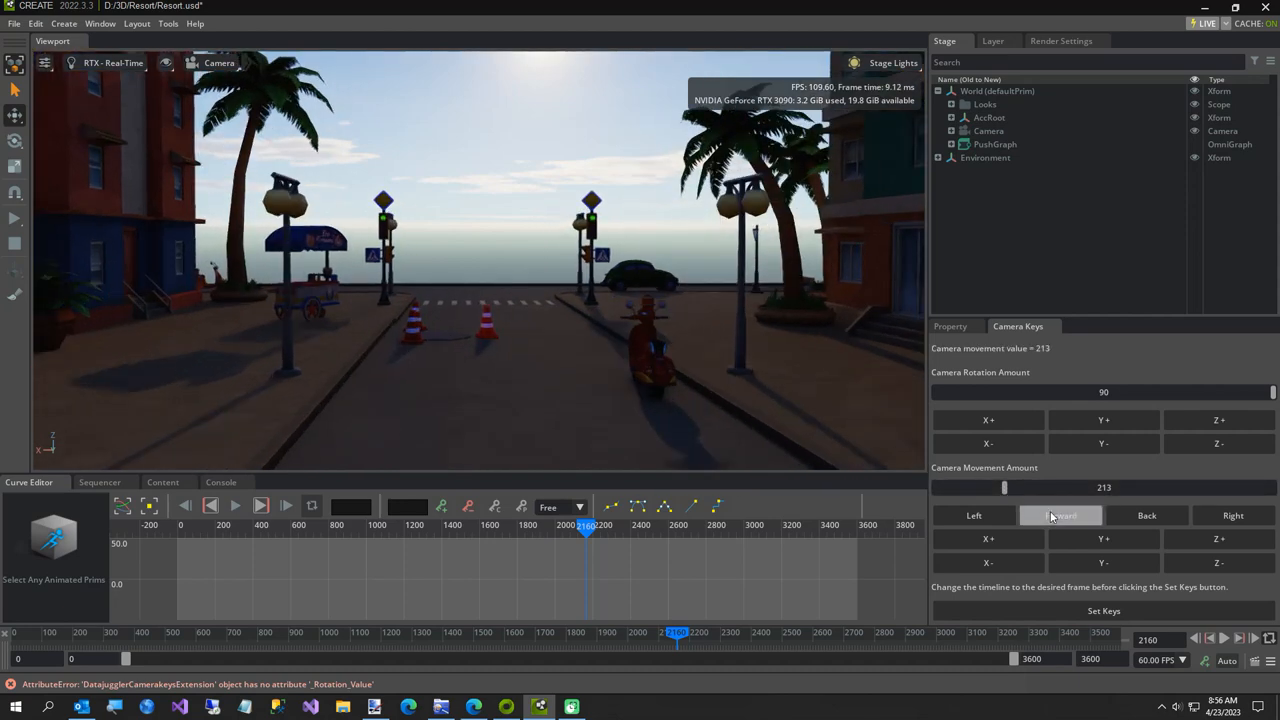
- Move the camera forward down the street toward the sea and record the keys
click(1060, 516)
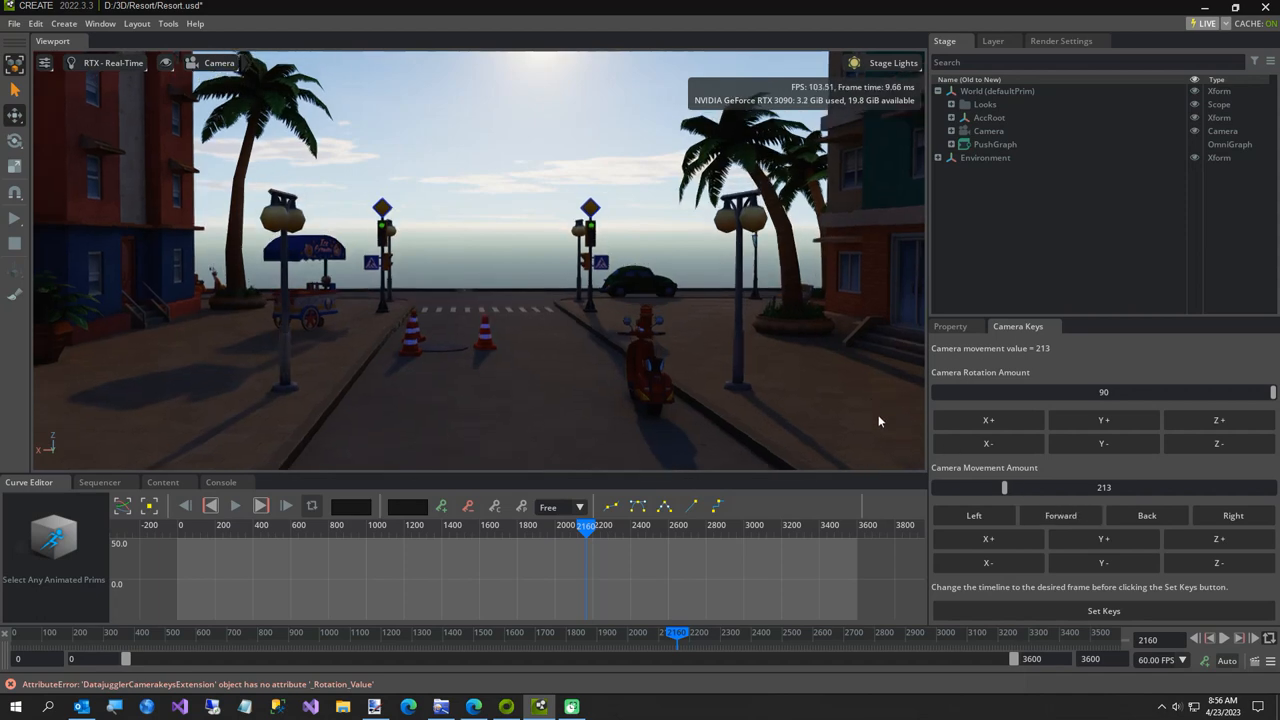
click(1104, 610)
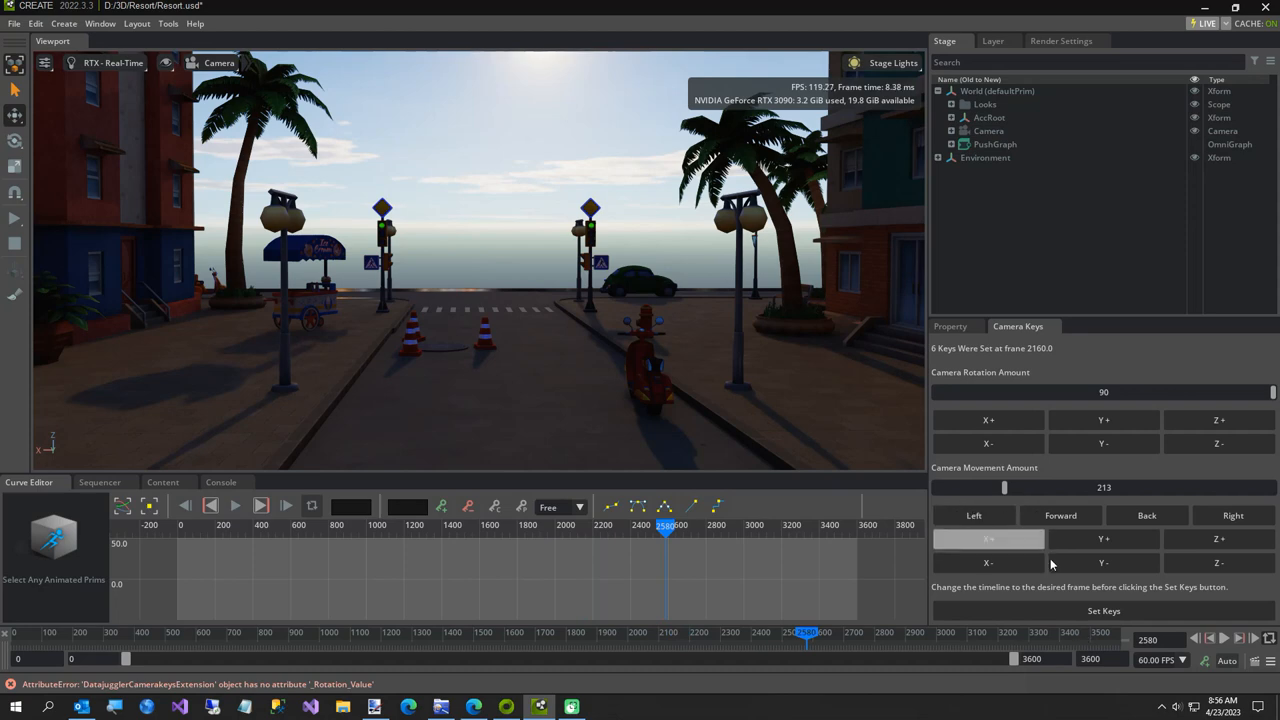
- Raise Movement Amount to 537, move forward twice to the crosswalk and set keys at frame 2580
drag(1008, 488, 1004, 488)
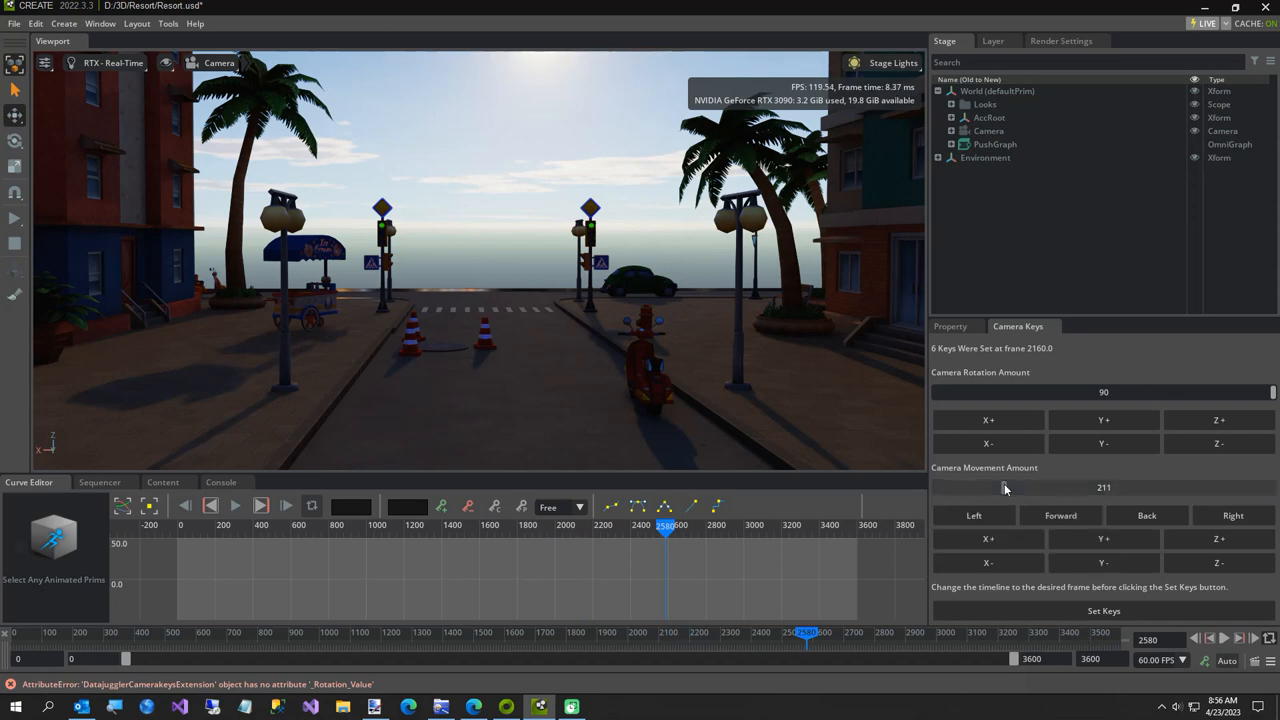
click(1060, 516)
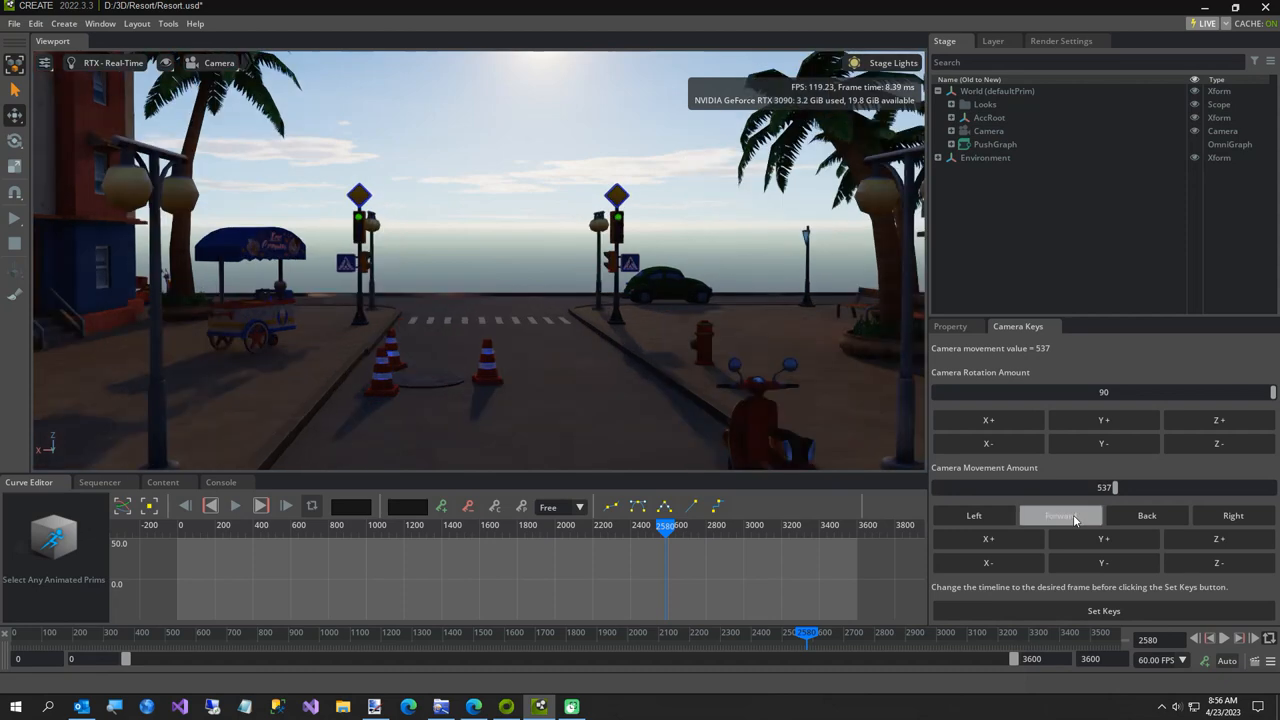
click(1060, 516)
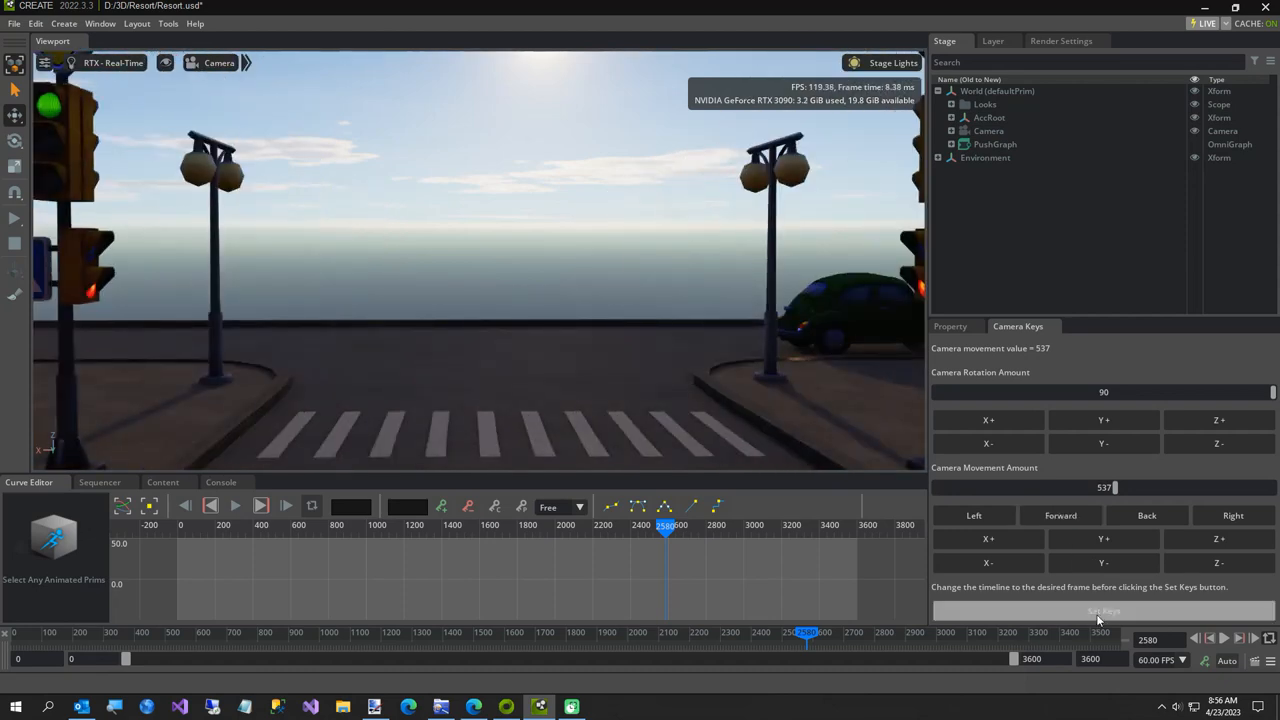
click(1104, 612)
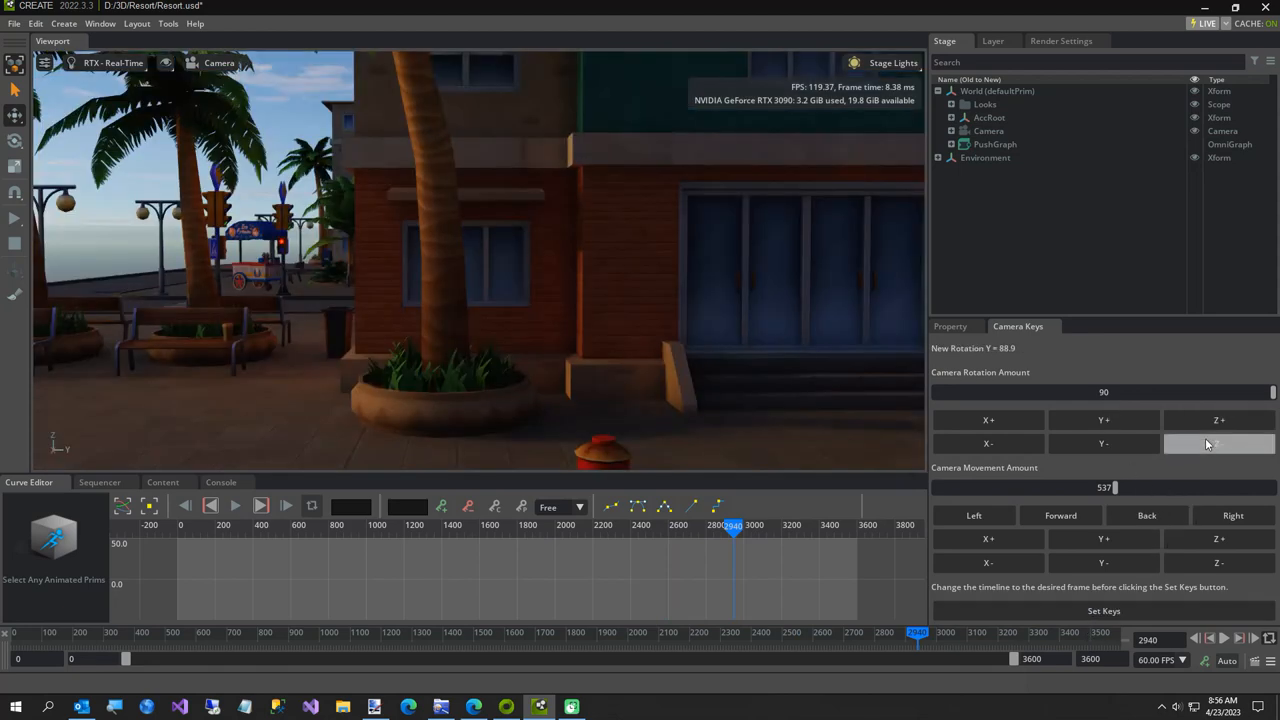
- Rotate the camera, shift it left behind the green car and set keys at frame 2940
click(972, 516)
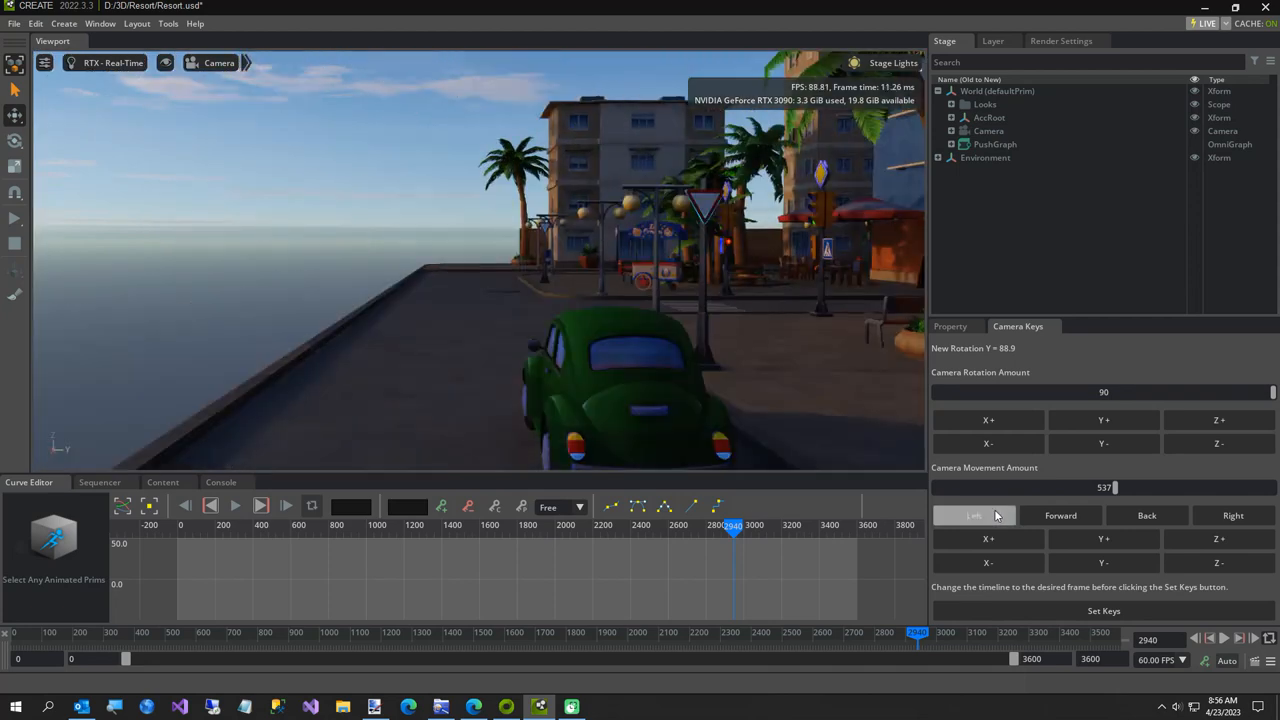
click(974, 516)
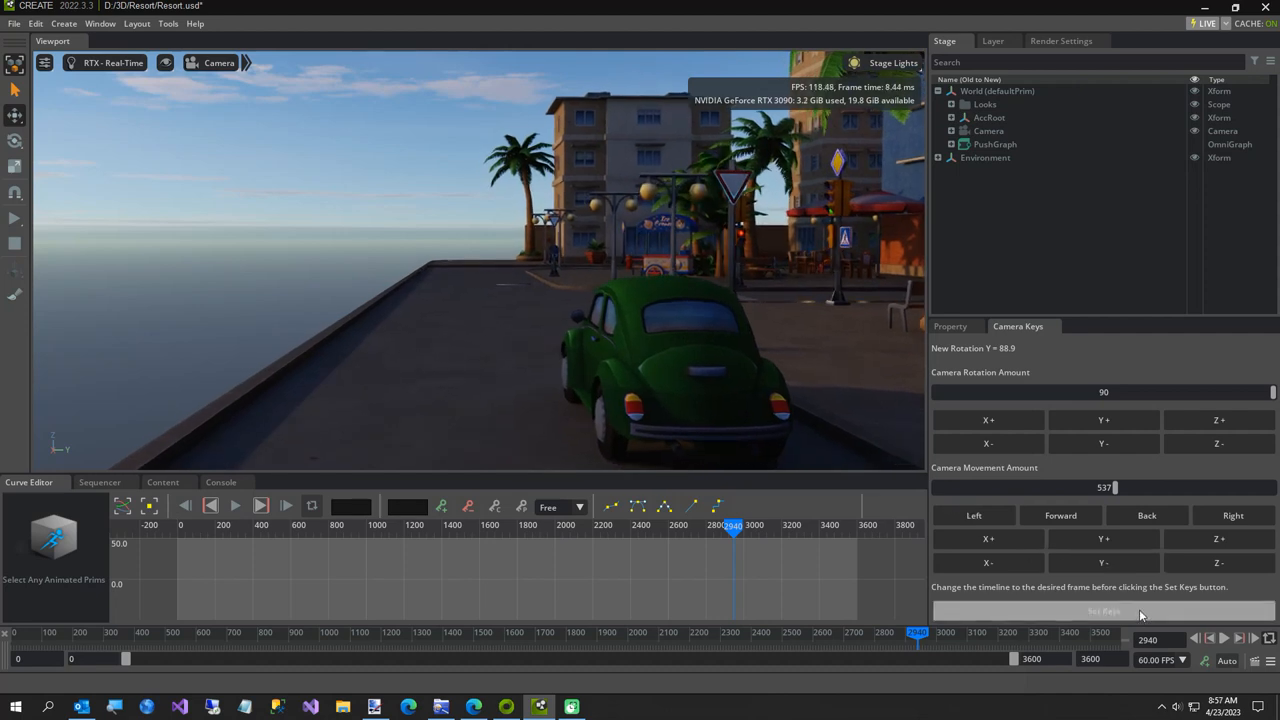
click(1104, 612)
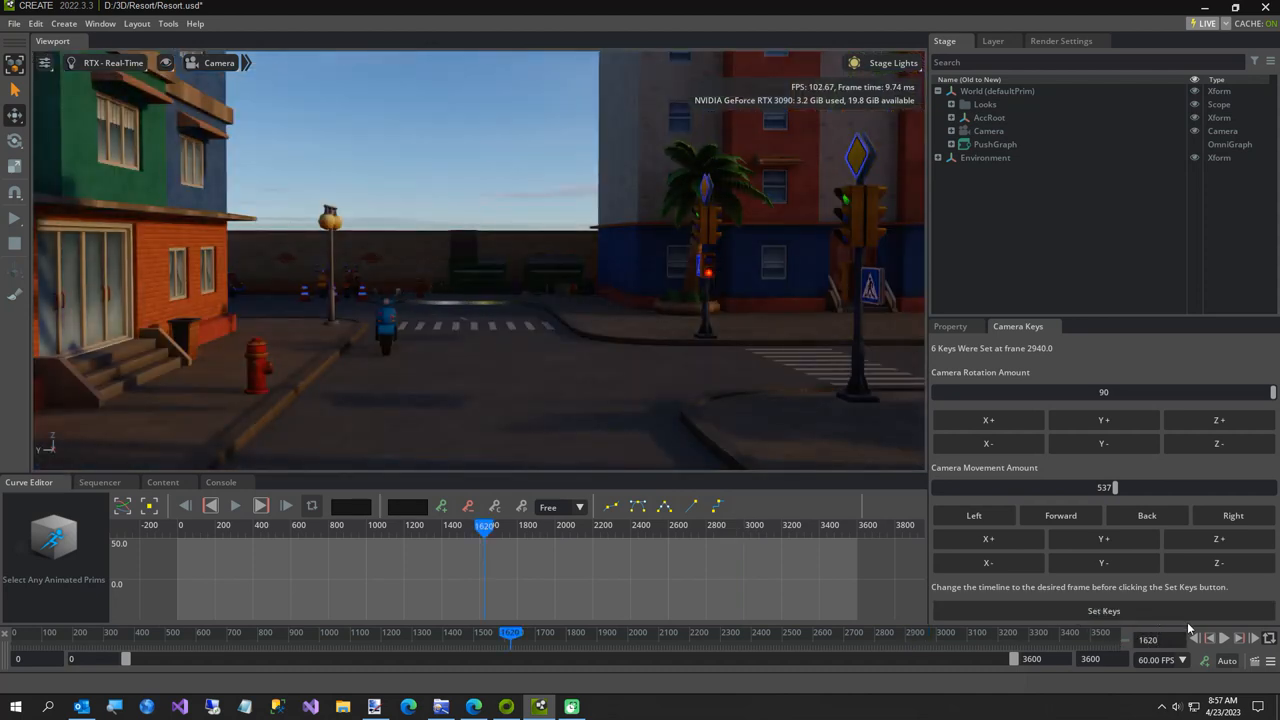
- Start playback of the fly-through from frame 1920 and toggle it again
click(1224, 636)
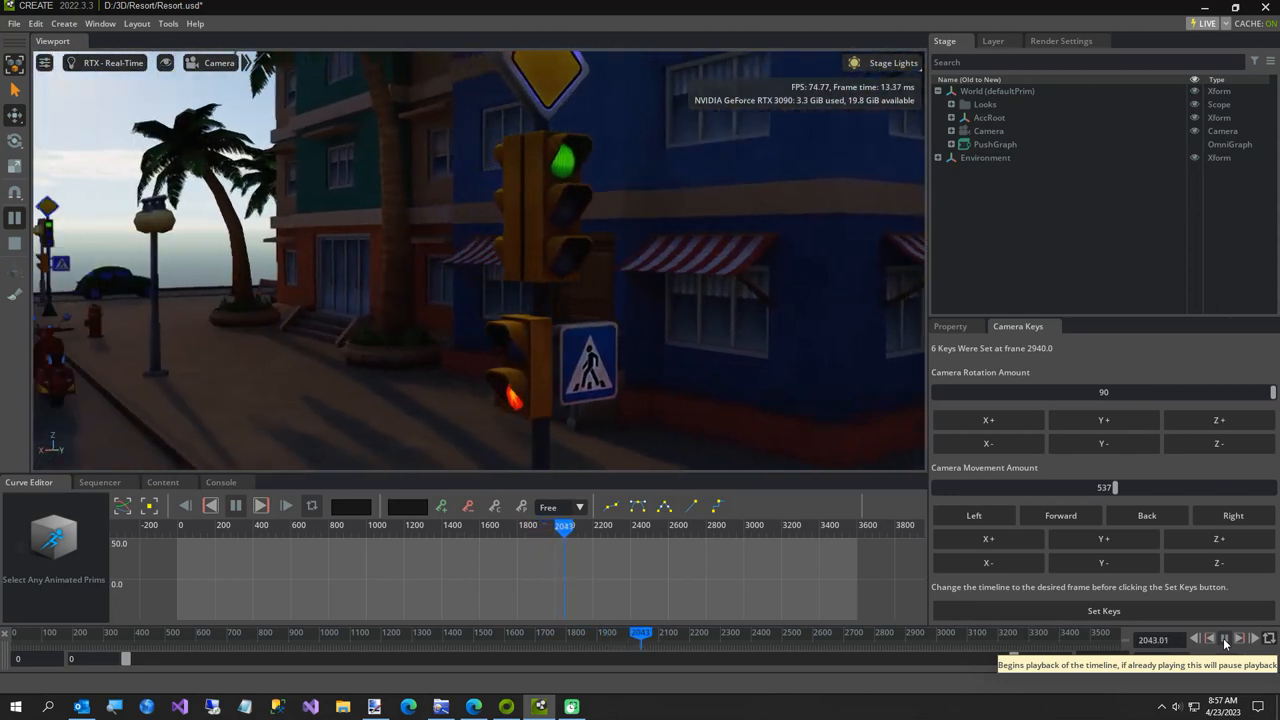
click(1224, 638)
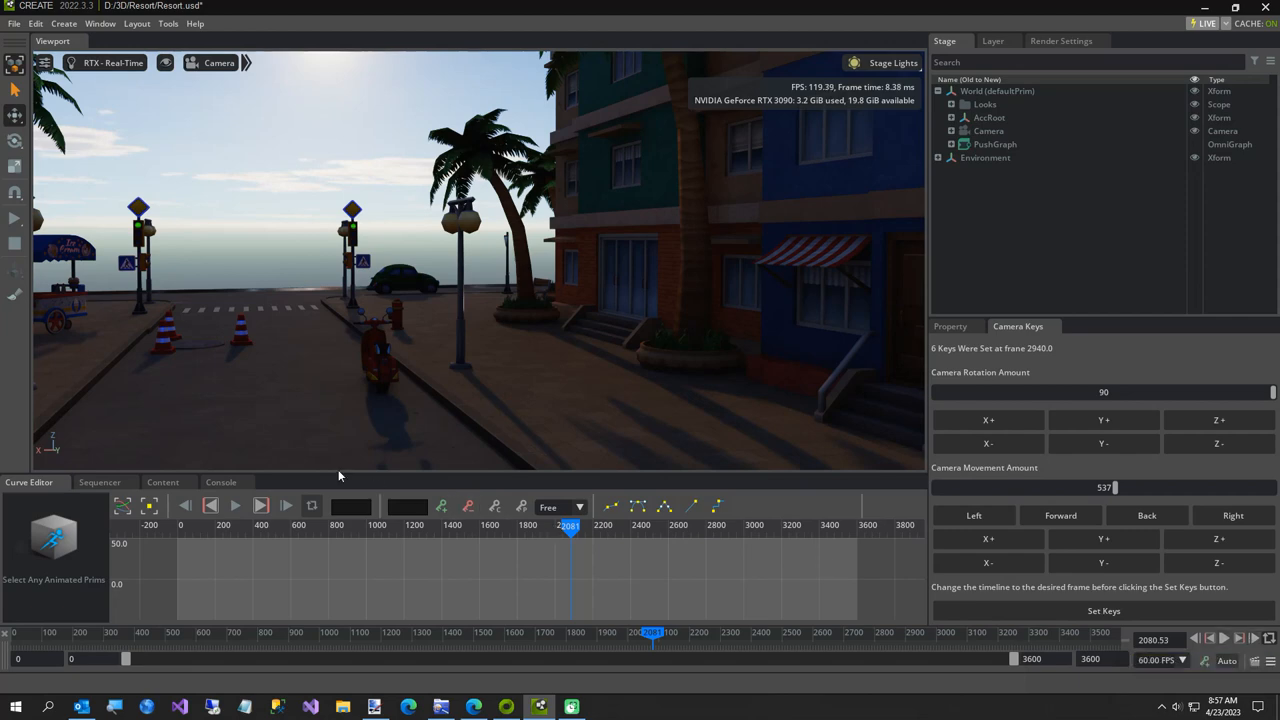
mouse_move(286, 508)
text(2160)
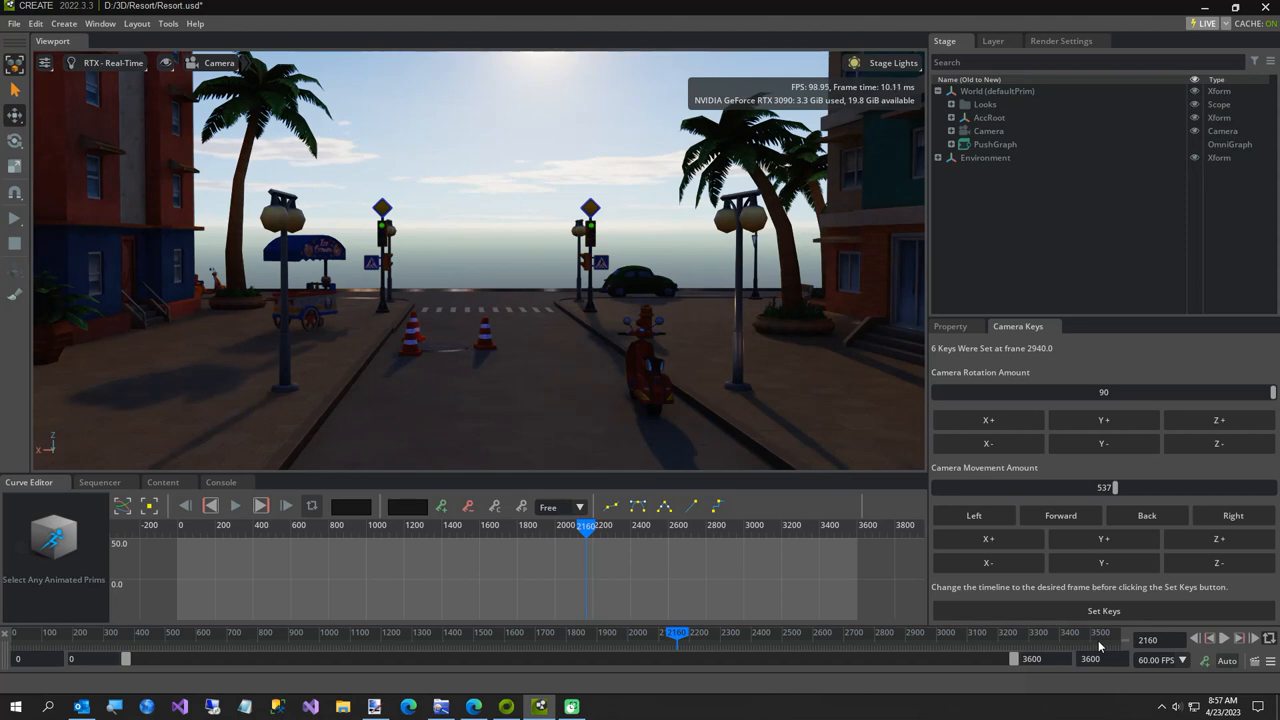
- Select Camera, show its transform properties and key the Rotate Z field at frame 2100
click(988, 130)
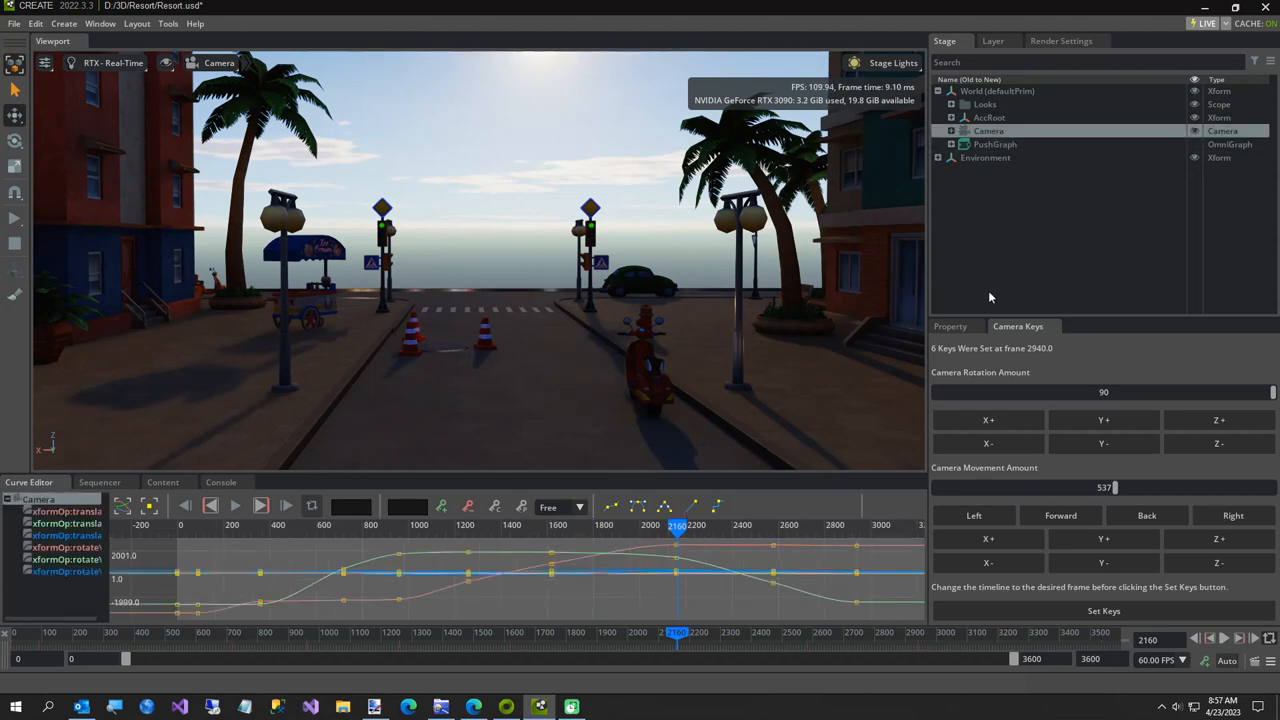
click(948, 326)
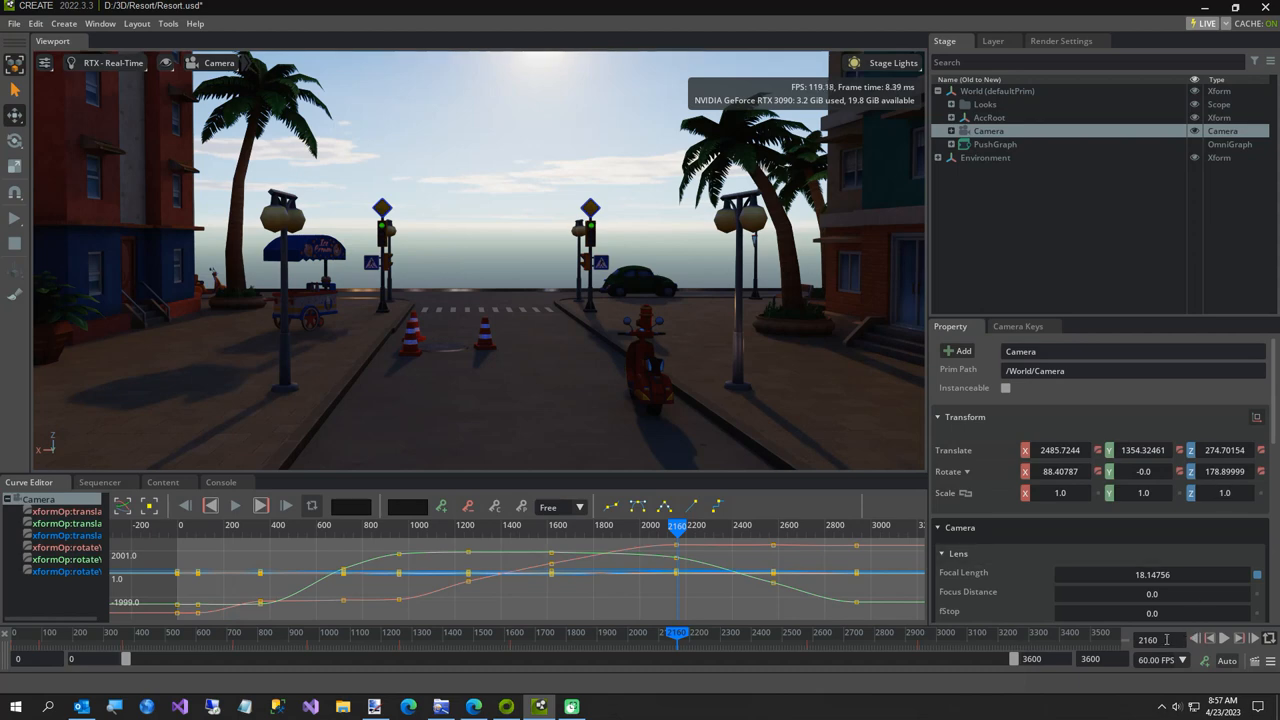
click(1220, 472)
text(-)
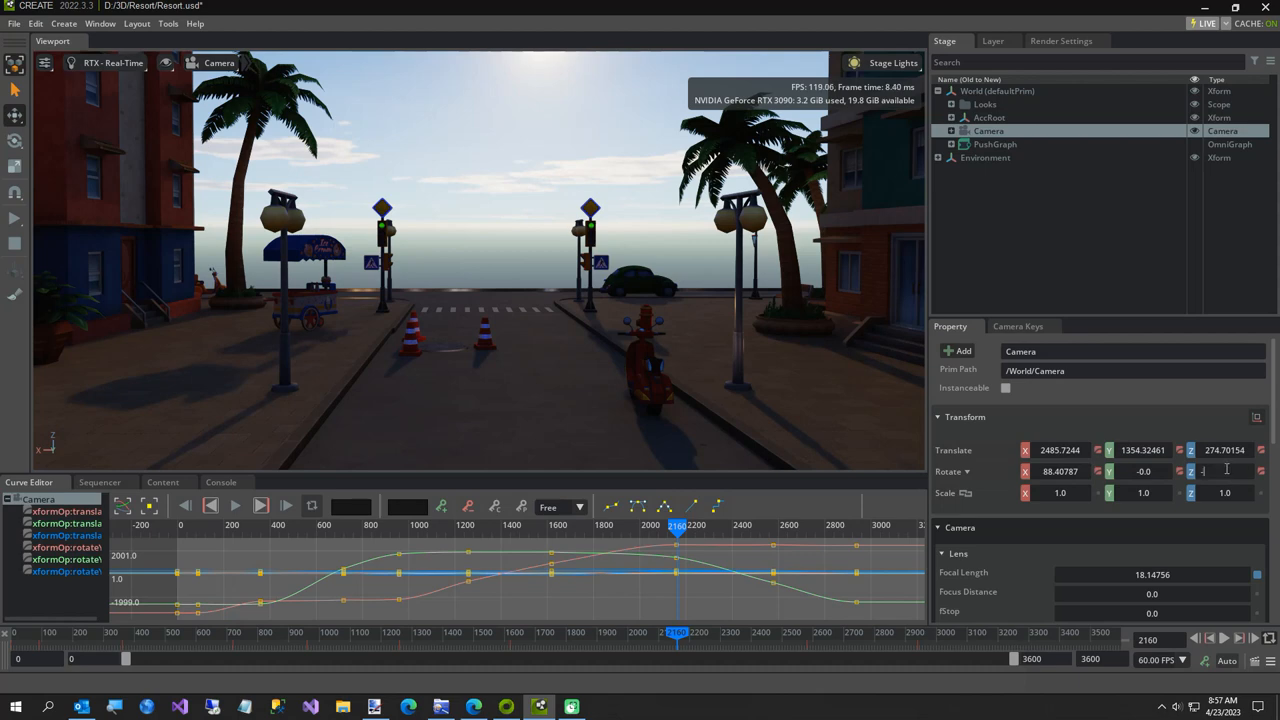
right_click(1210, 472)
text(91.126)
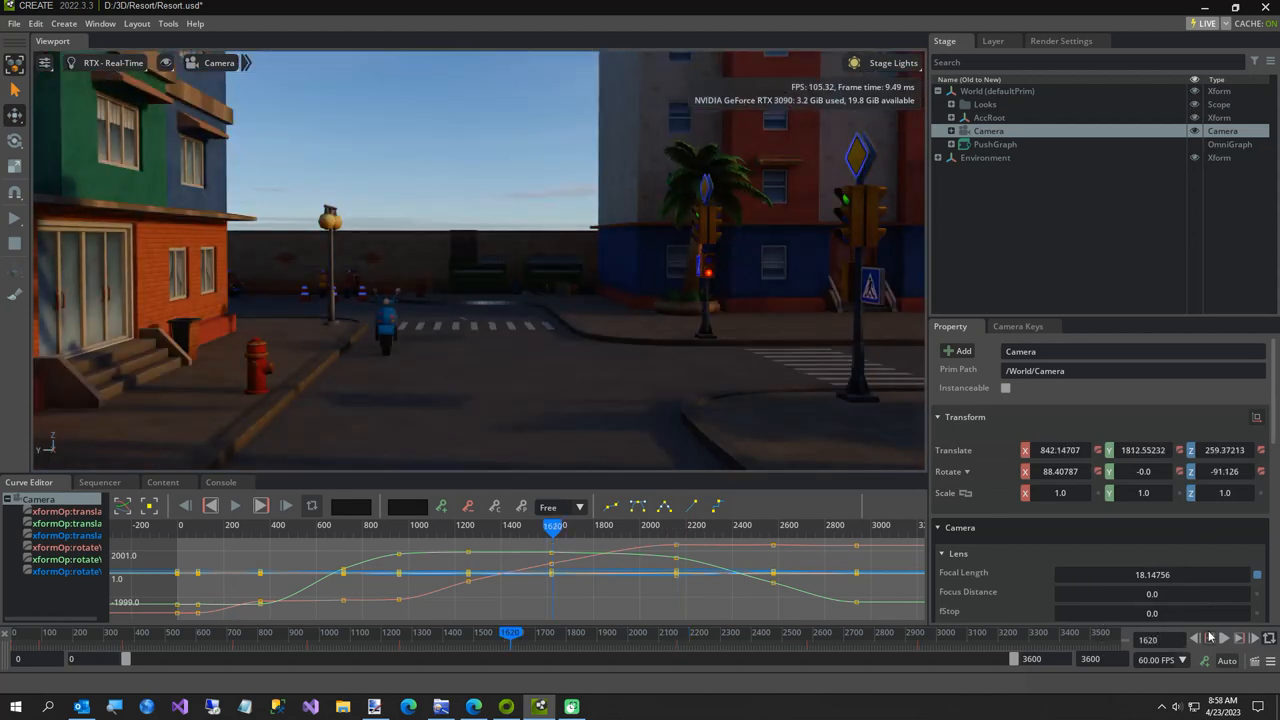
- Return the timeline to the start and replay the fly-through
click(984, 104)
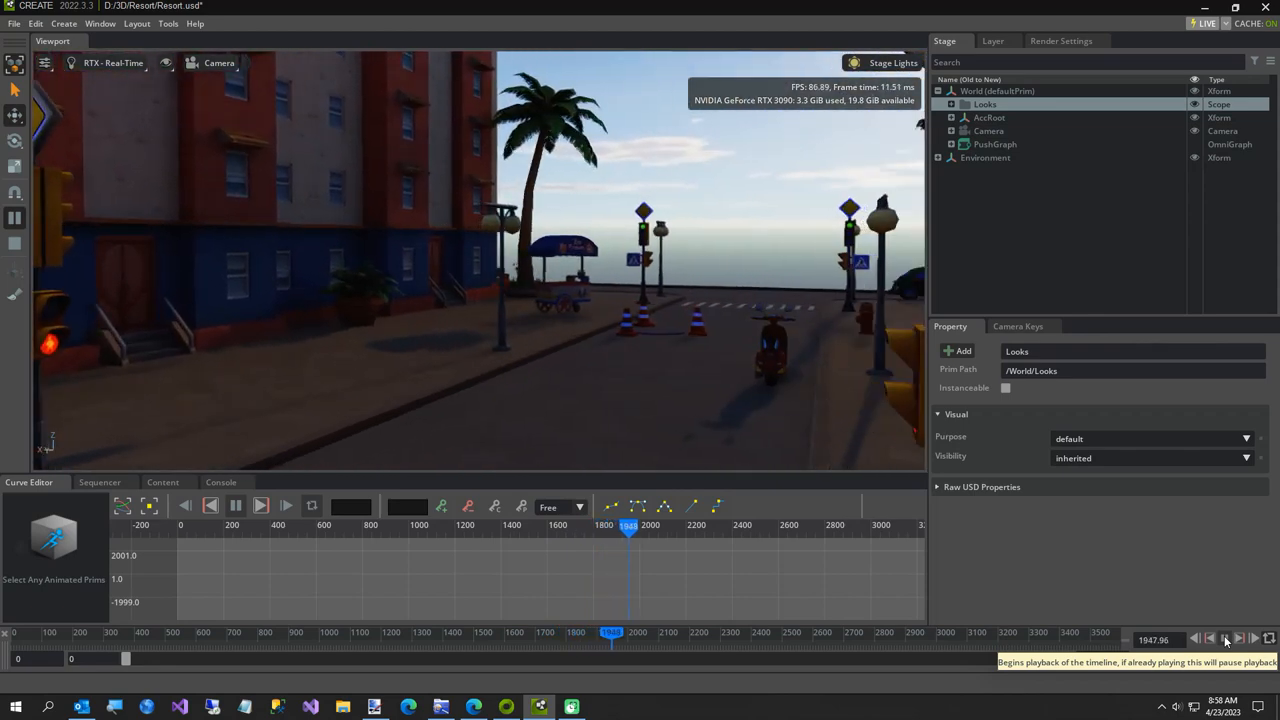
click(260, 504)
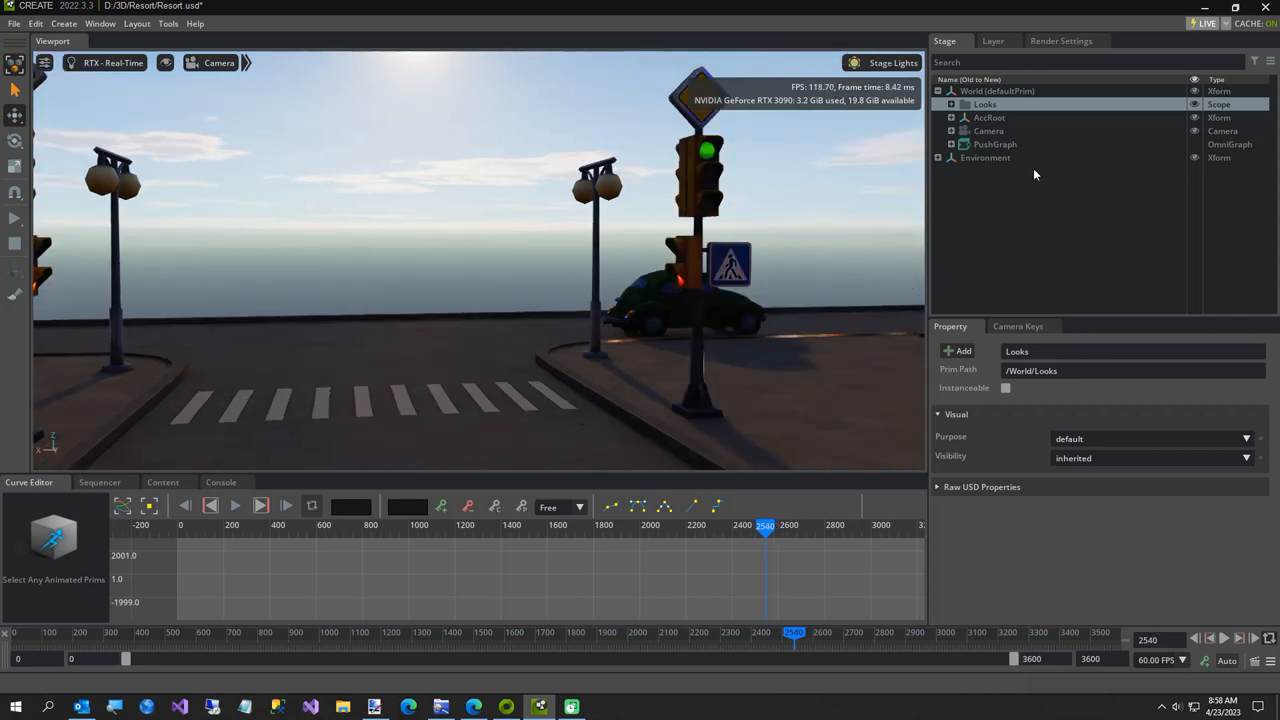
mouse_move(968, 176)
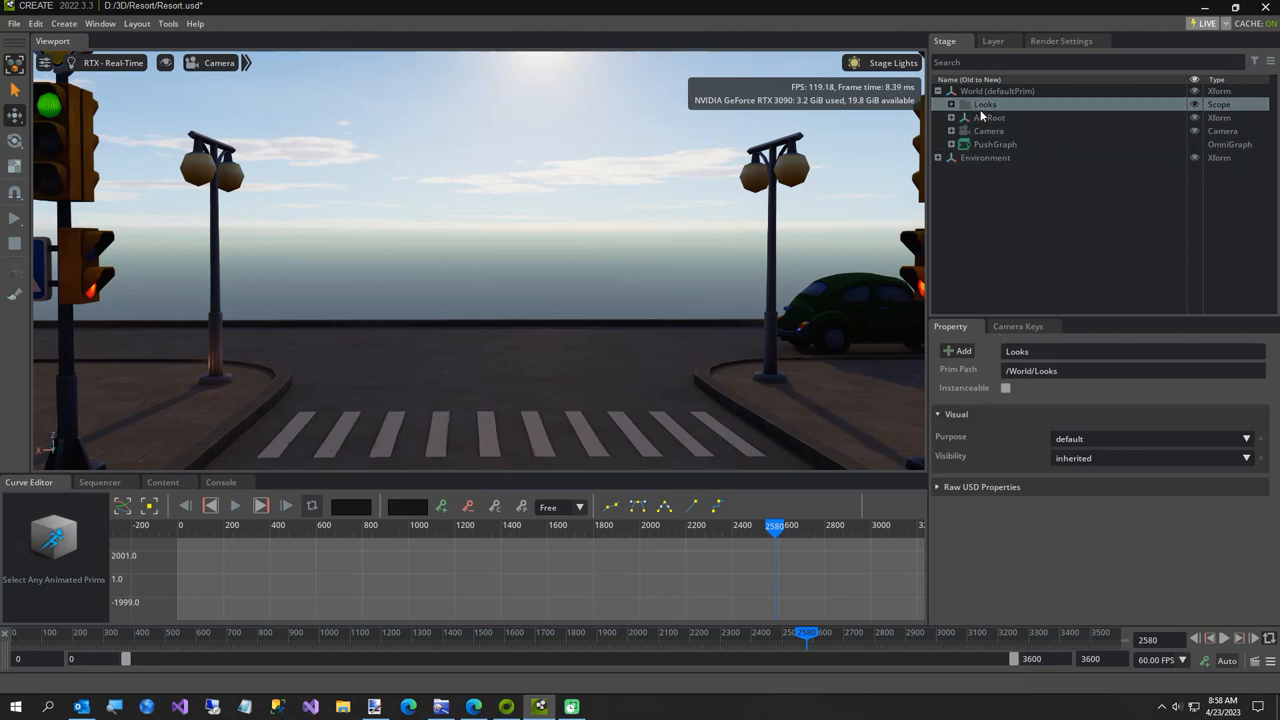
- Select Camera at frame 2940 and key its Rotate Z field
click(988, 130)
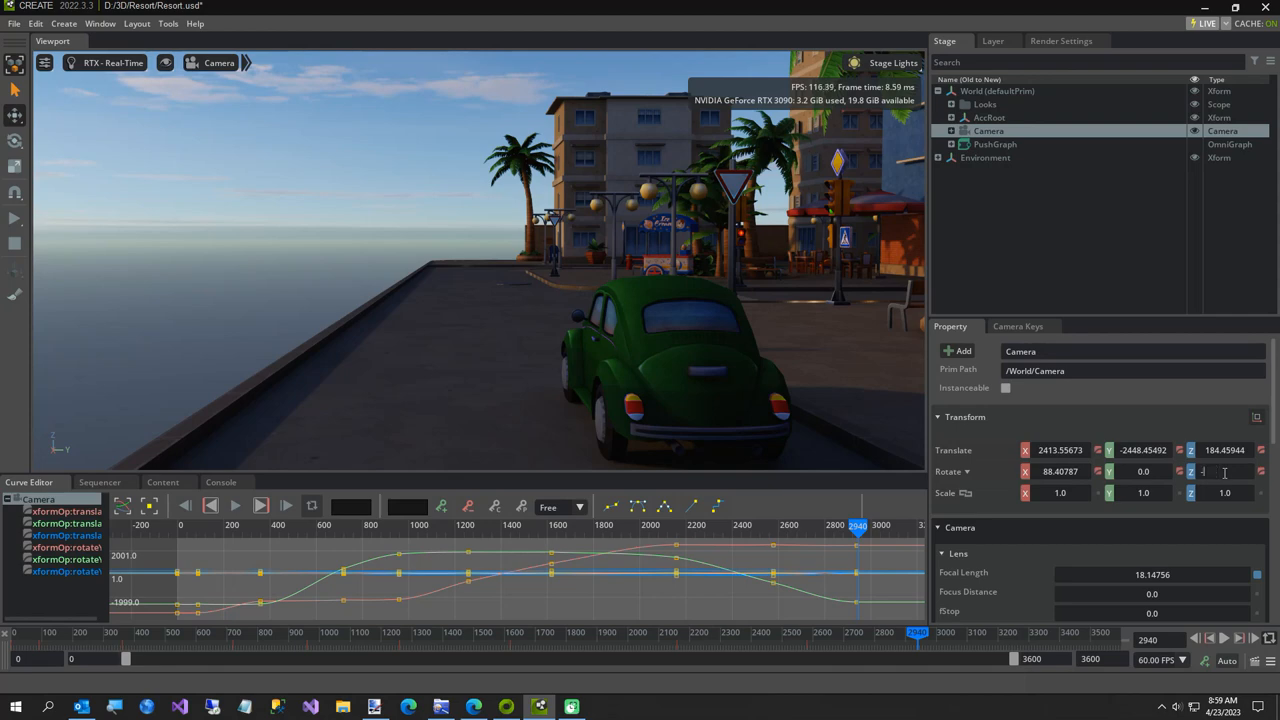
right_click(1224, 472)
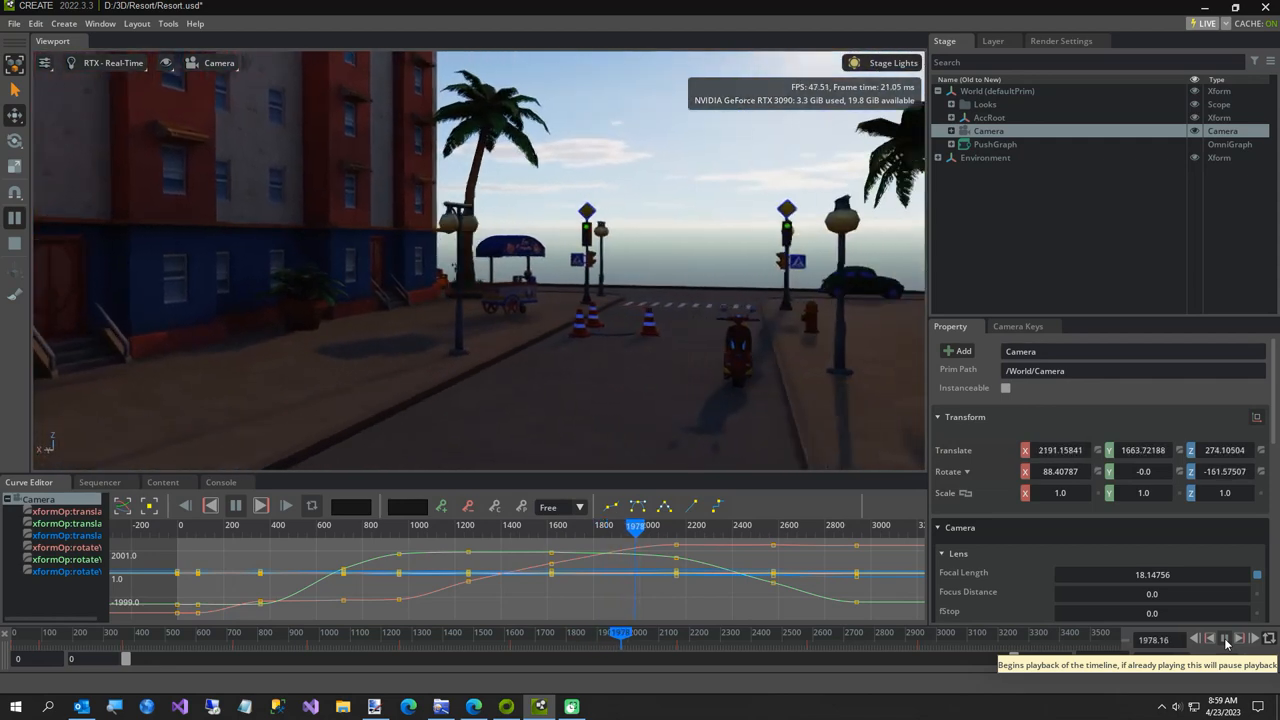
- Replay the fly-through and scrub the timeline on to frame 3300
click(260, 504)
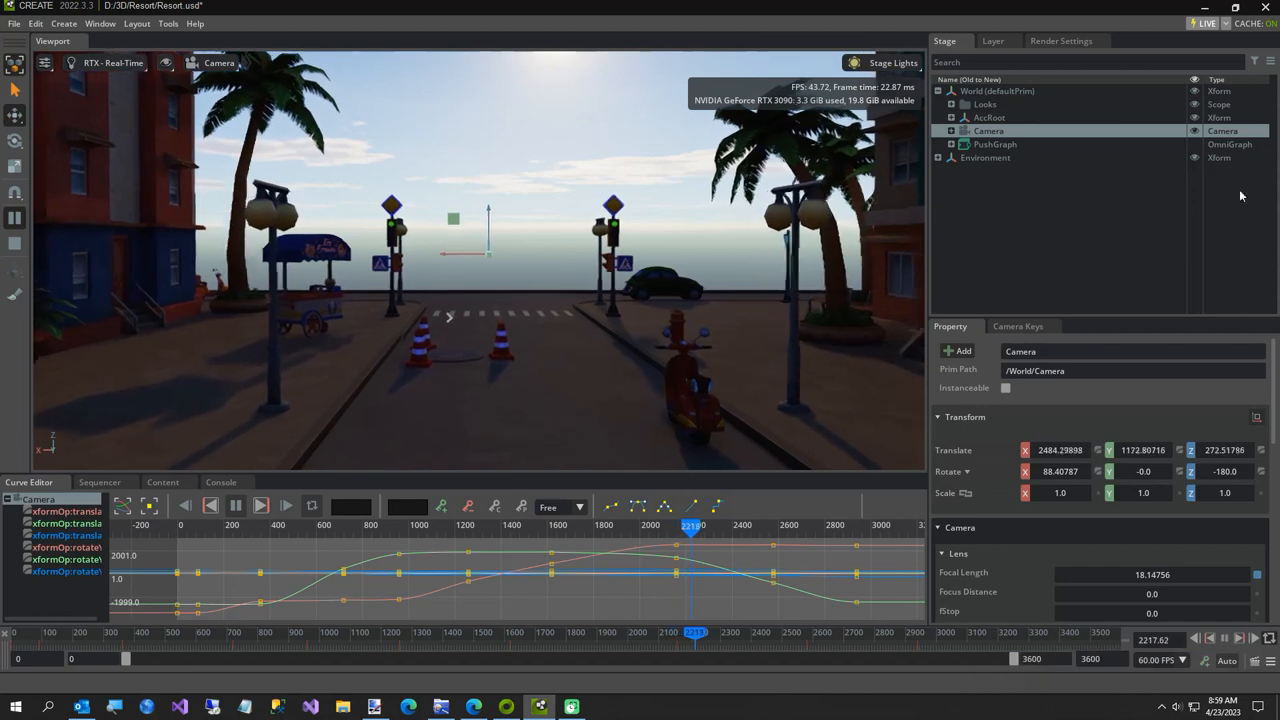
click(984, 104)
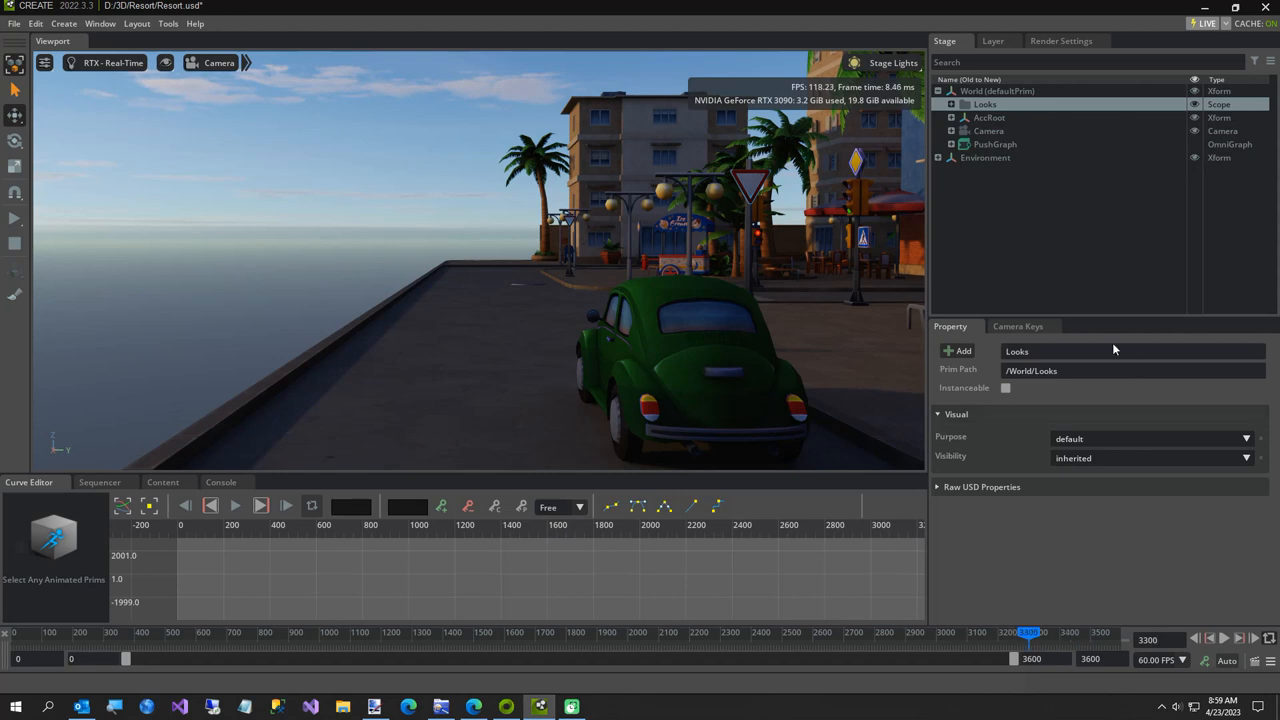
- Move the camera forward along the road twice, then rotate and shift left to line up with the street
click(1060, 516)
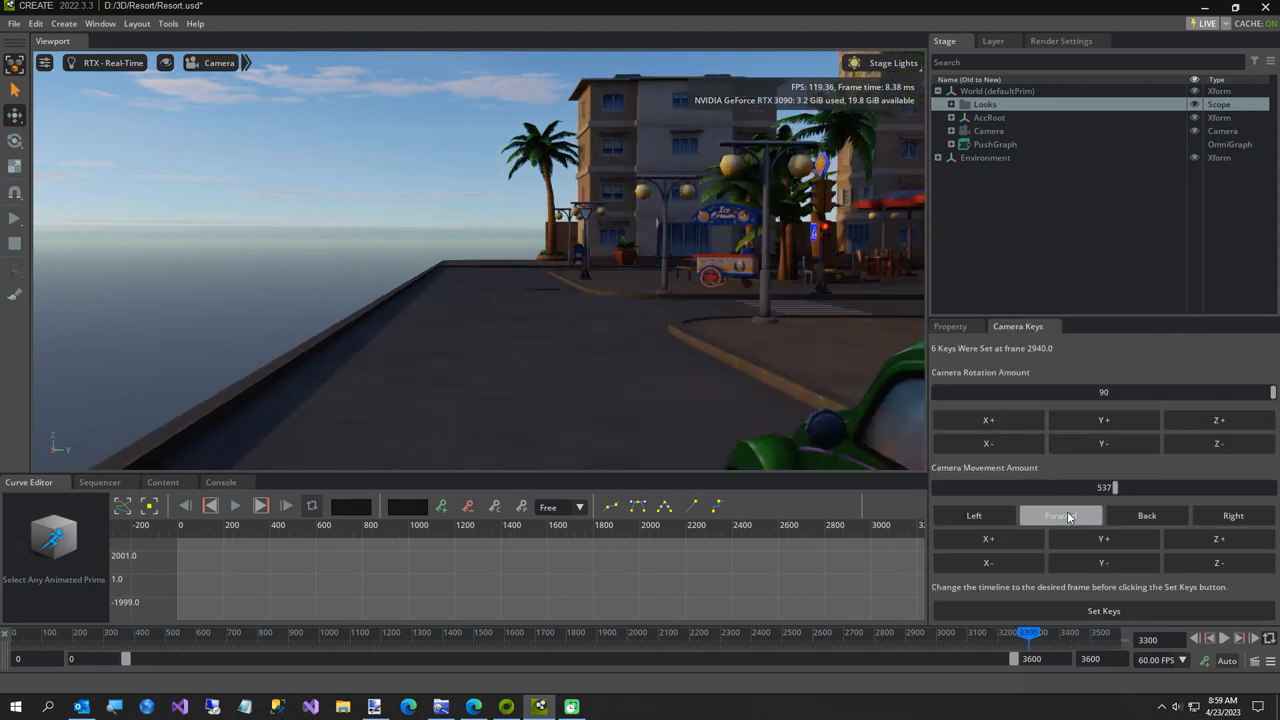
click(1060, 516)
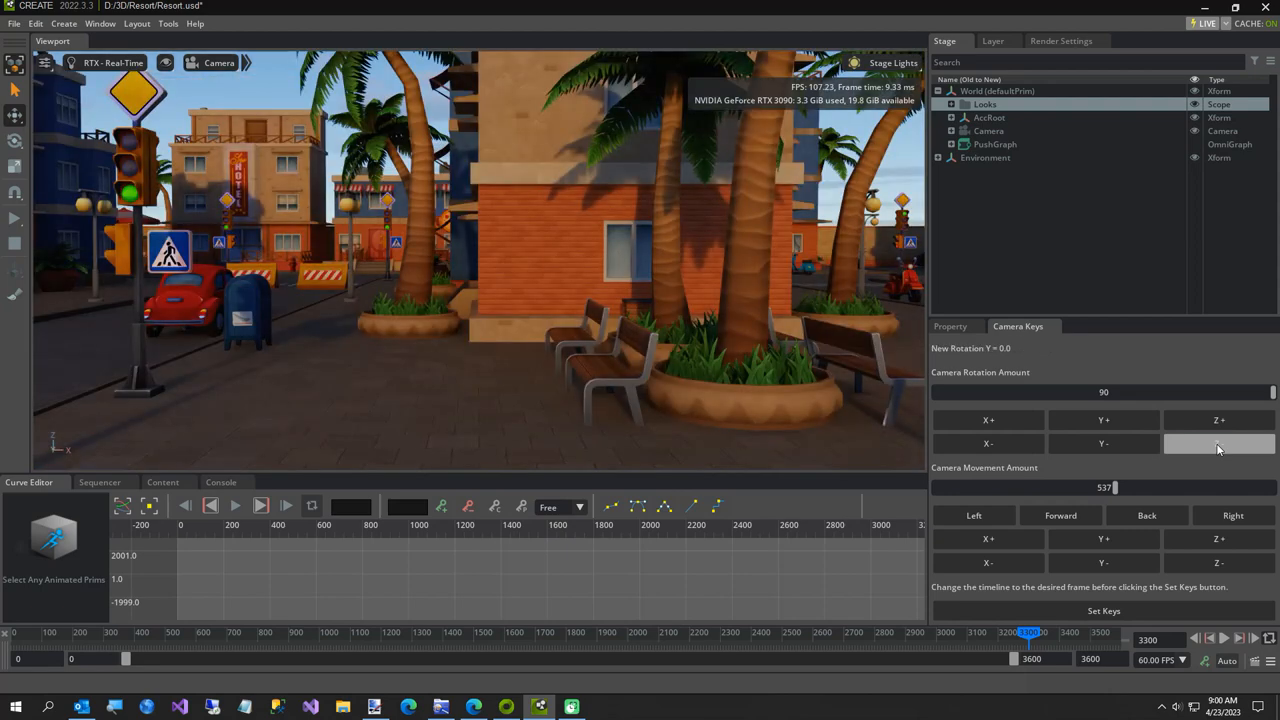
click(972, 516)
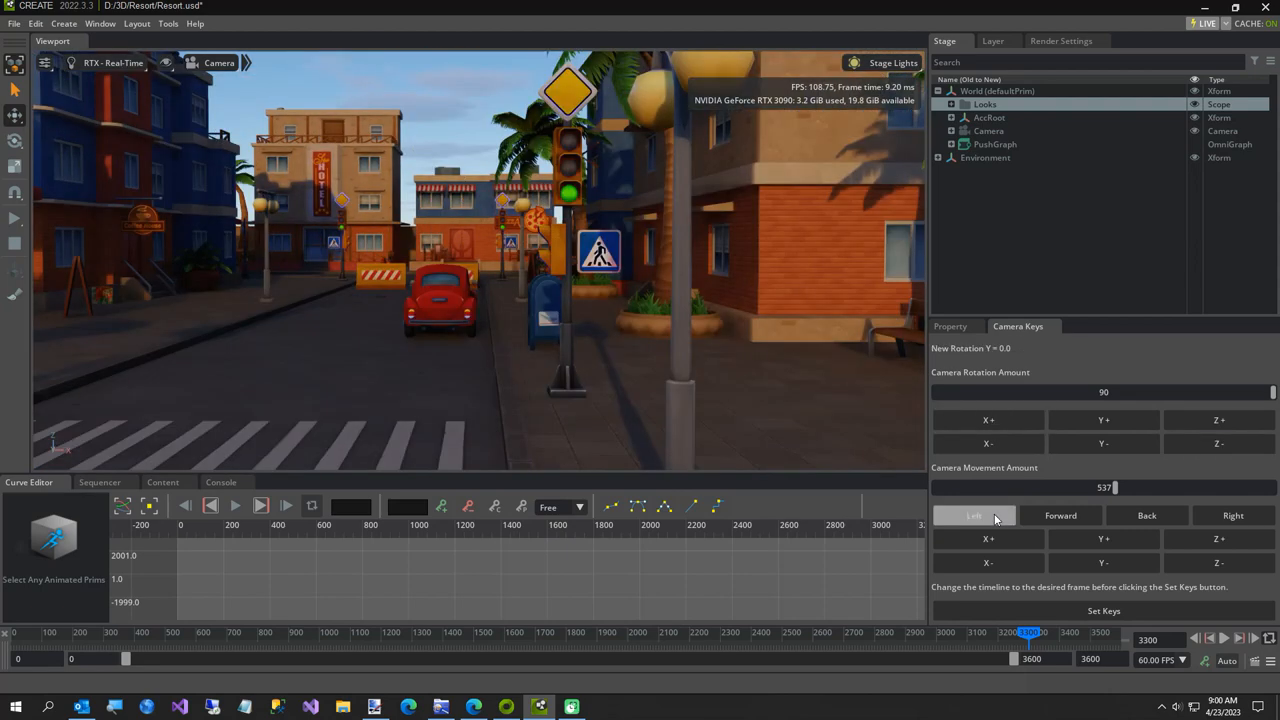
click(972, 516)
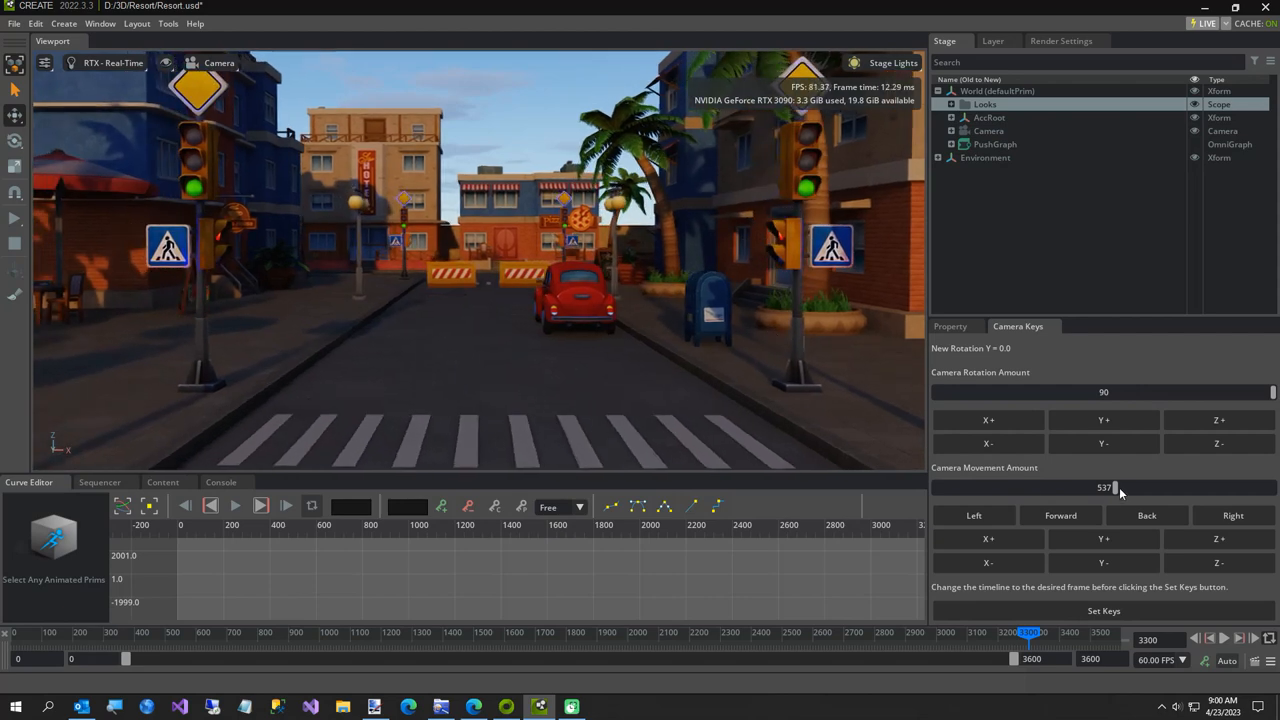
- Lower Movement Amount to 145, move forward behind the red car, select Camera and set keys at frame 3300
drag(1112, 488, 1030, 488)
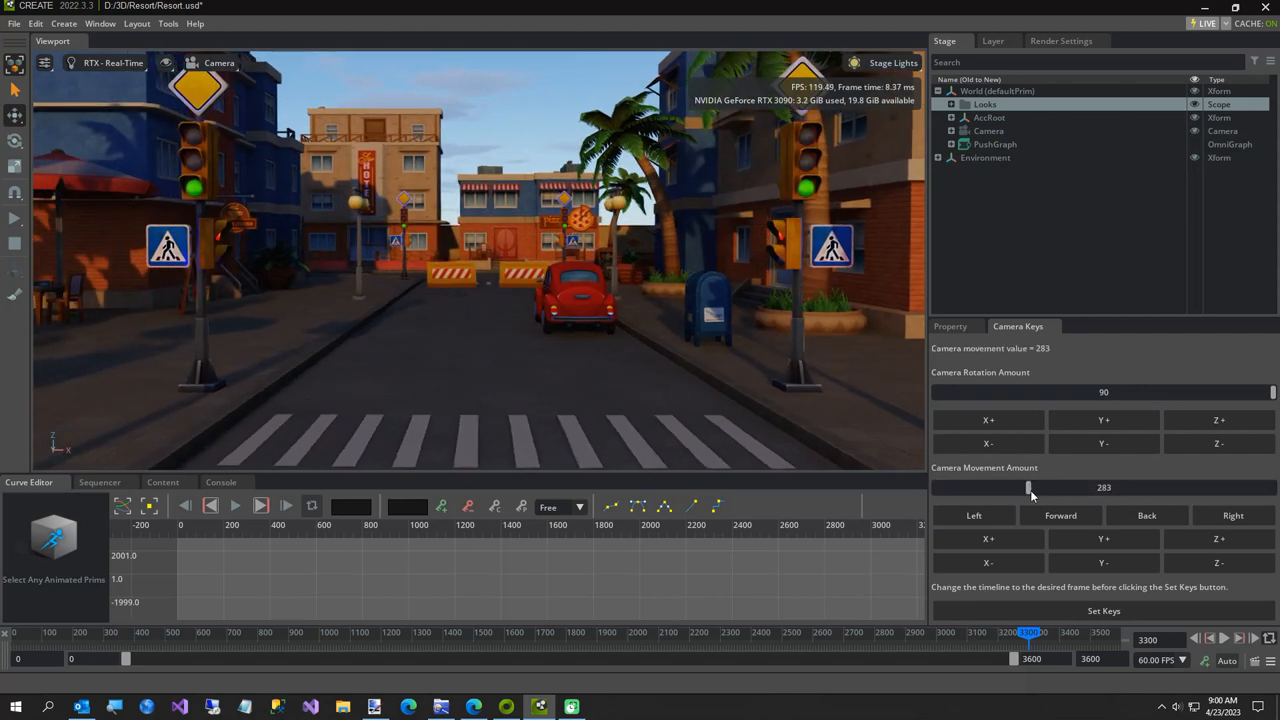
click(1060, 516)
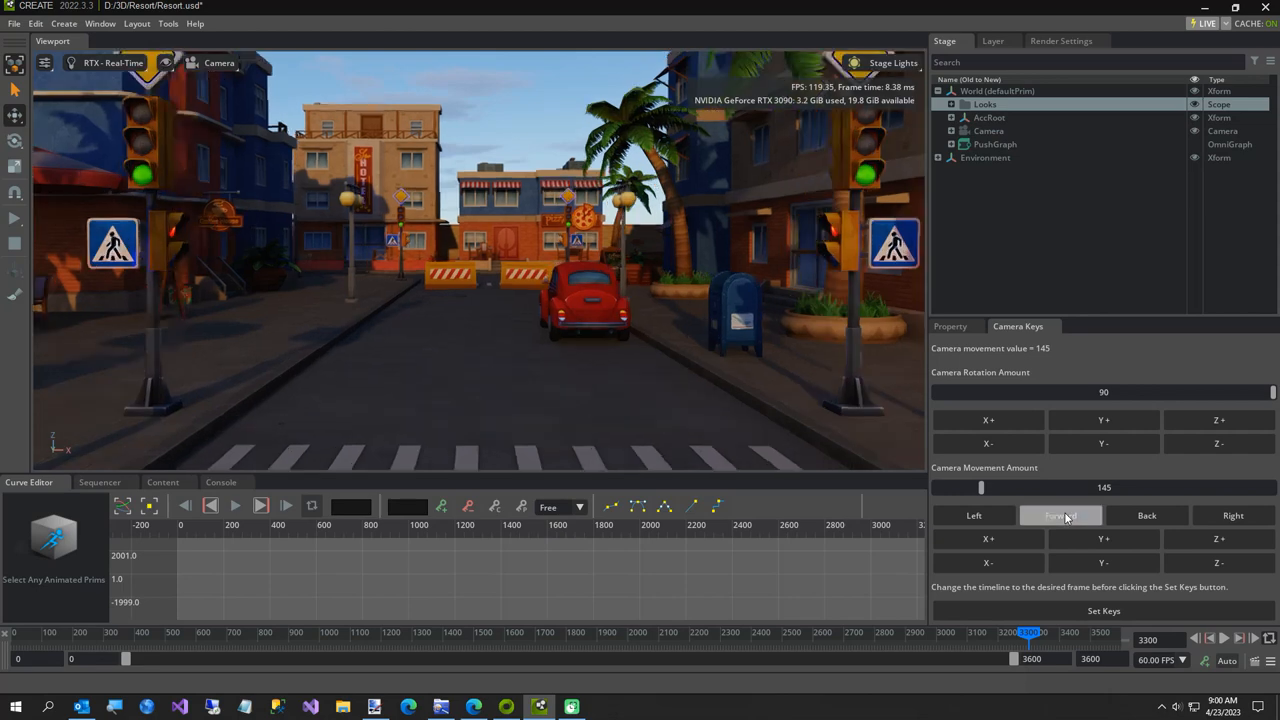
click(1060, 516)
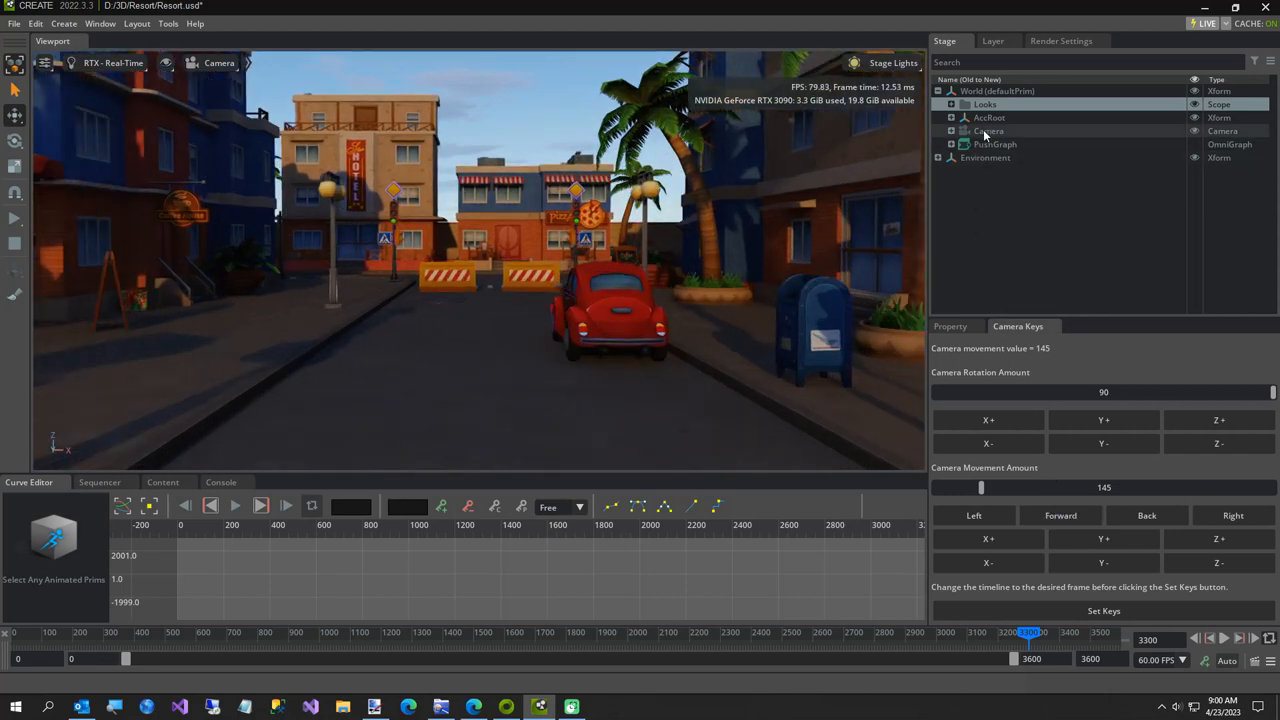
click(988, 132)
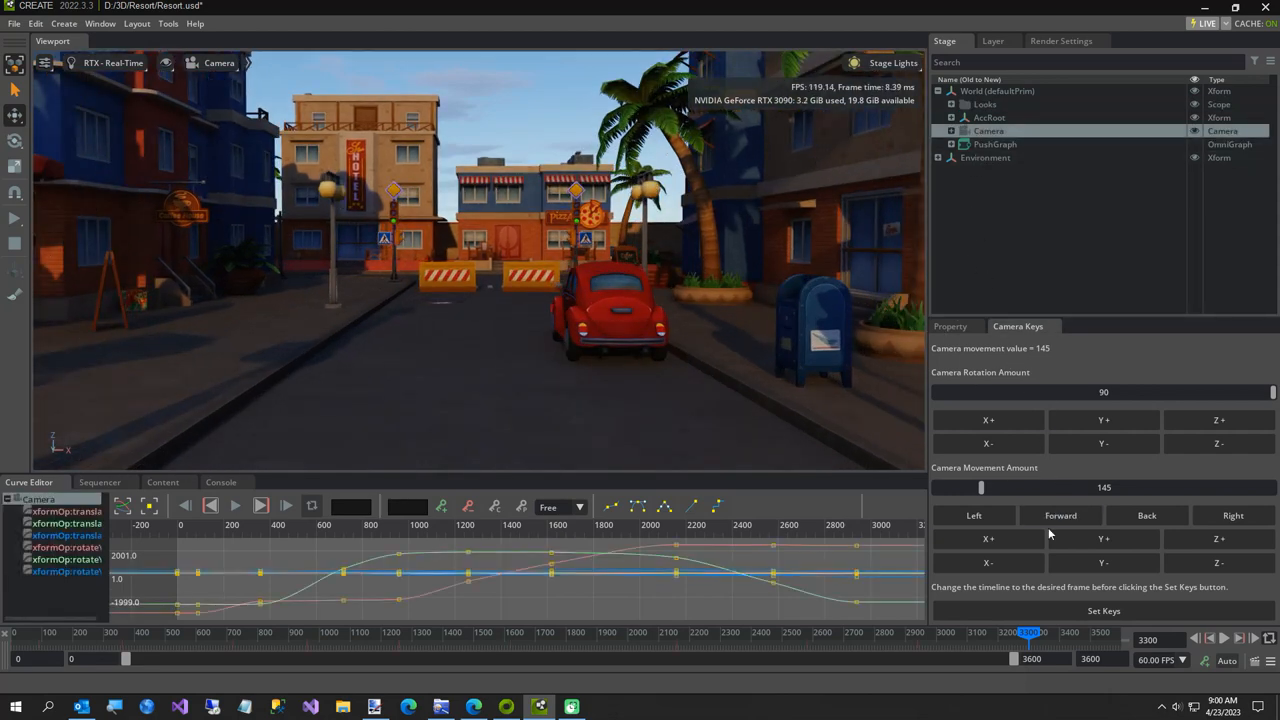
click(1104, 610)
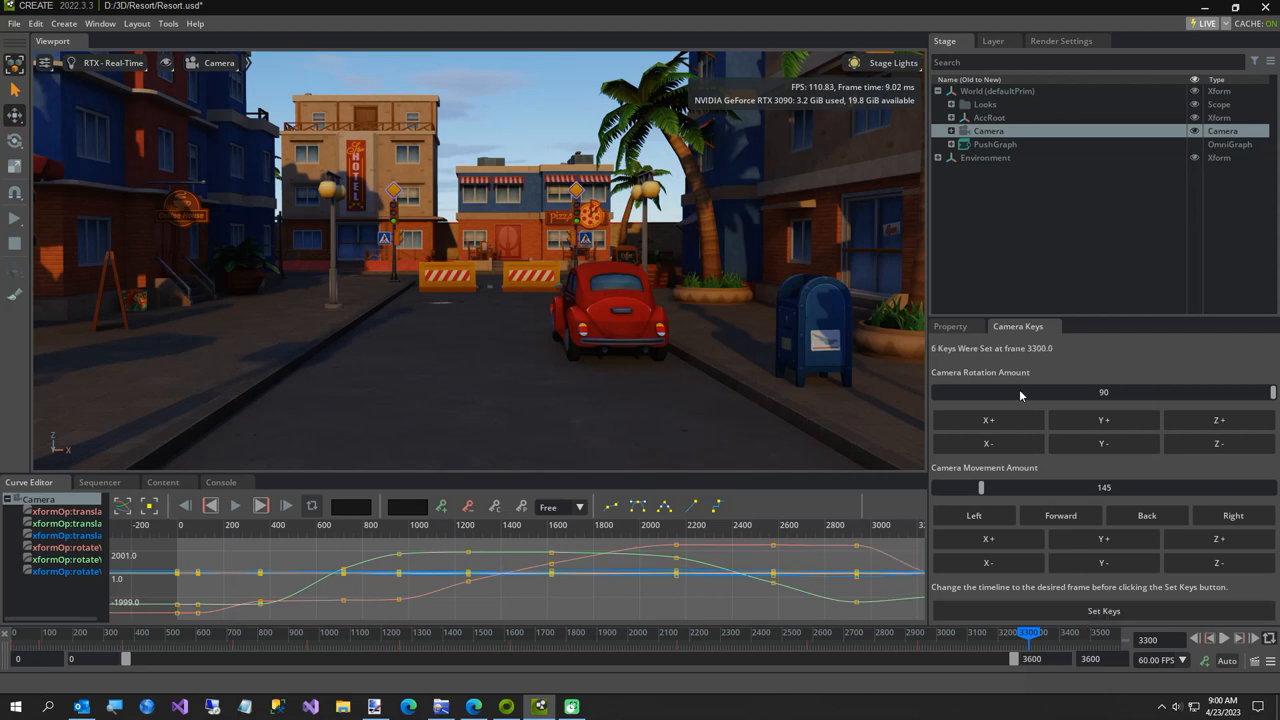
click(948, 326)
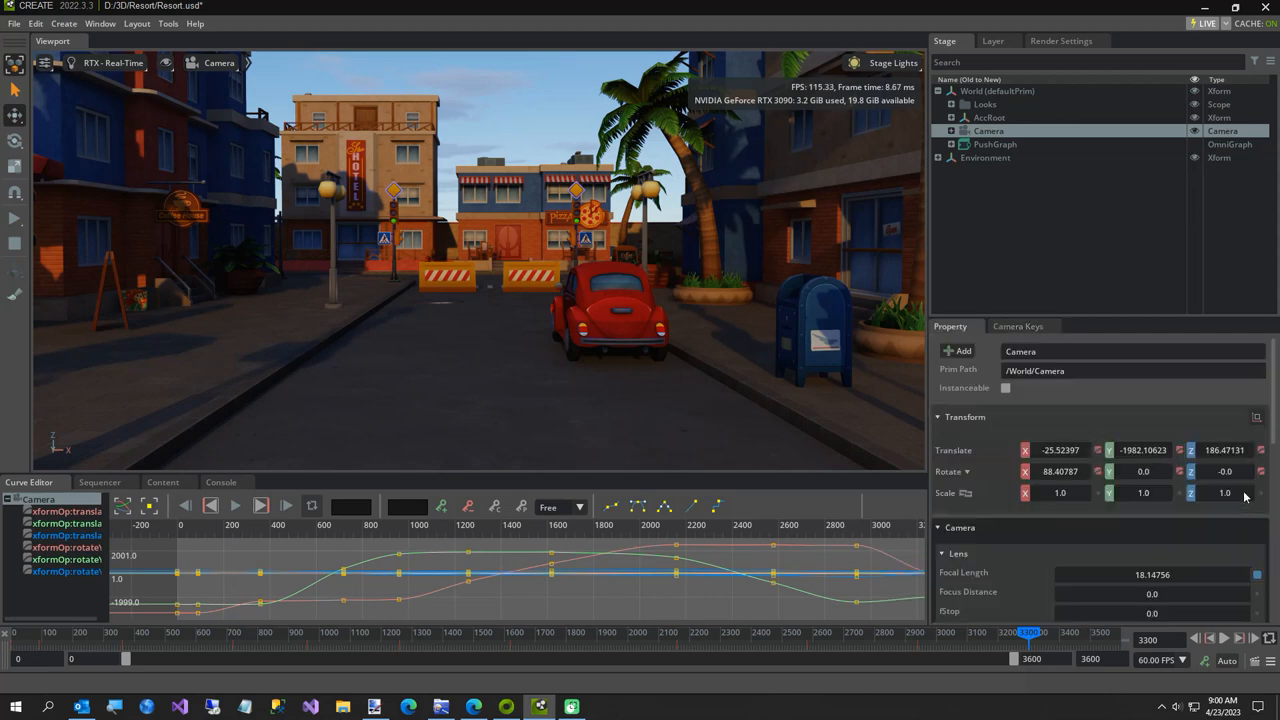
mouse_move(1232, 476)
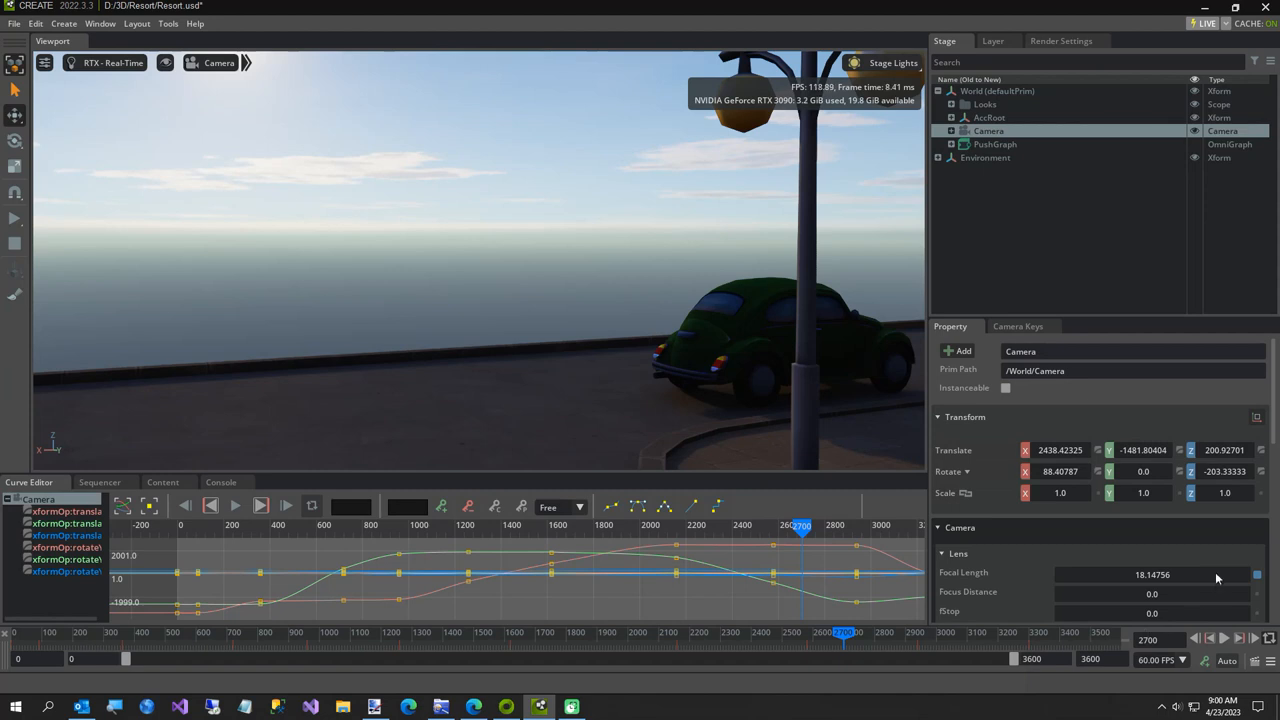
- At frame 3300 set the Camera's Rotate Z to -360.0, then scrub to frame 2700 to check the turn
click(1224, 636)
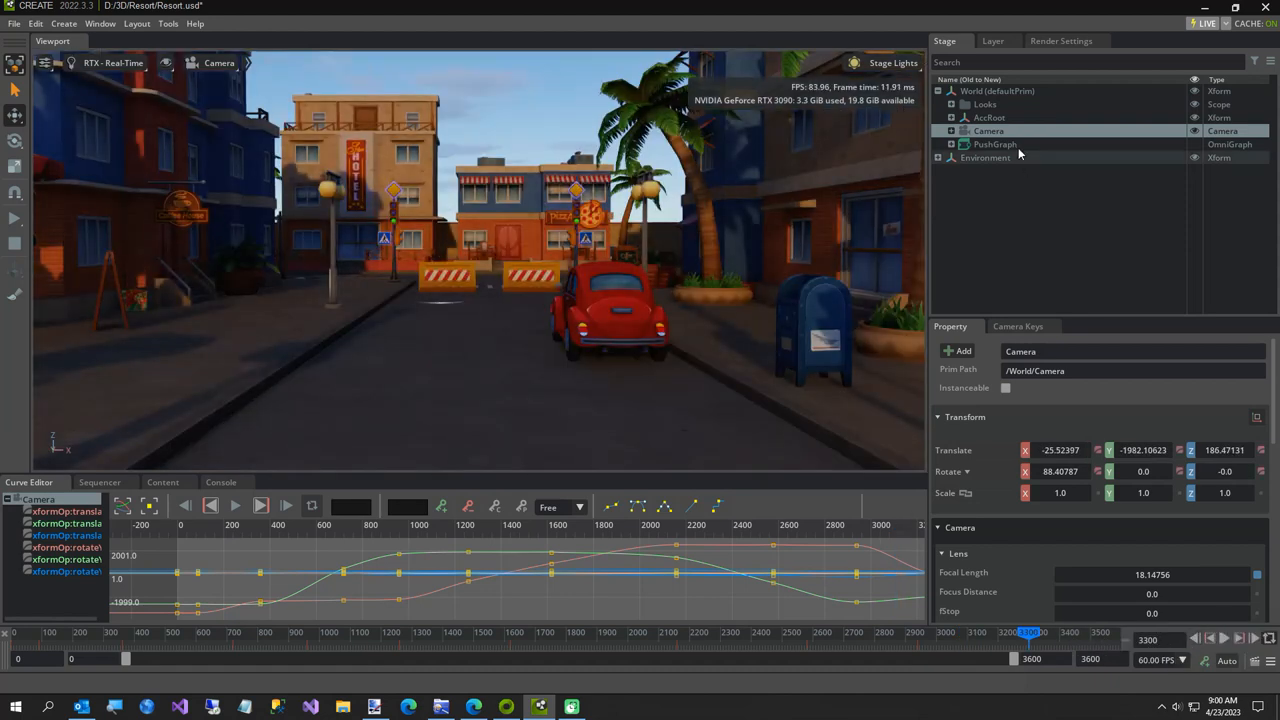
click(1016, 326)
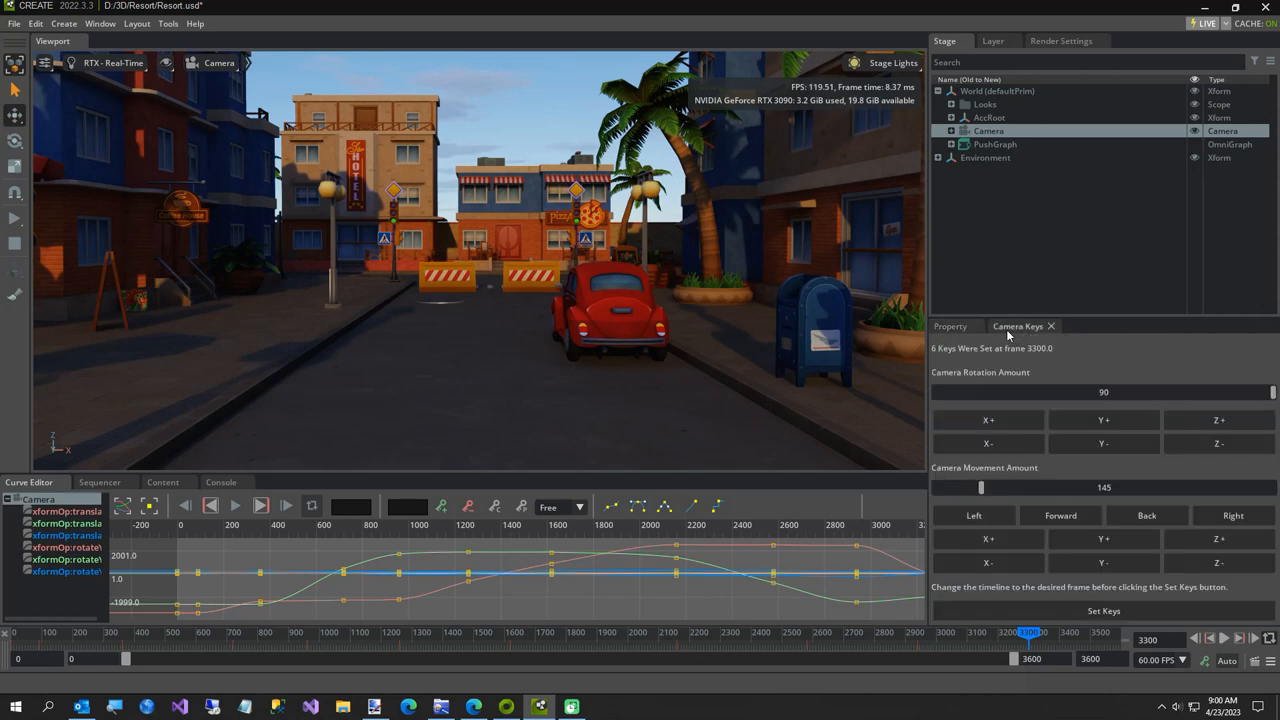
click(950, 326)
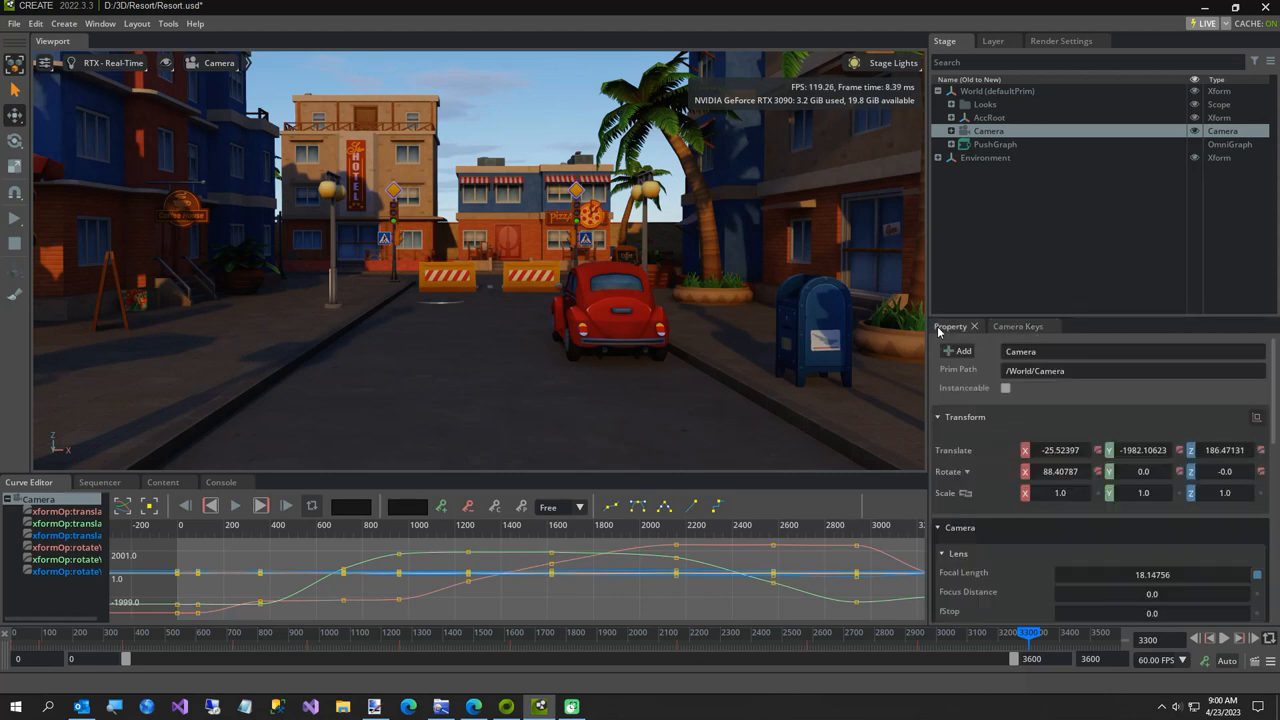
click(1224, 472)
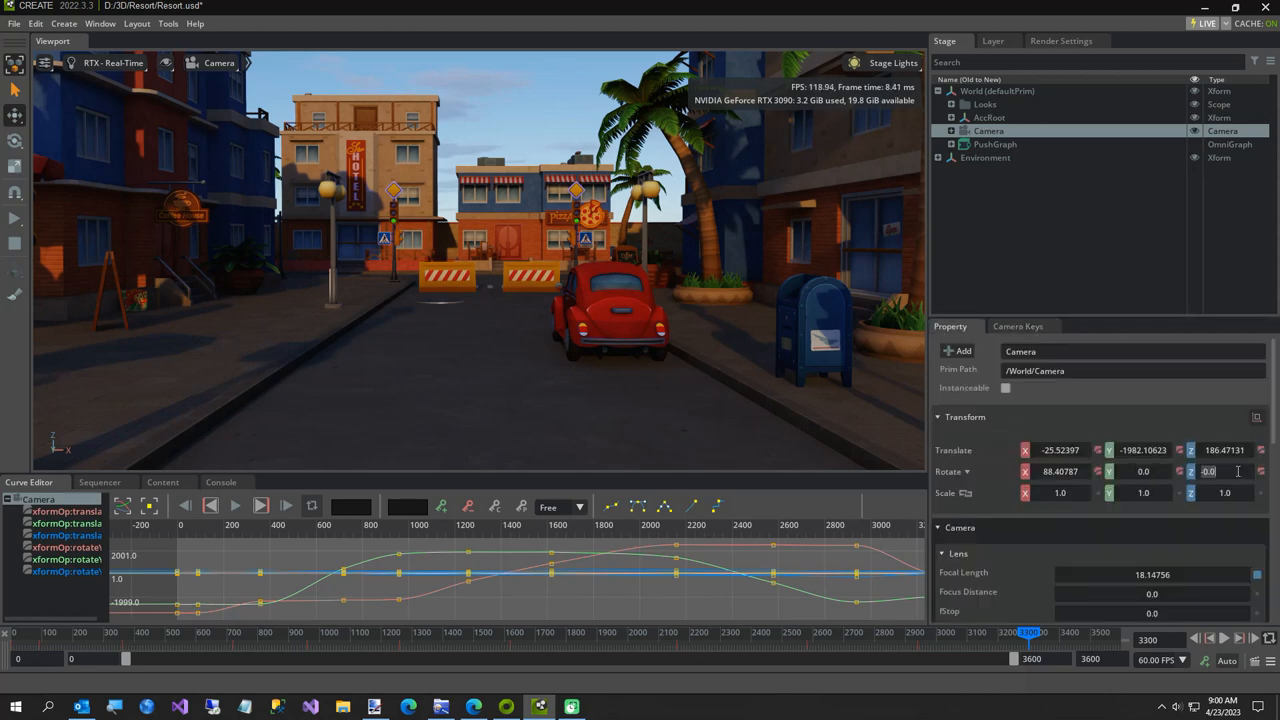
text(-360.0)
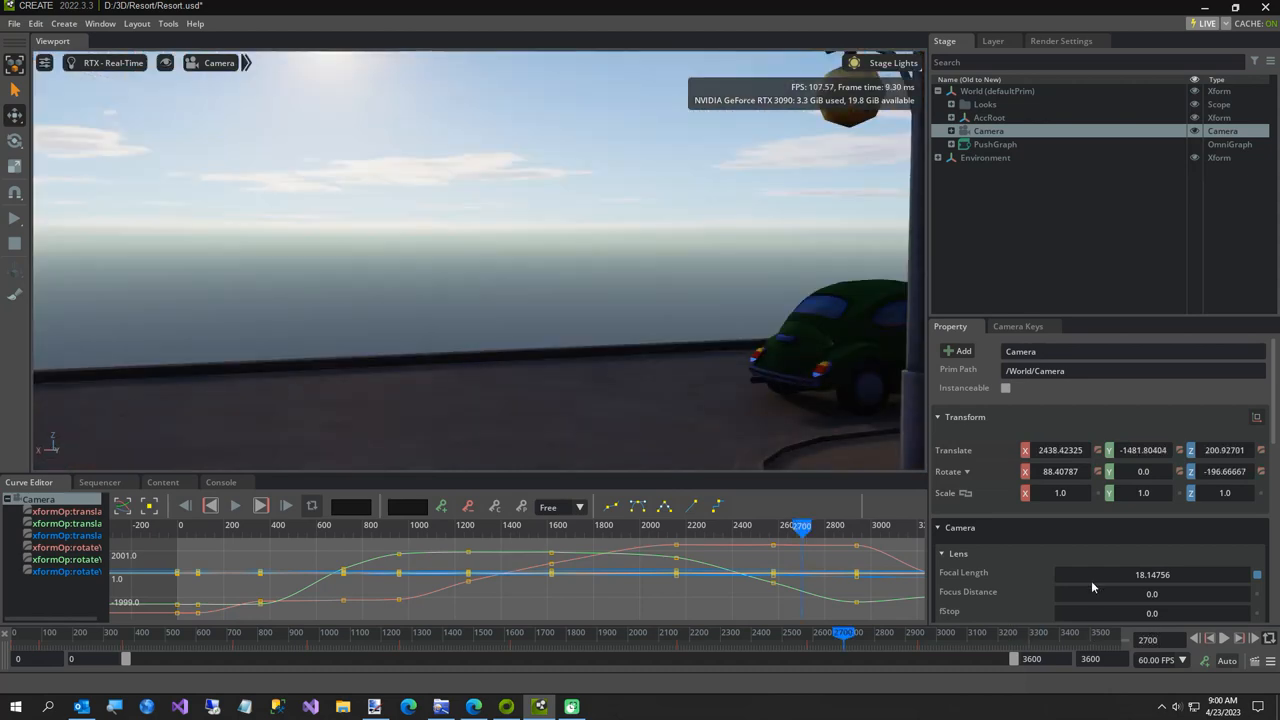
click(984, 104)
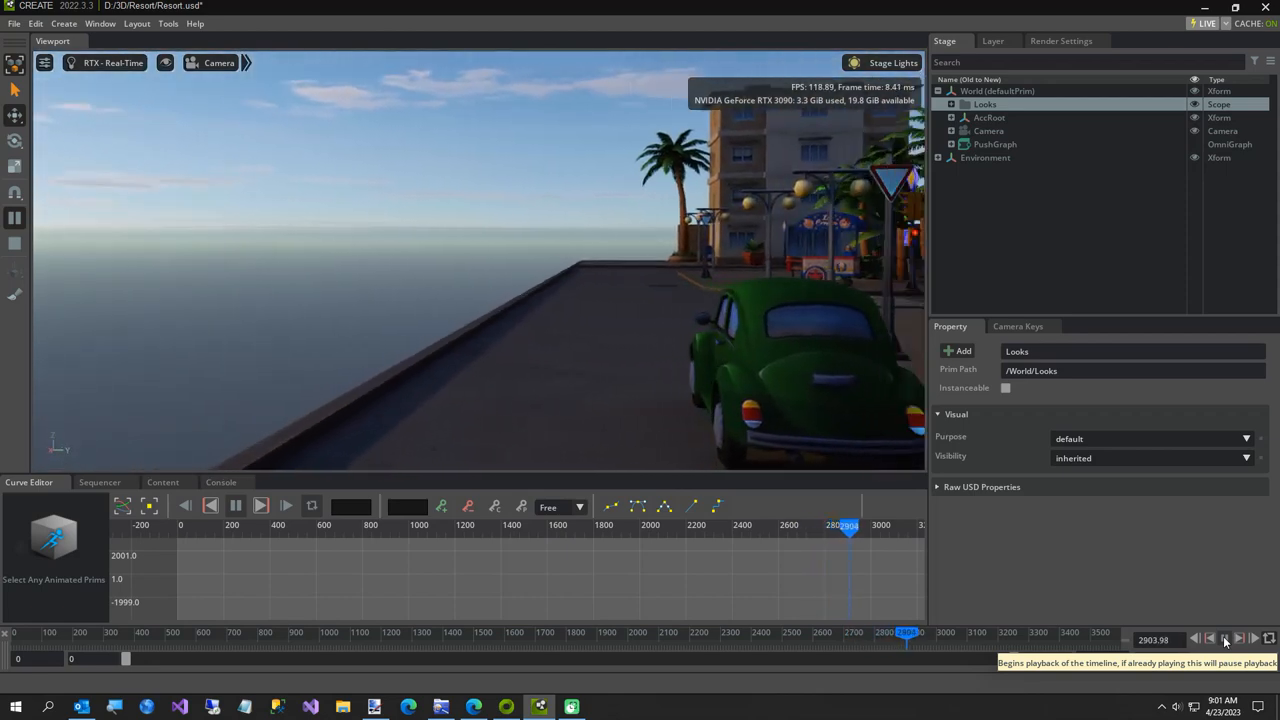
- Play the fly-through through to the end frame 3600 behind the red car
click(260, 504)
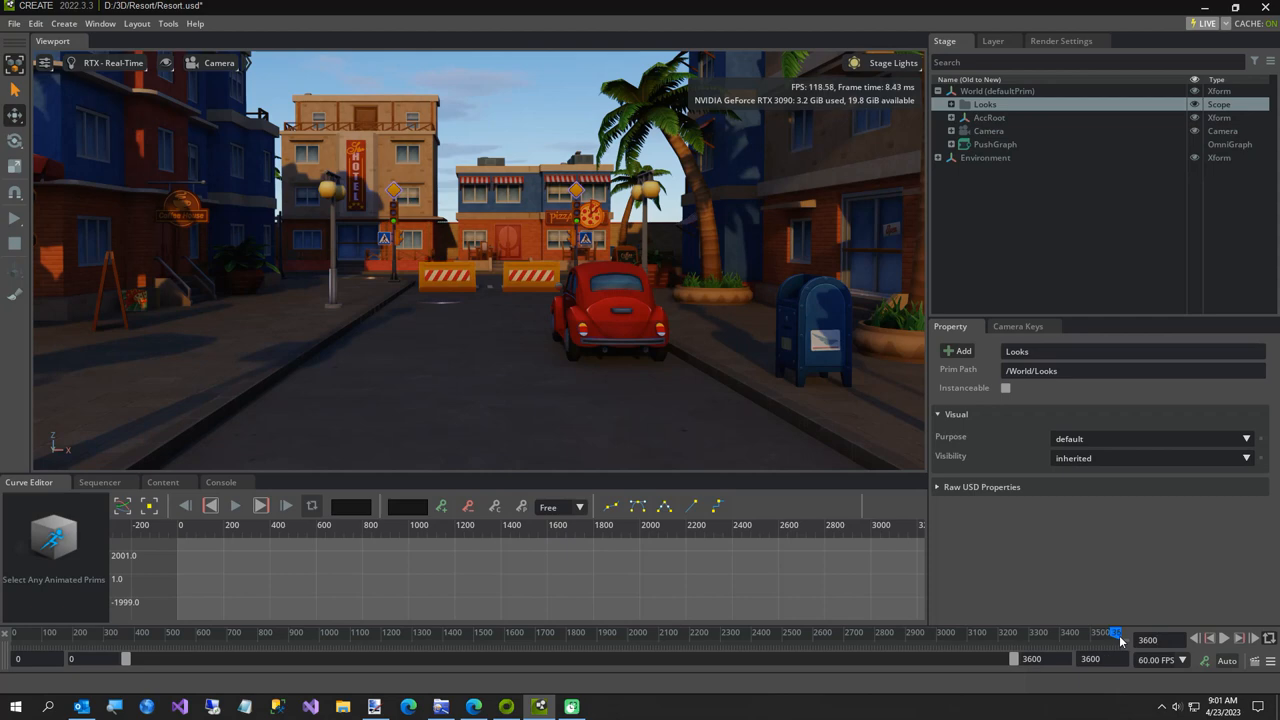
mouse_move(1004, 320)
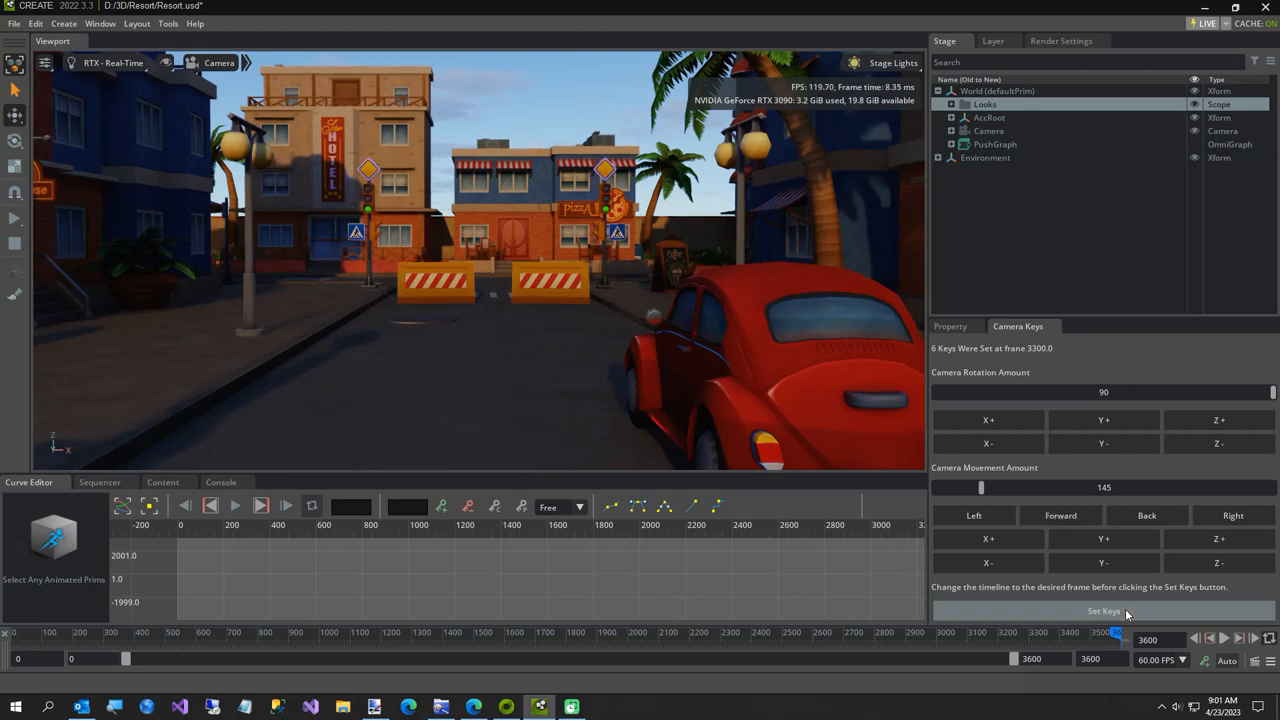
- Record camera keys at frame 3600 and advance the camera 147 units forward behind the red car
click(1104, 612)
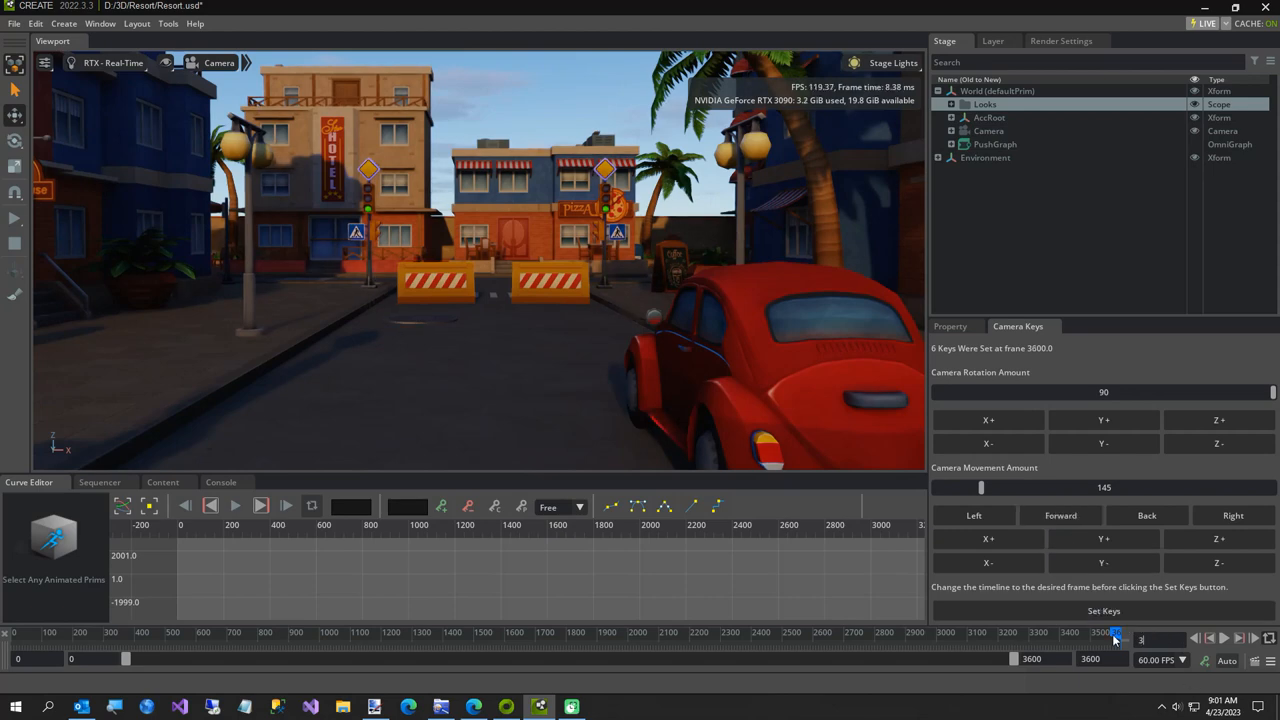
click(1060, 516)
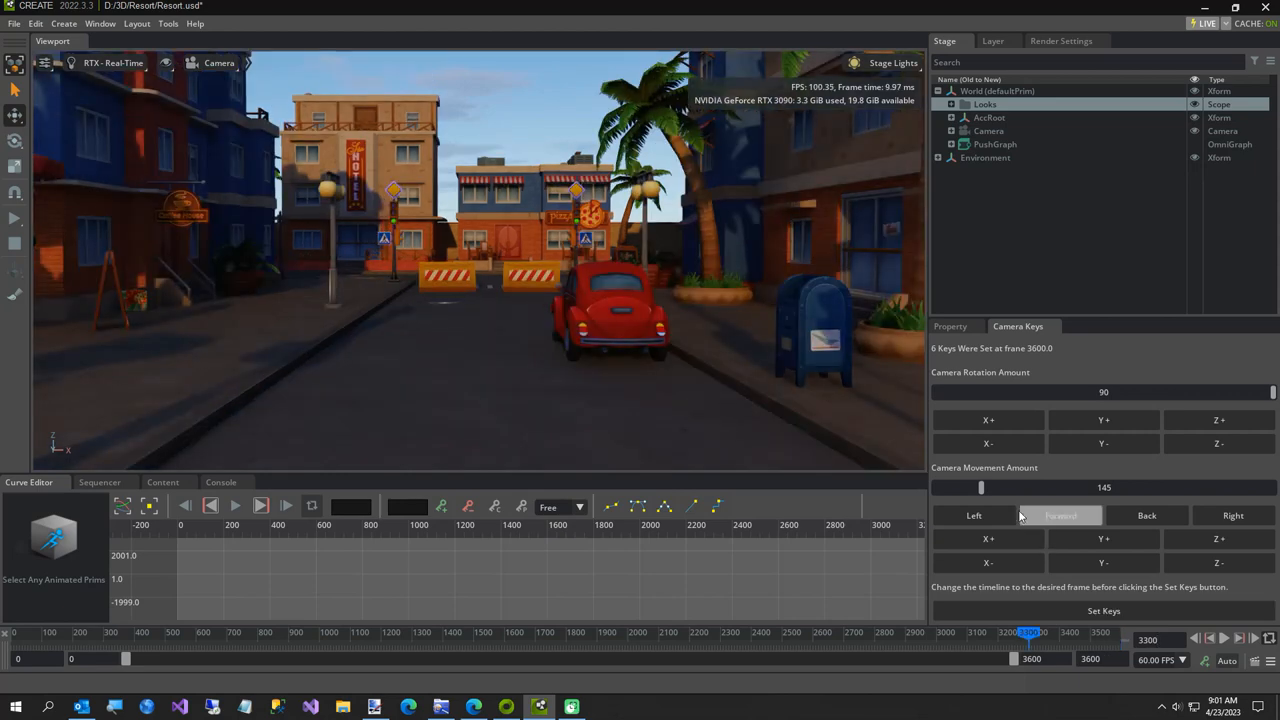
click(1060, 516)
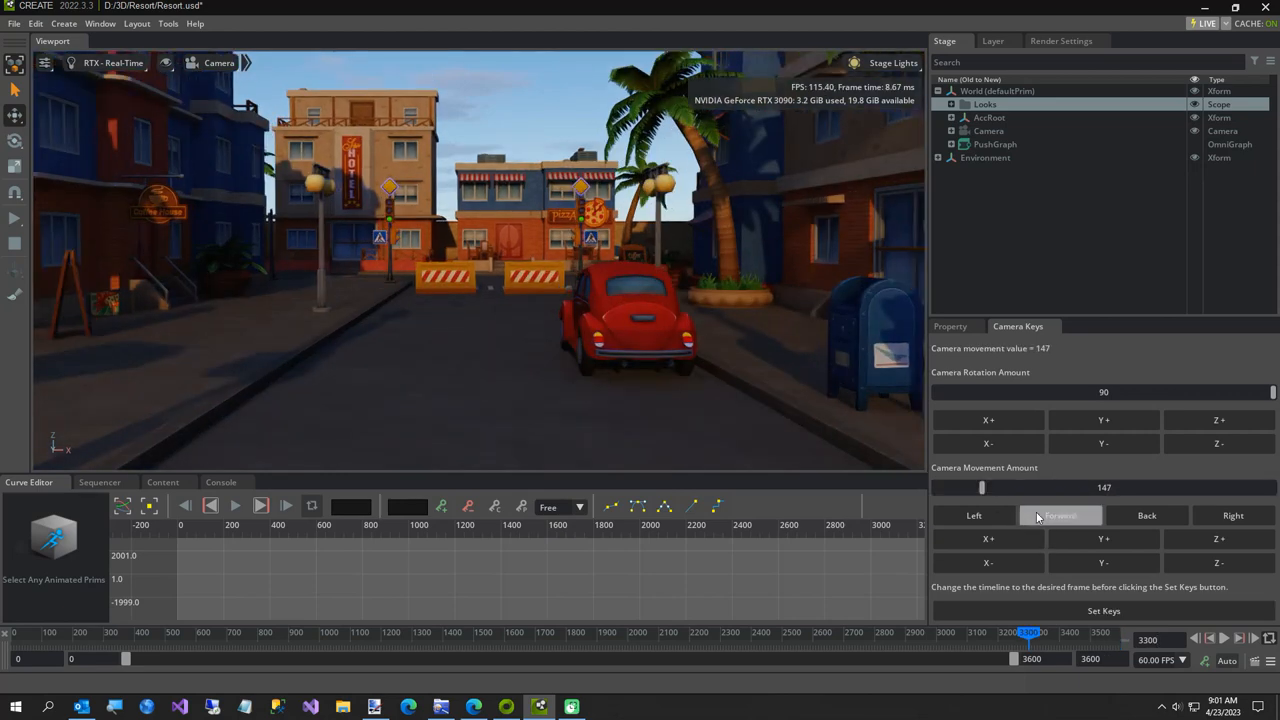
click(1060, 516)
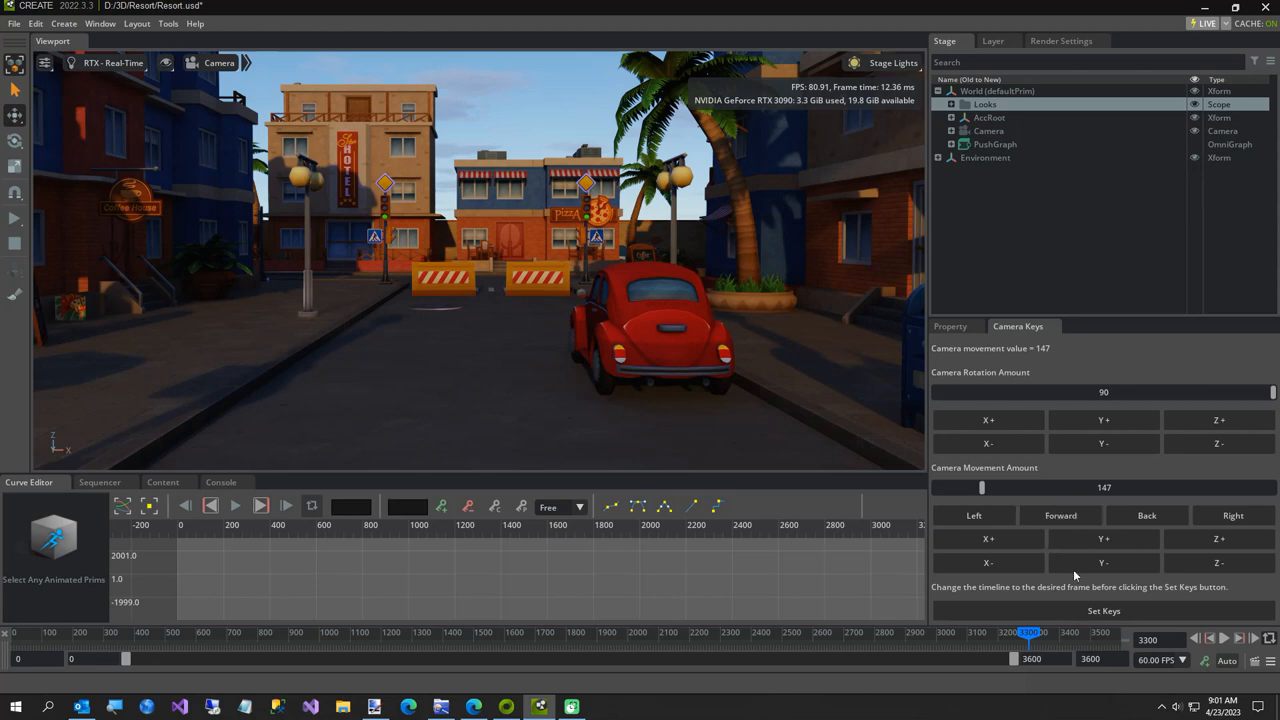
- Jump the timeline back to frame 0 and set camera keys on the opening building view
click(1104, 610)
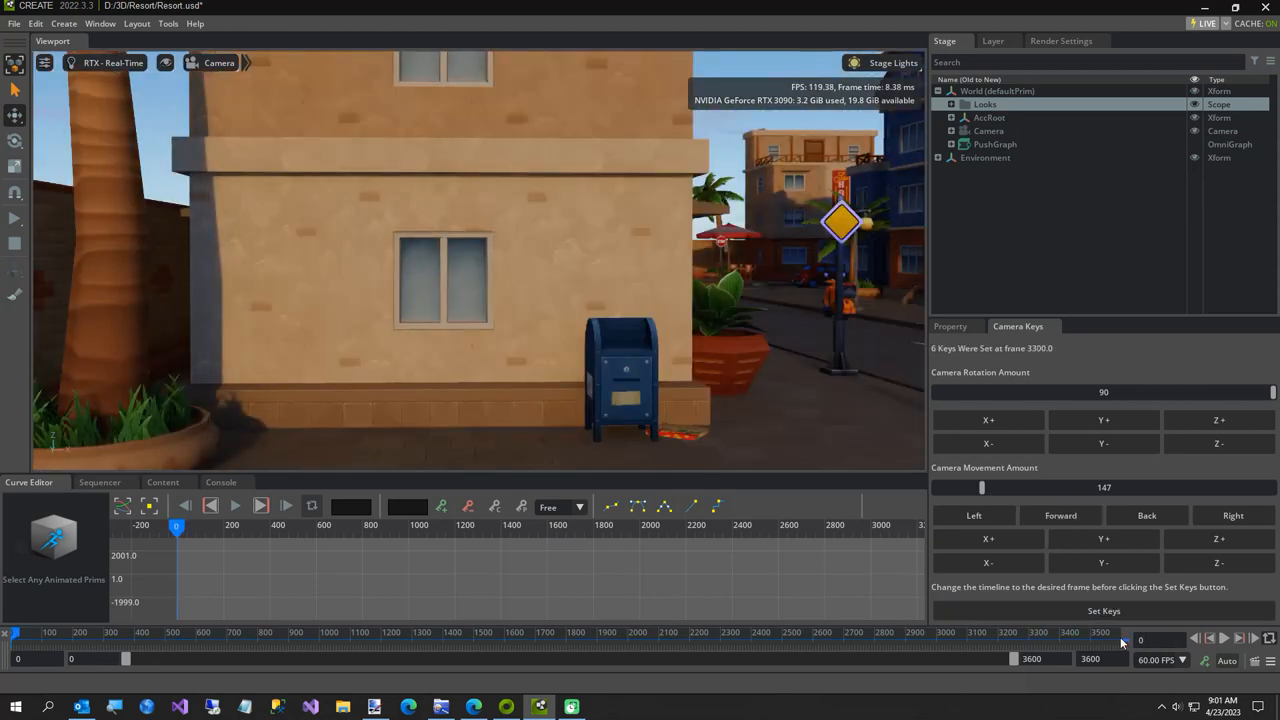
click(1104, 612)
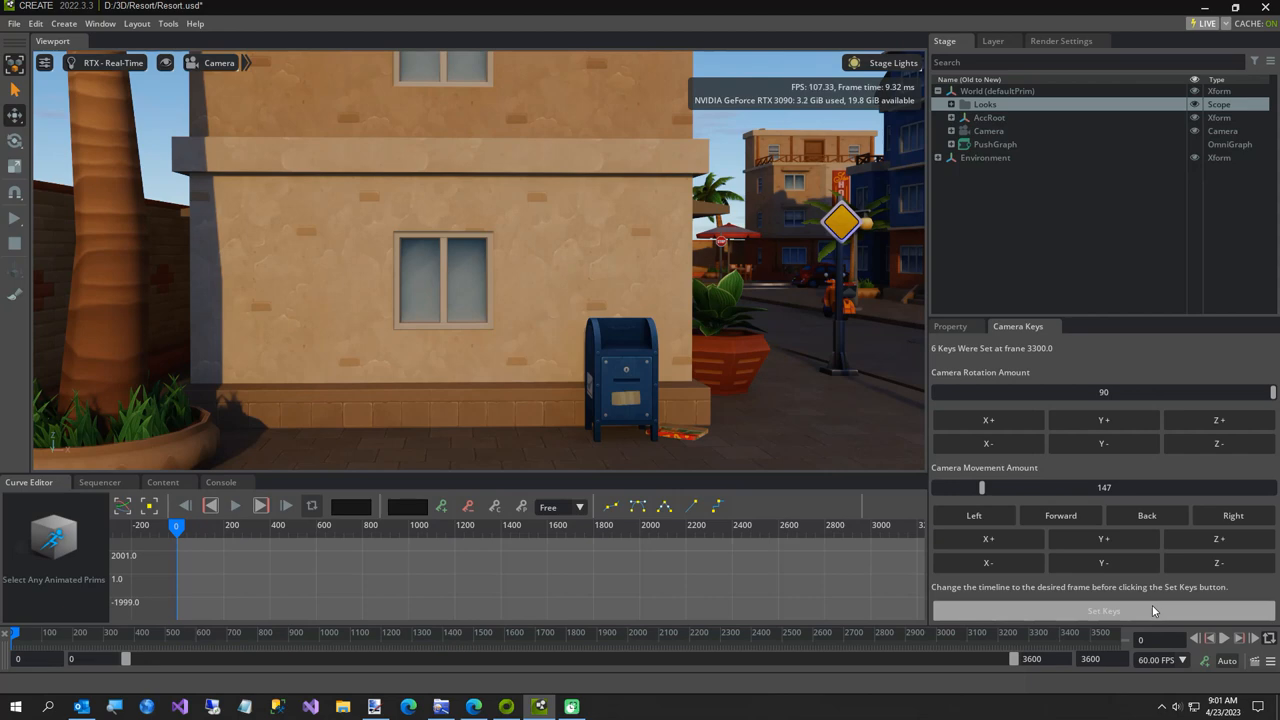